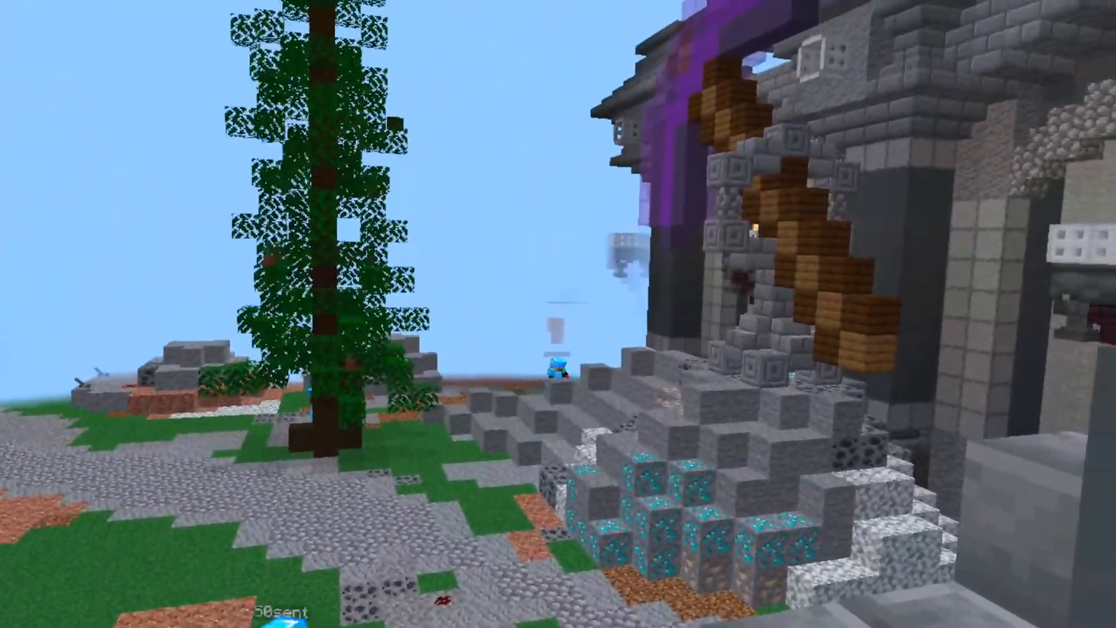
mouse_move(558, 314)
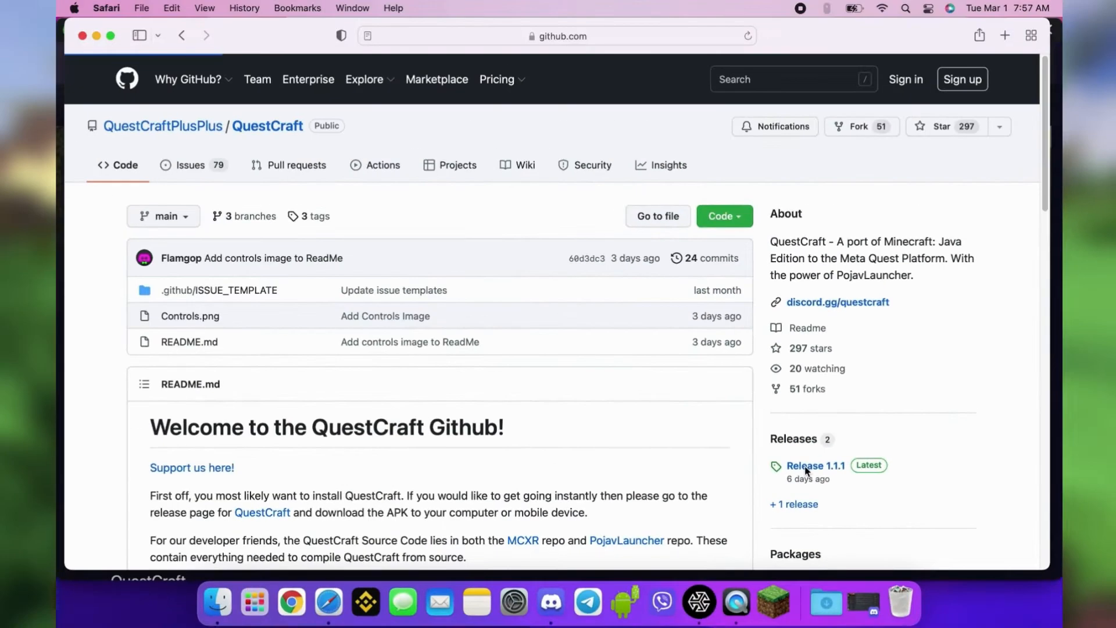
Download extracttoroot.zip from the QuestCraft Release 1.1.1 GitHub page
left_click(815, 465)
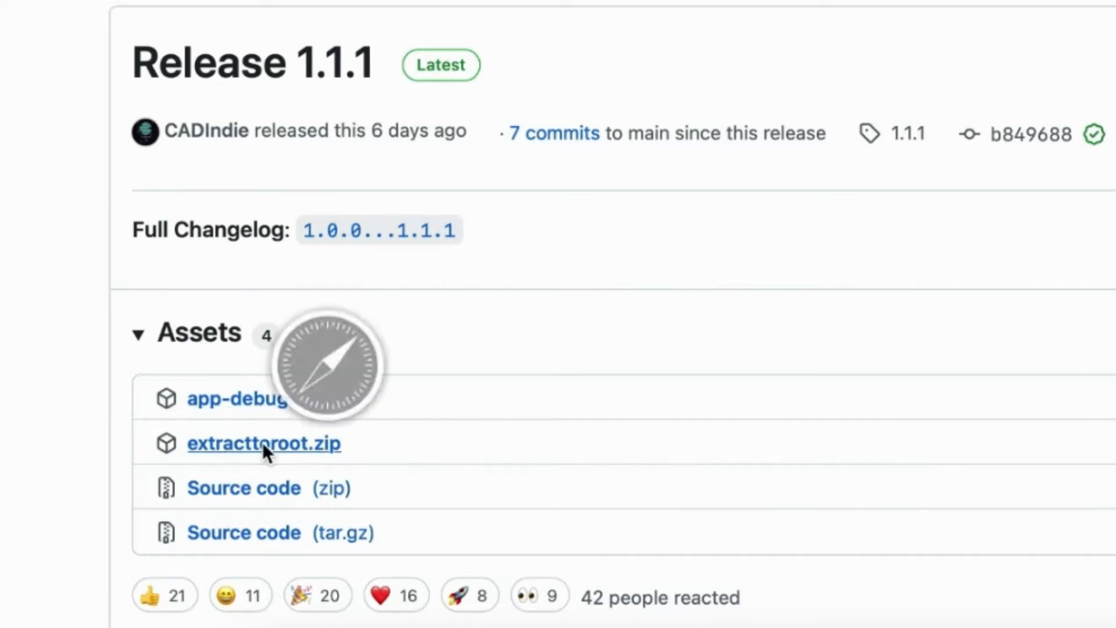
left_click(264, 443)
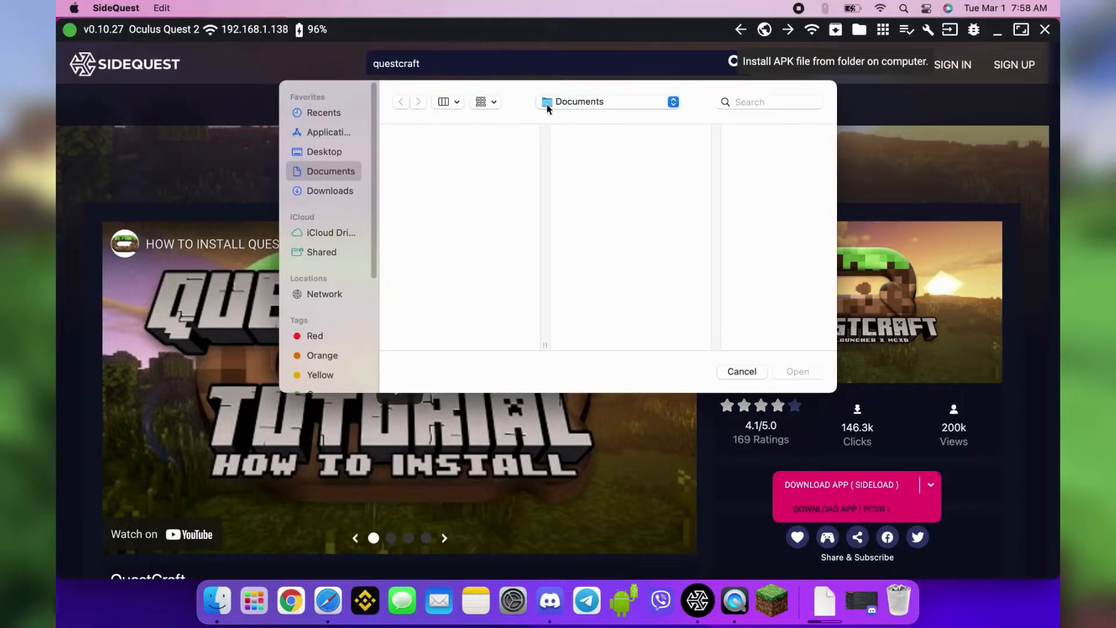
Install app-debug.apk from the Downloads folder onto the Quest 2
left_click(330, 190)
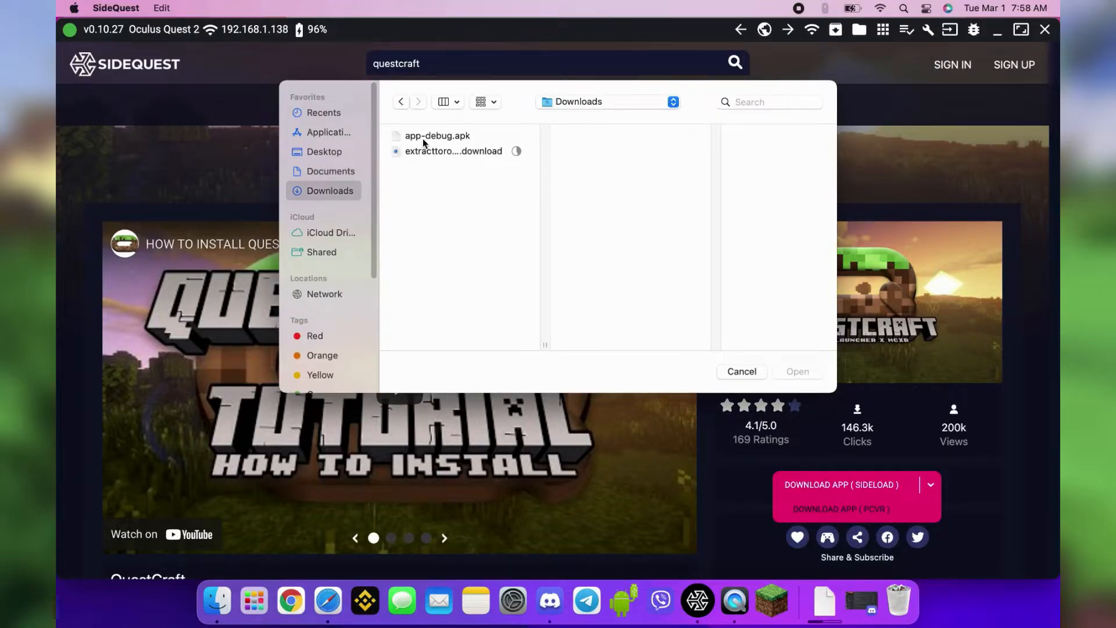
left_click(437, 136)
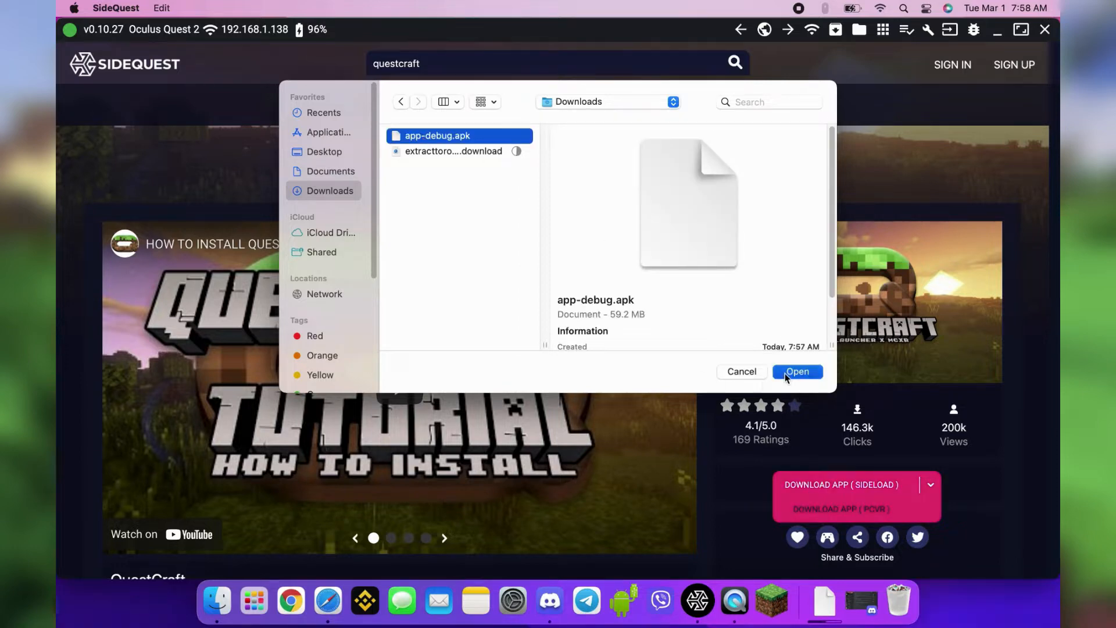
left_click(797, 371)
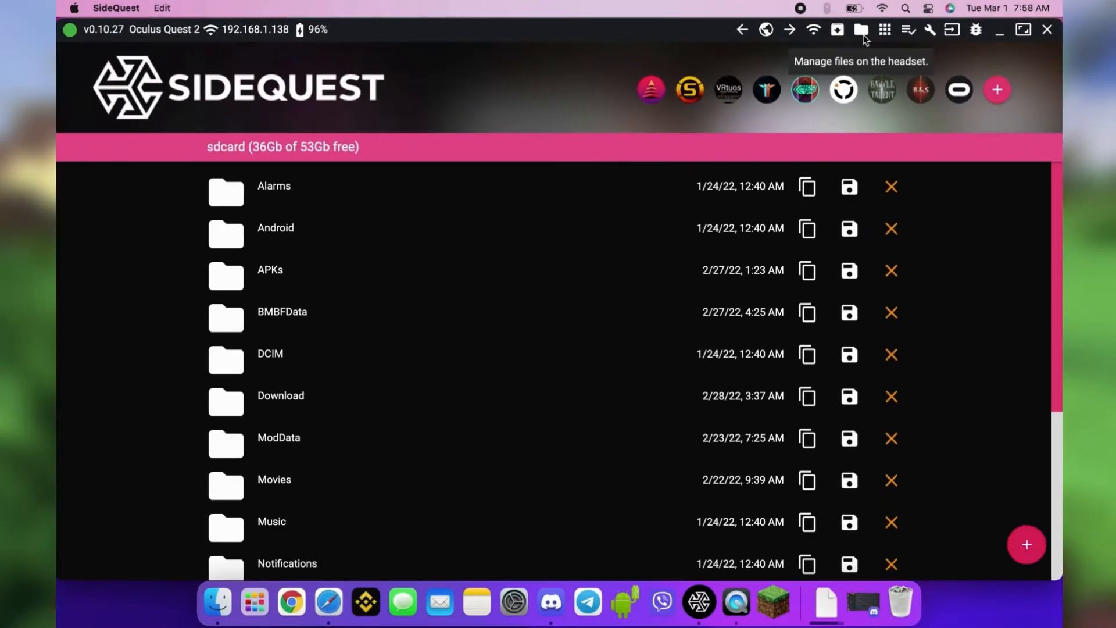
mouse_move(130, 488)
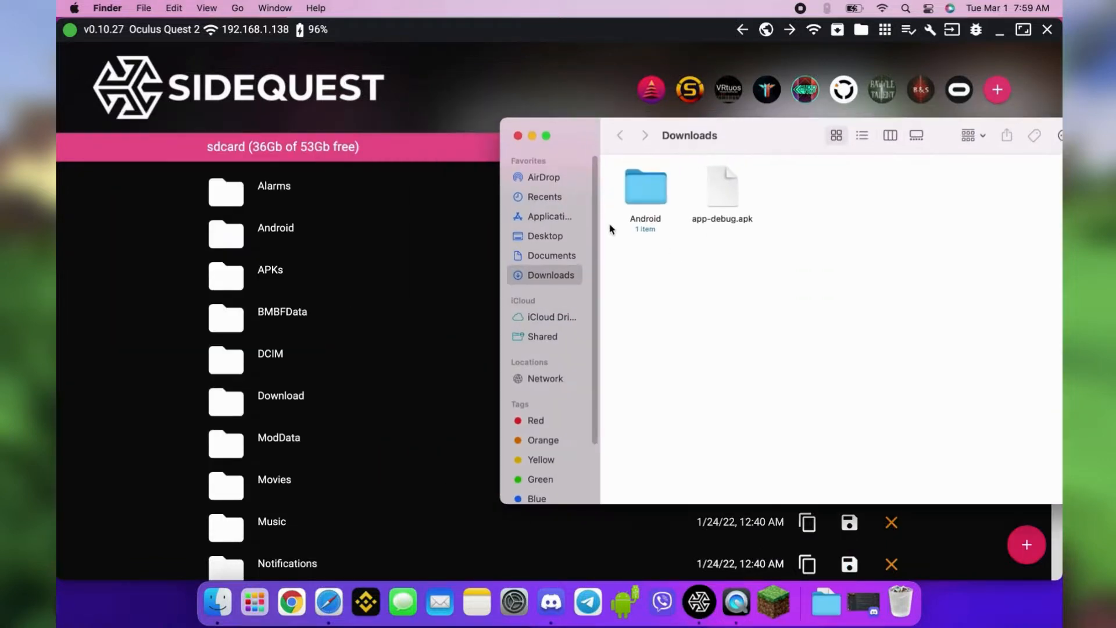
mouse_move(608, 233)
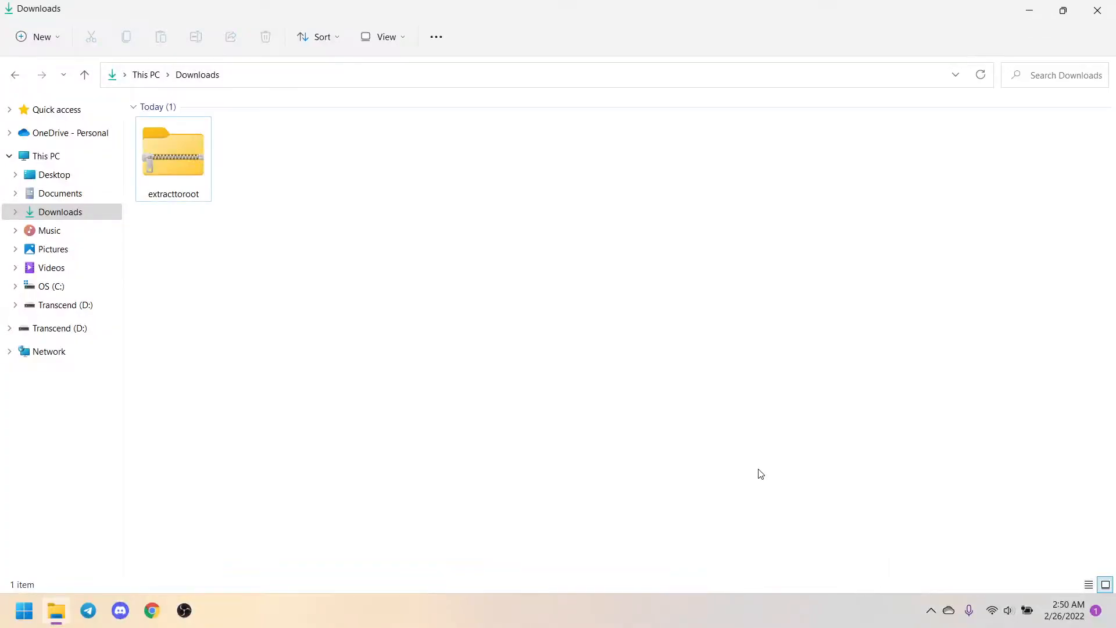
Extract all of extracttoroot.zip and open the Quest 2 drive under This PC
right_click(172, 153)
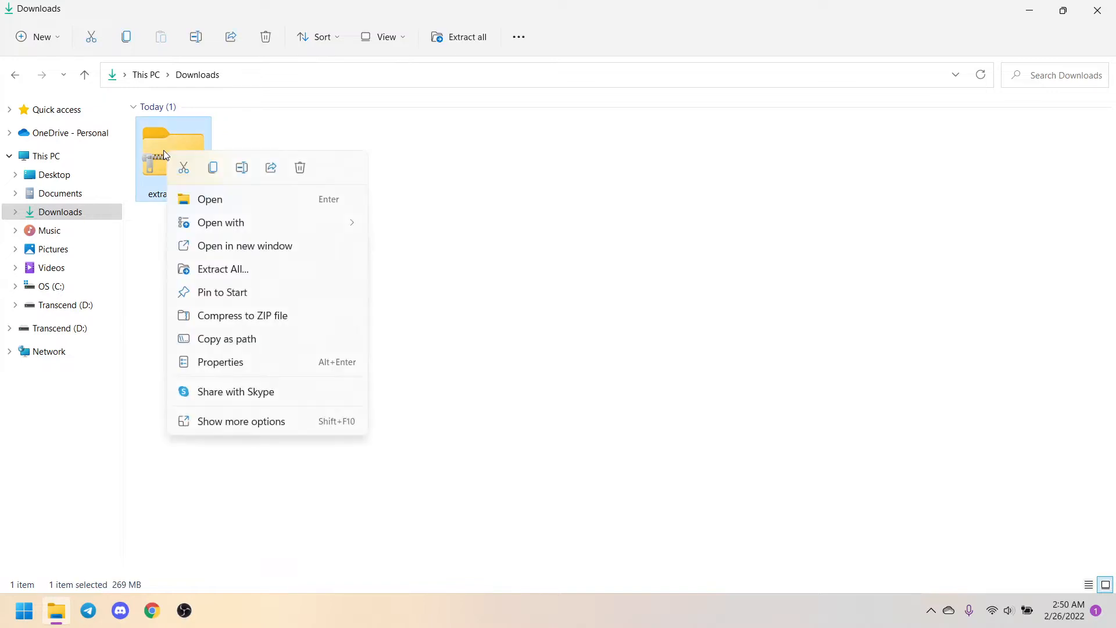
left_click(223, 269)
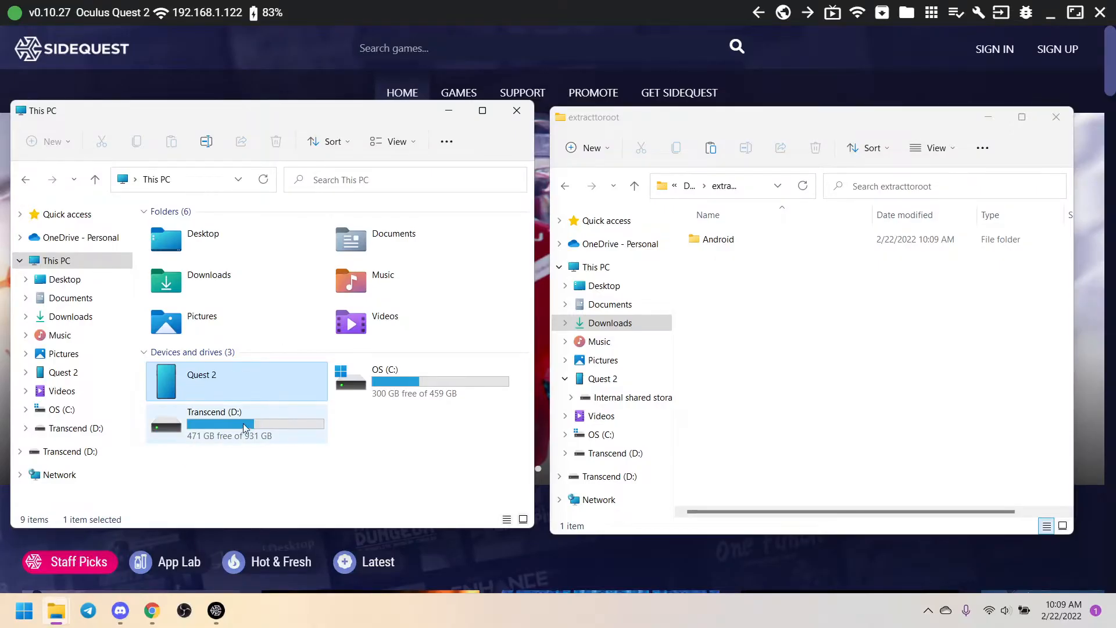
double_click(200, 375)
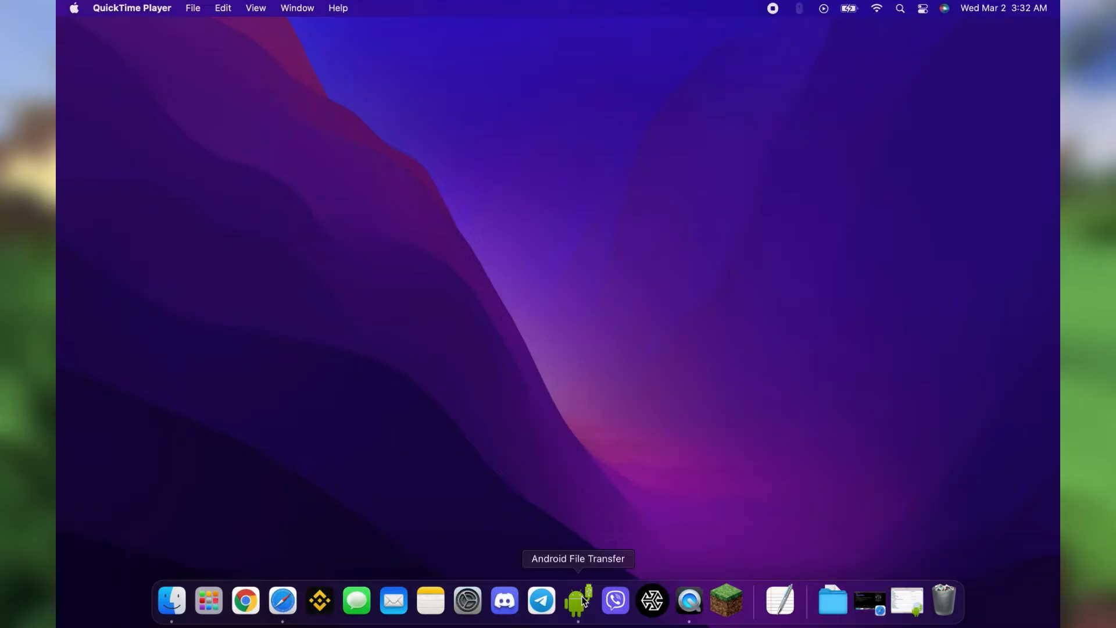
left_click(578, 599)
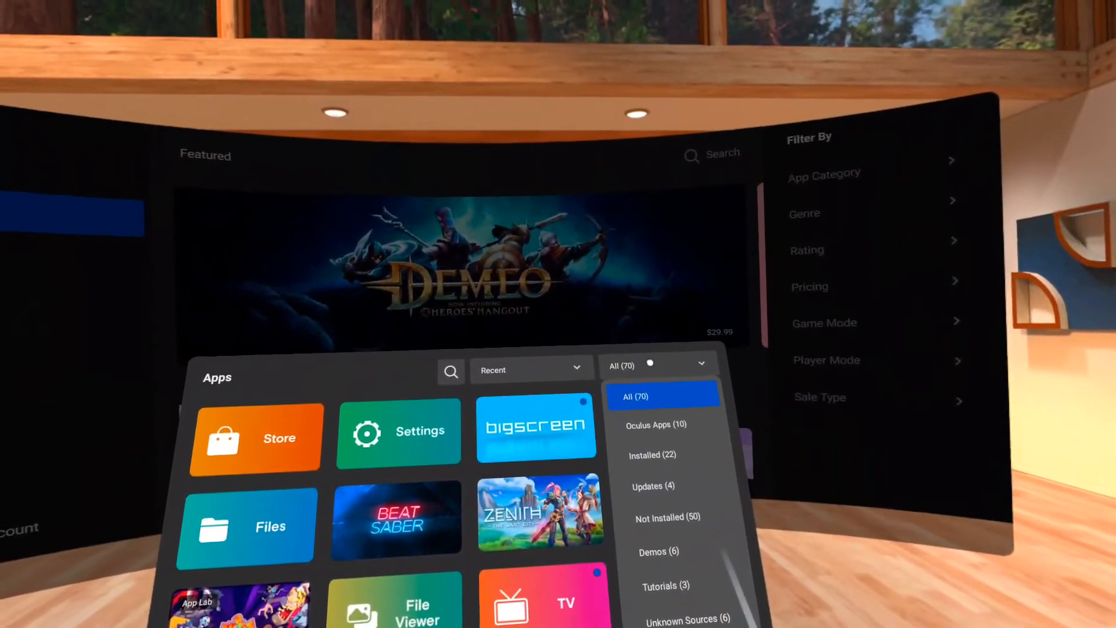
Launch PojavLauncher from Unknown Sources apps and dismiss the storage changes notice
left_click(684, 619)
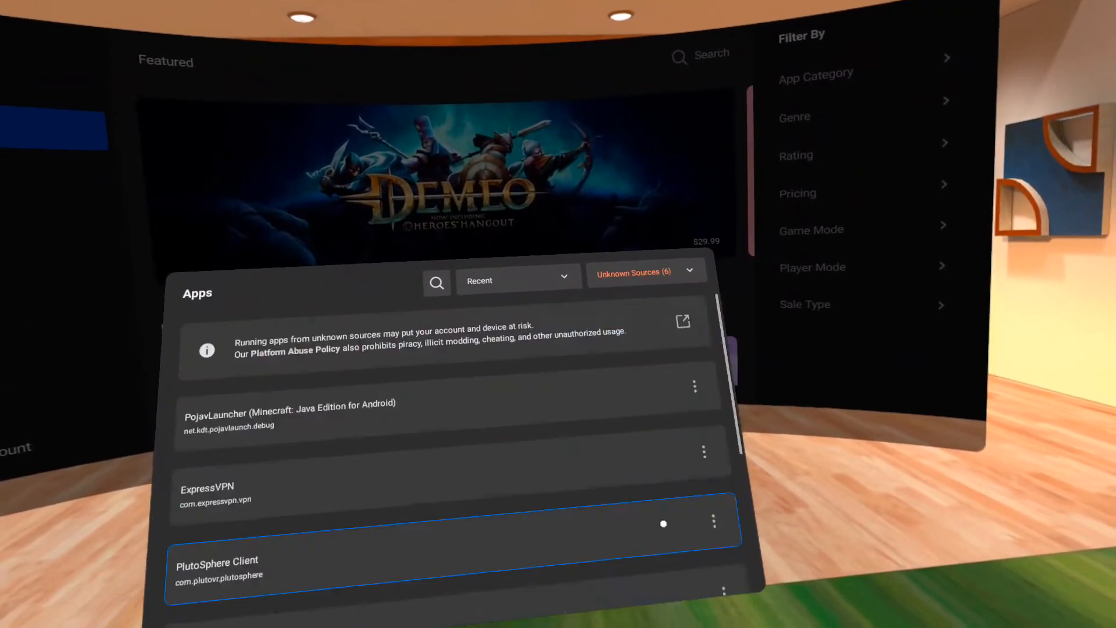
left_click(289, 404)
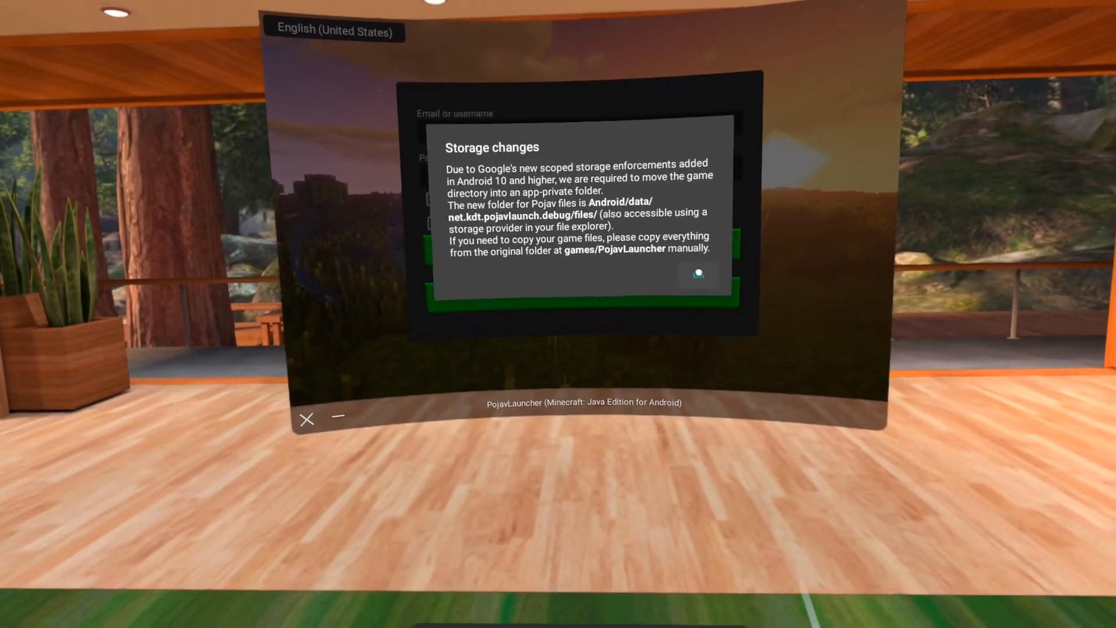
left_click(697, 274)
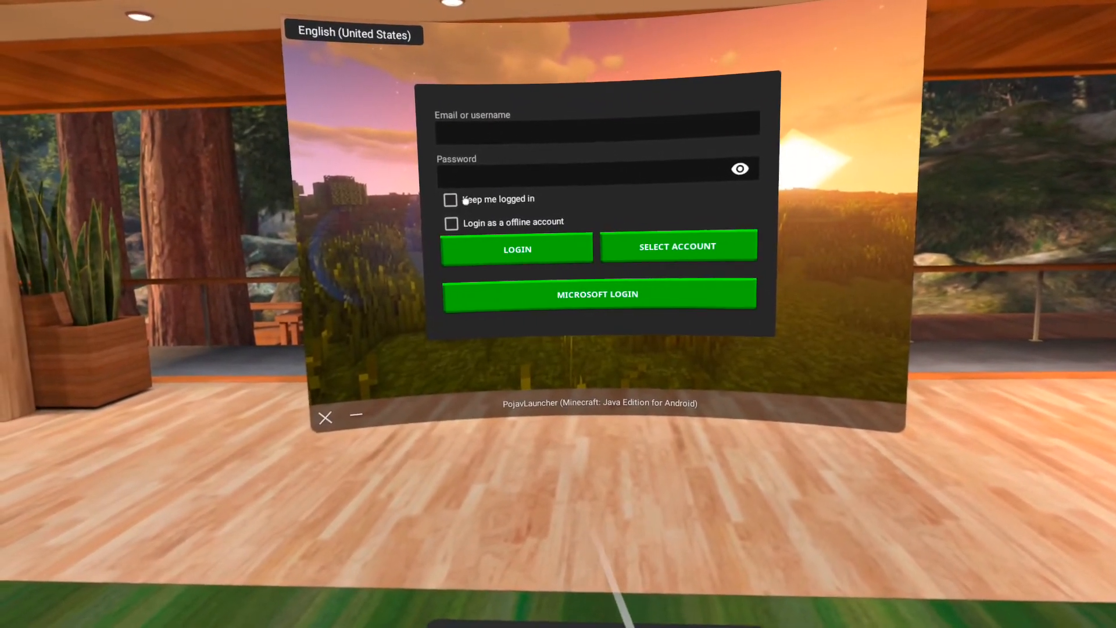
Sign in with a saved Microsoft account, with Keep me logged in ticked
left_click(450, 199)
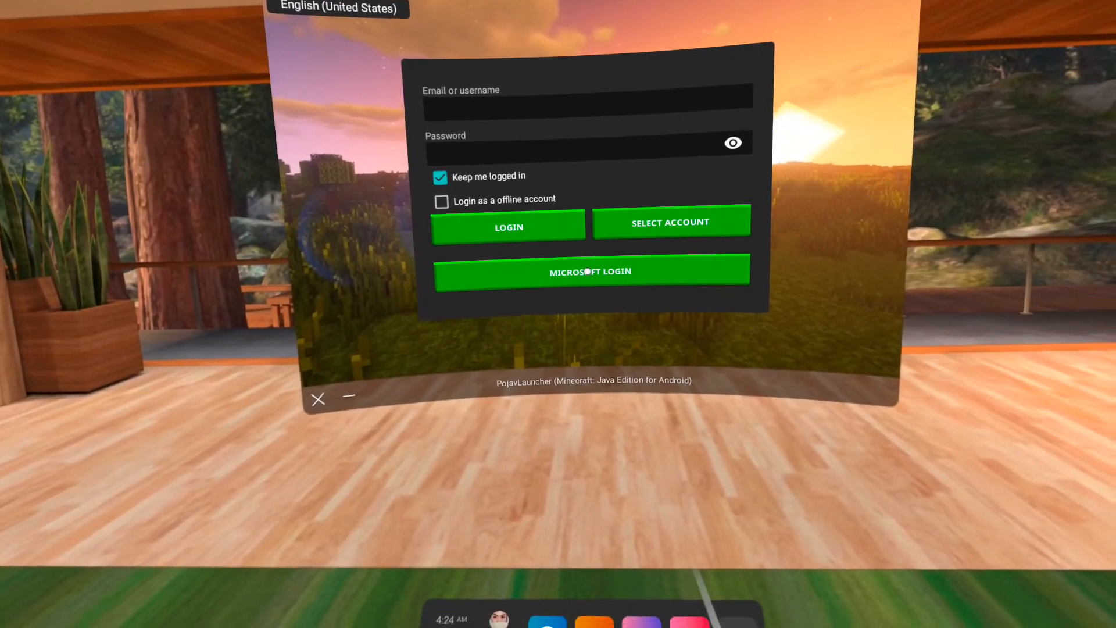
left_click(589, 272)
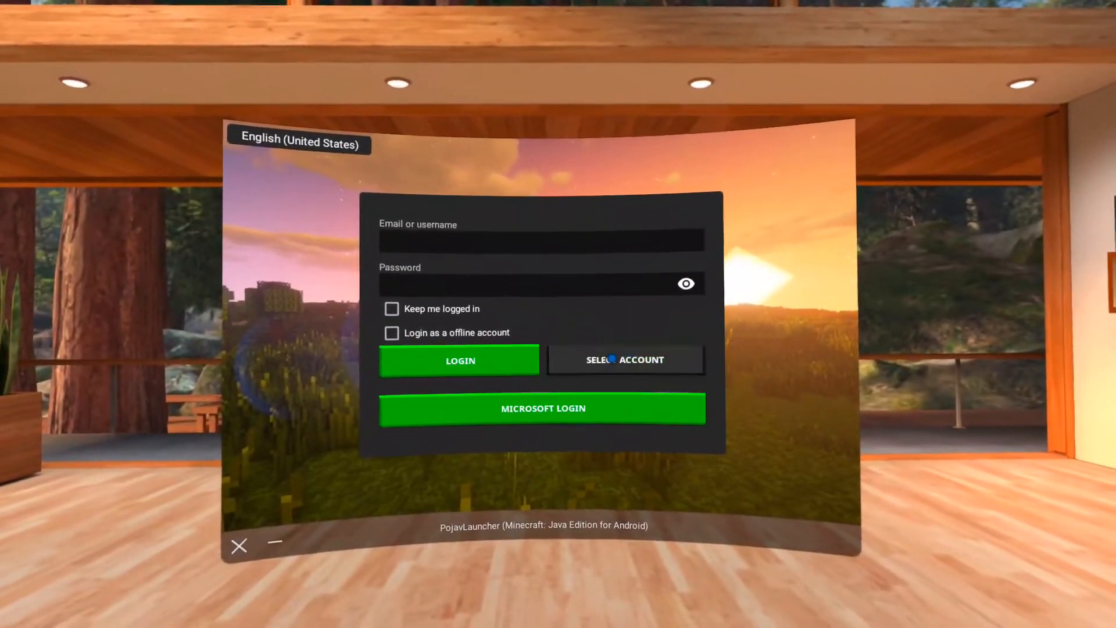
left_click(459, 361)
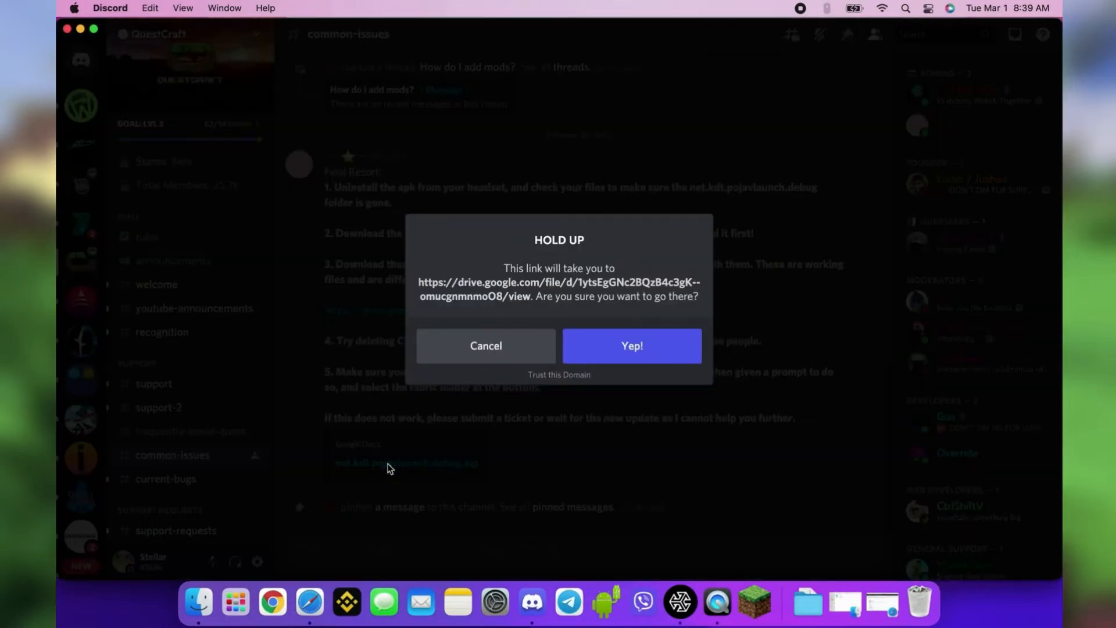
Confirm leaving Discord for the Google Drive link with 'Yep!'
left_click(630, 345)
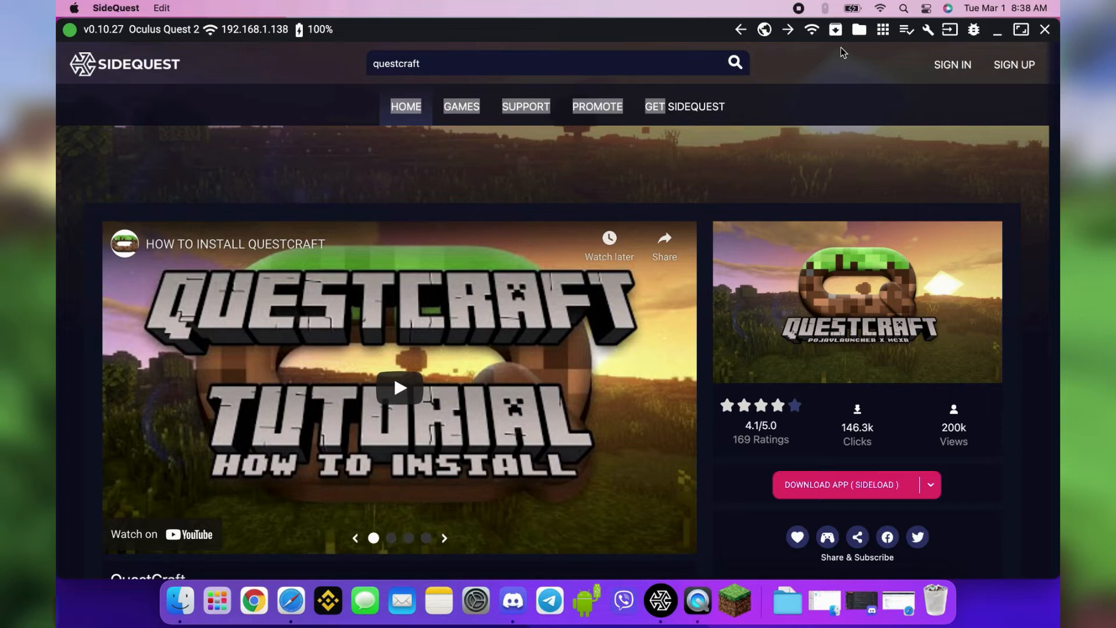
mouse_move(859, 29)
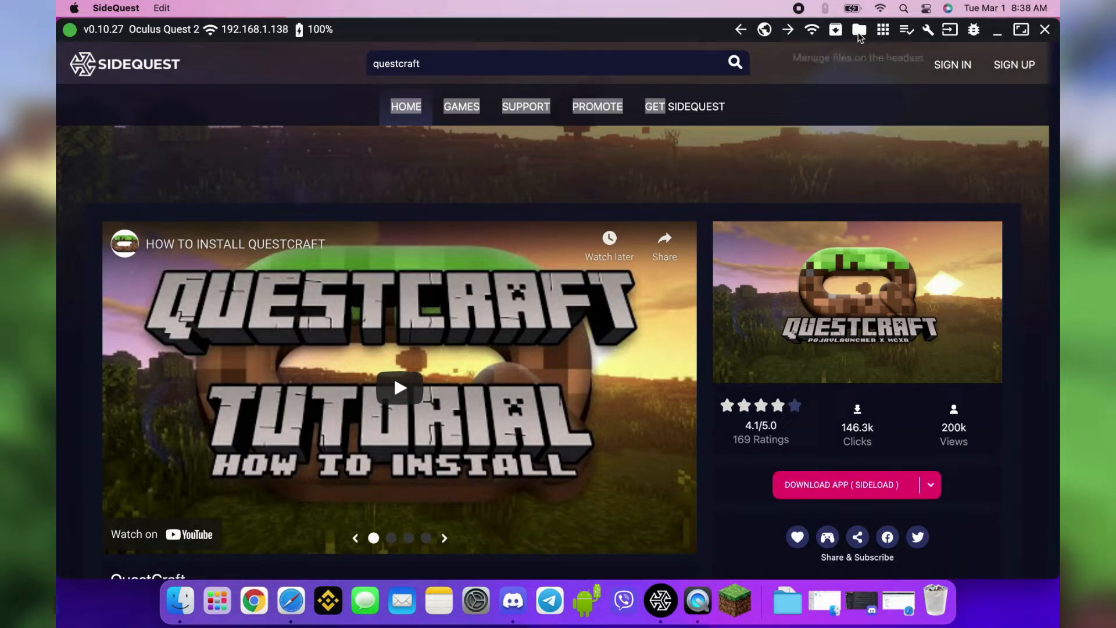
Delete the net.kdt.pojavlaunch.debug folder from the headset's Android/data directory
left_click(859, 29)
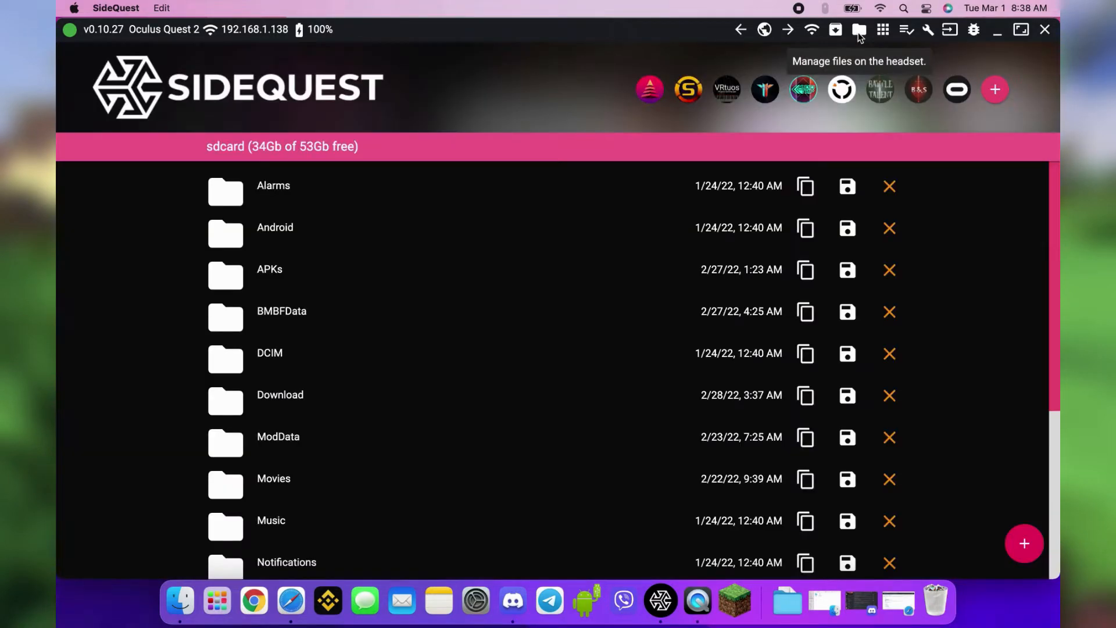
double_click(275, 227)
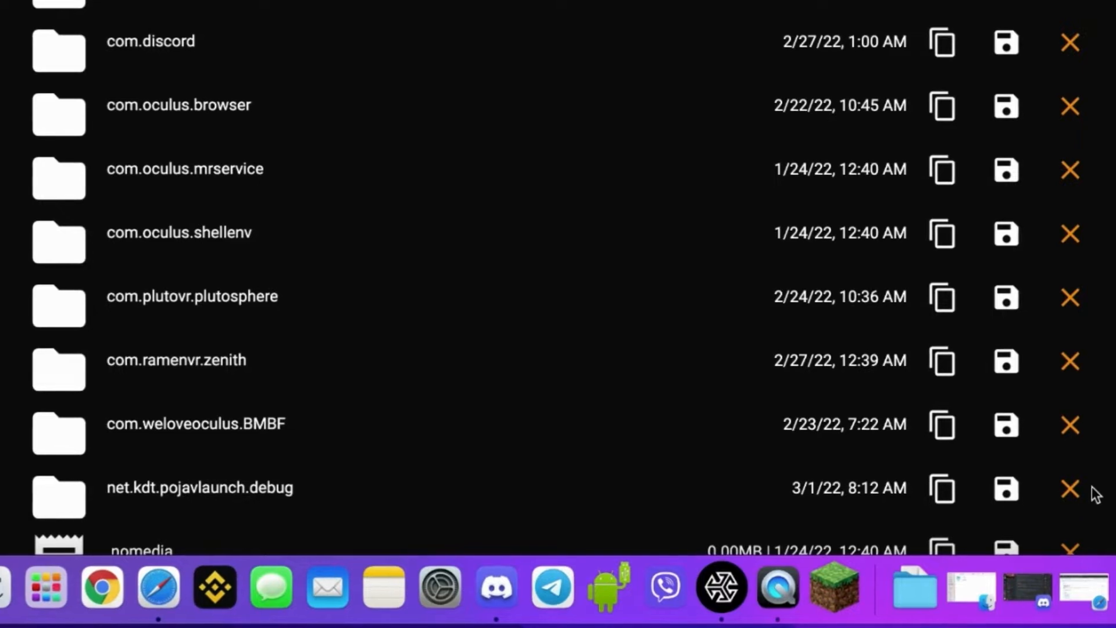
left_click(1069, 488)
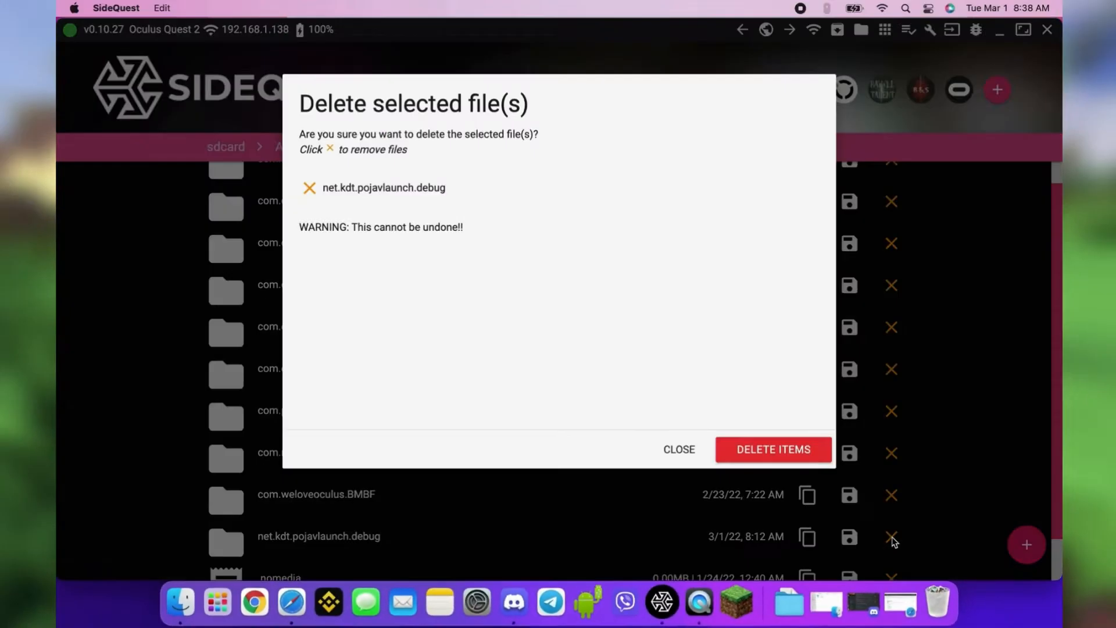
left_click(773, 449)
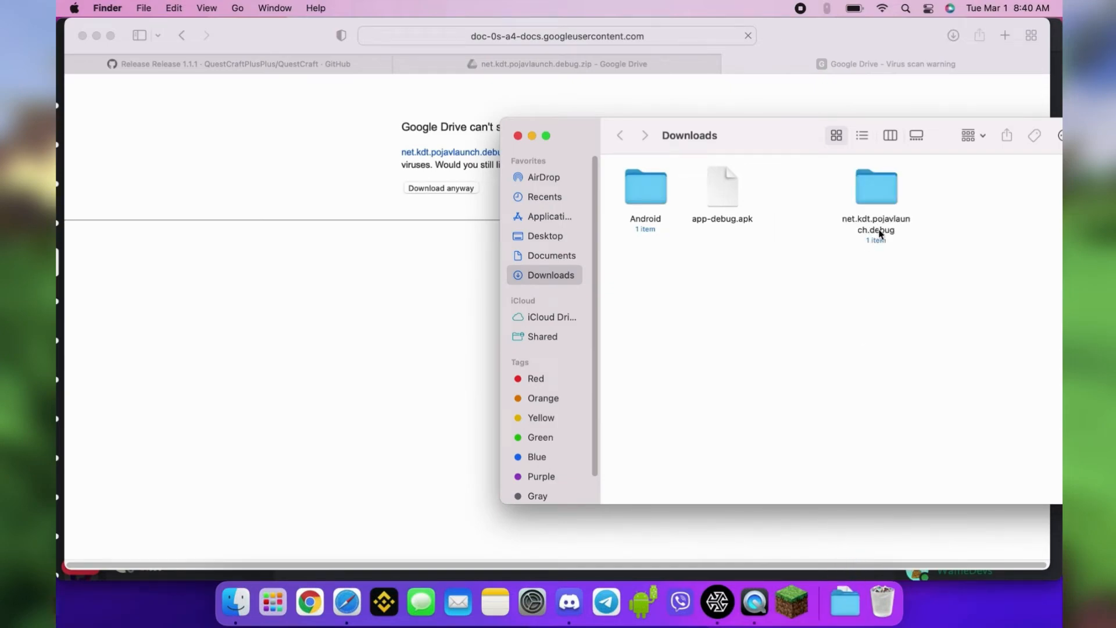
mouse_move(716, 601)
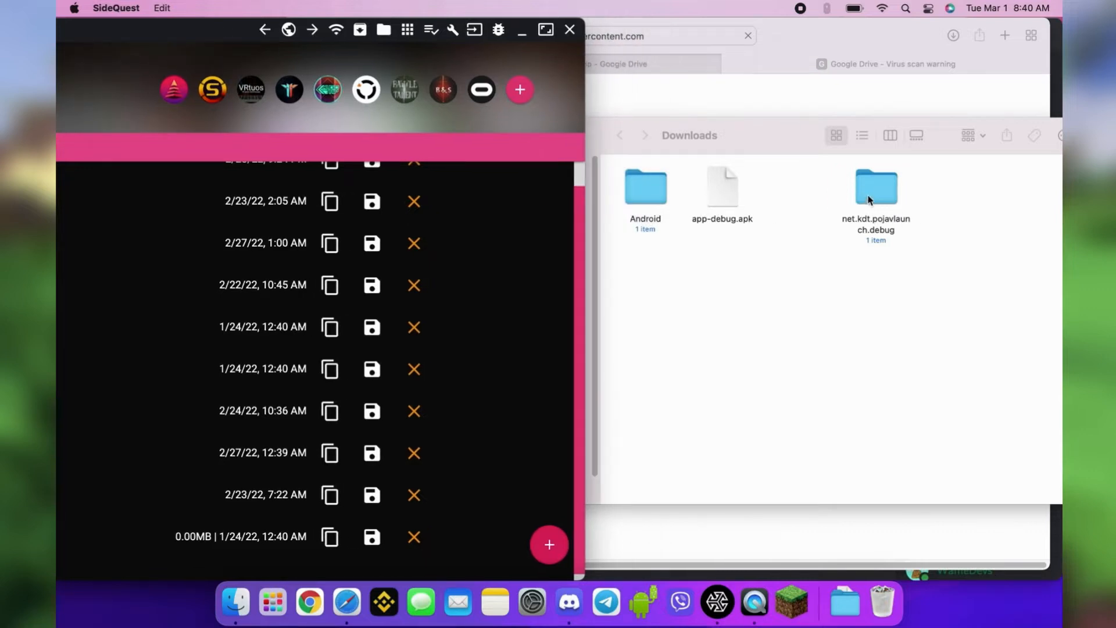
Select the net.kdt.pojavlaunch.debug folder in Finder's Downloads for copying
left_click(875, 187)
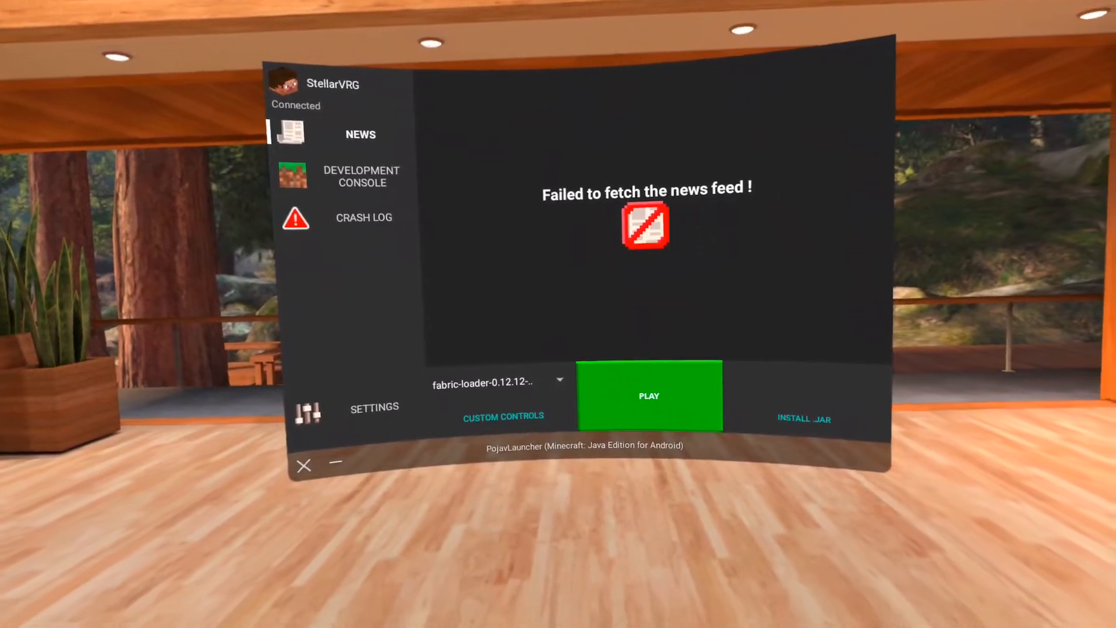
Check the video renderer settings, then launch Minecraft with PLAY ANYWAY past the OpenGL 3.2 warning
left_click(374, 407)
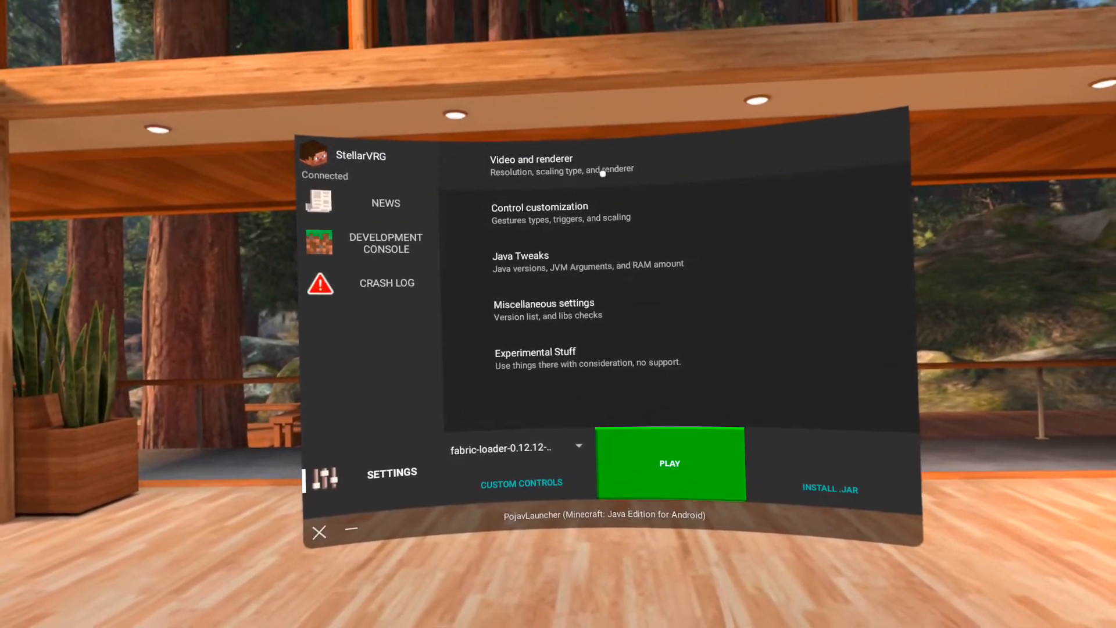
left_click(531, 164)
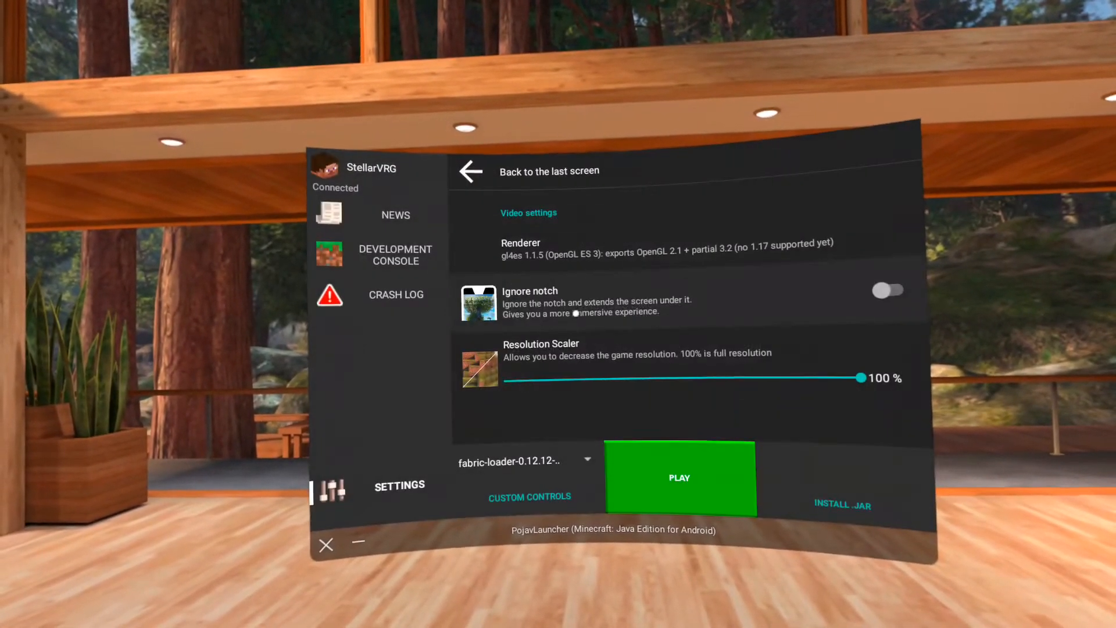
left_click(679, 478)
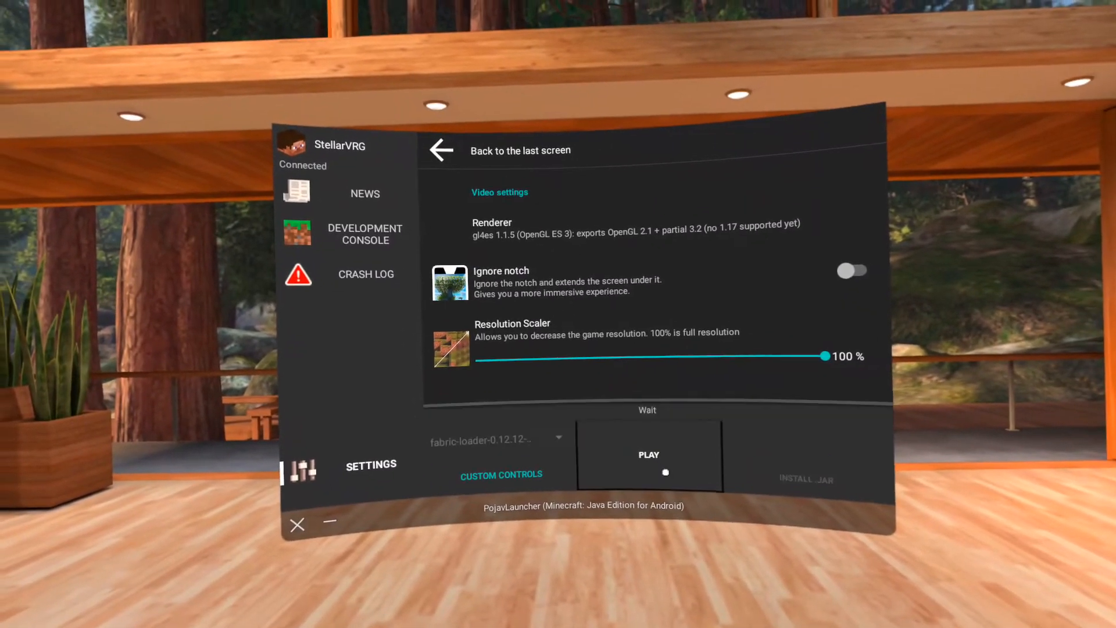
left_click(647, 456)
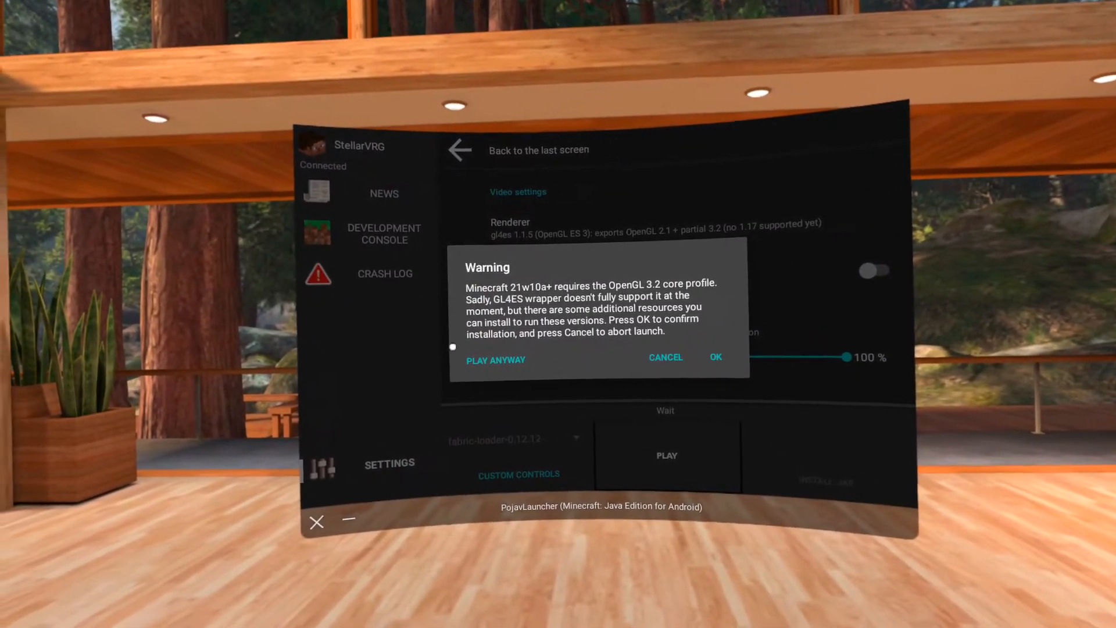
left_click(664, 356)
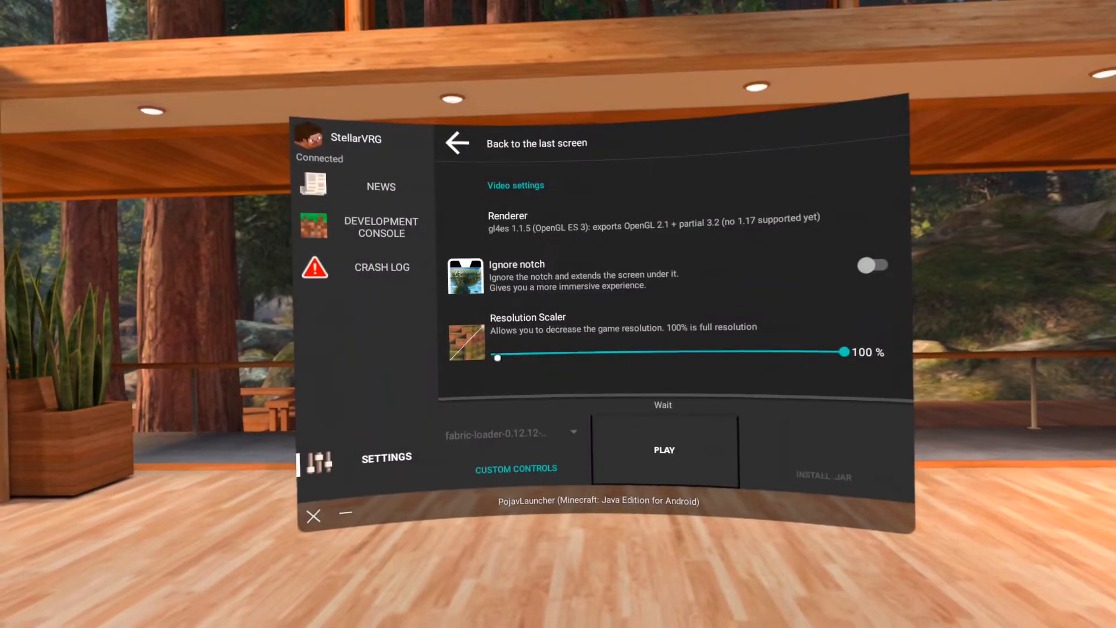
left_click(663, 449)
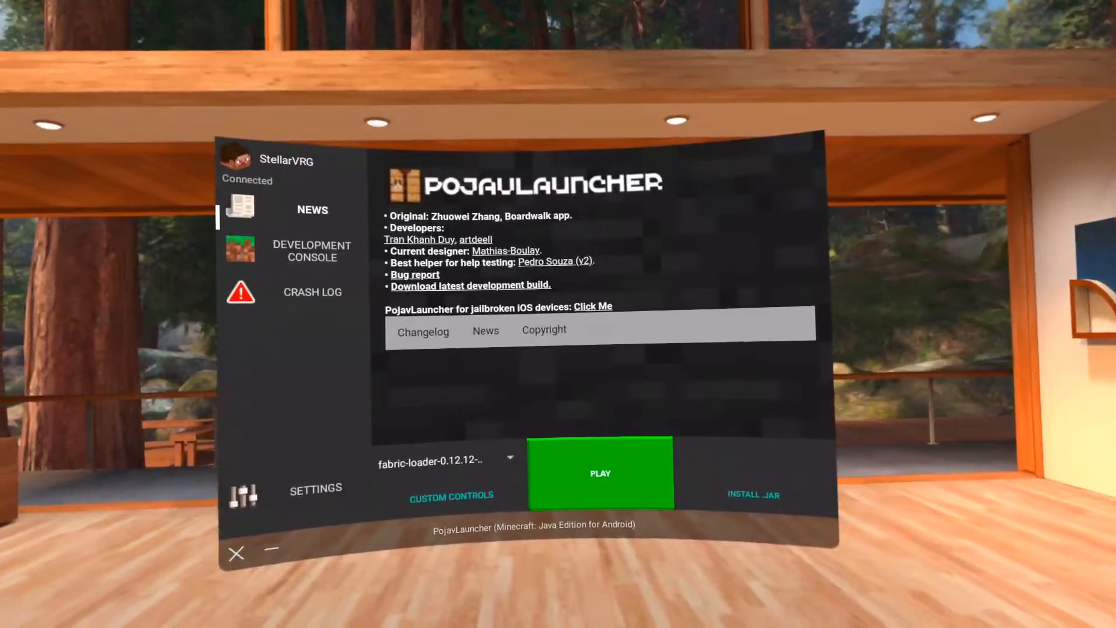
Set Java Tweaks memory allocation to 2130 MB and launch the game
left_click(315, 488)
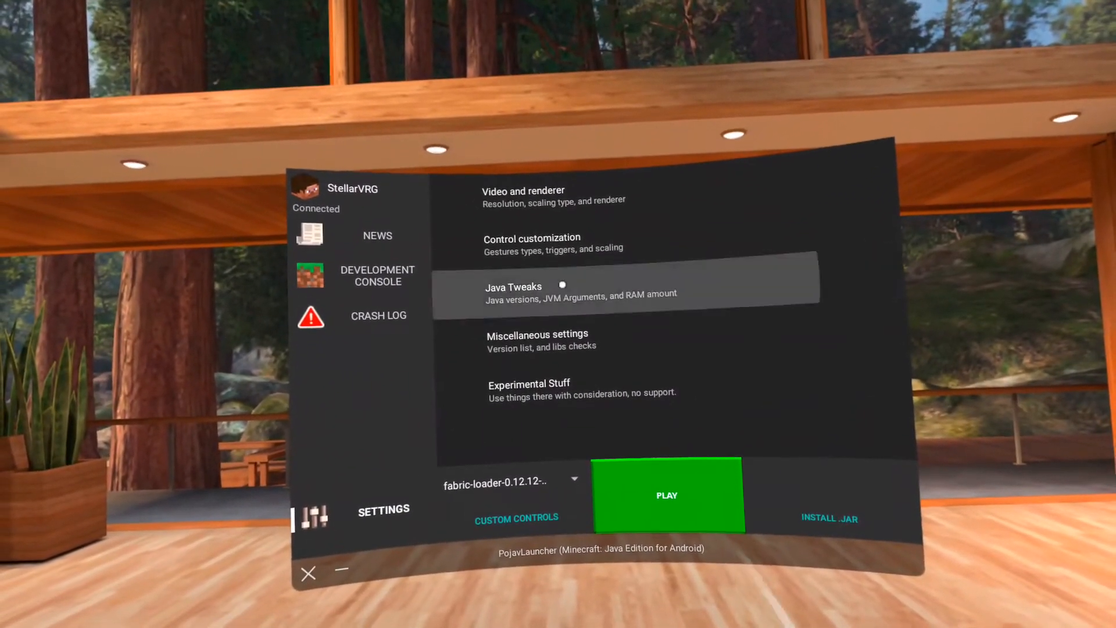
left_click(562, 291)
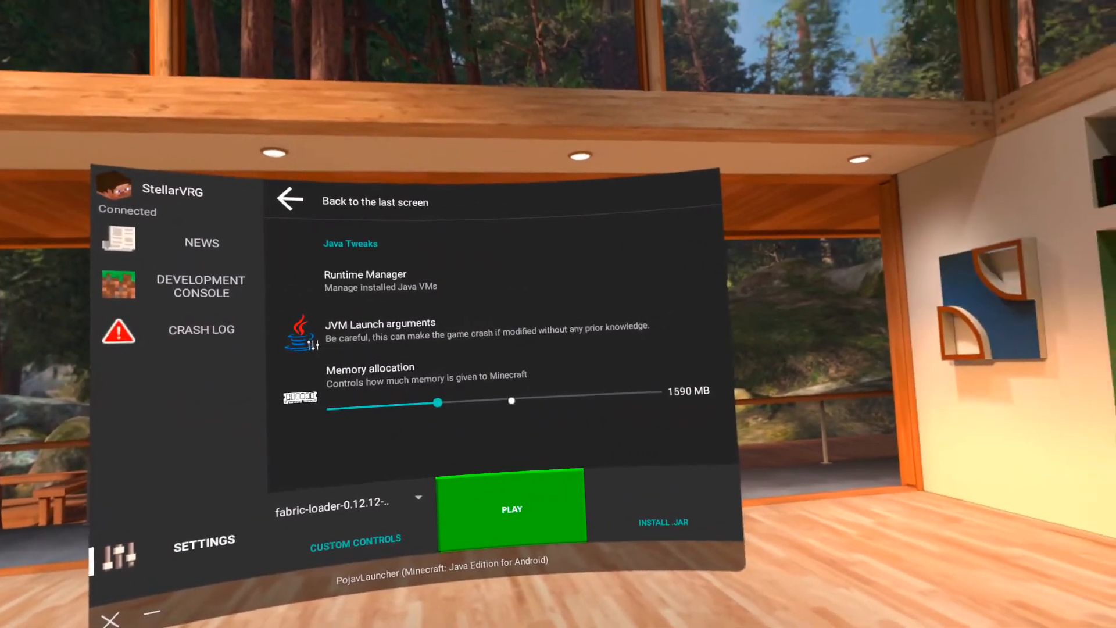
left_click_drag(438, 401, 527, 397)
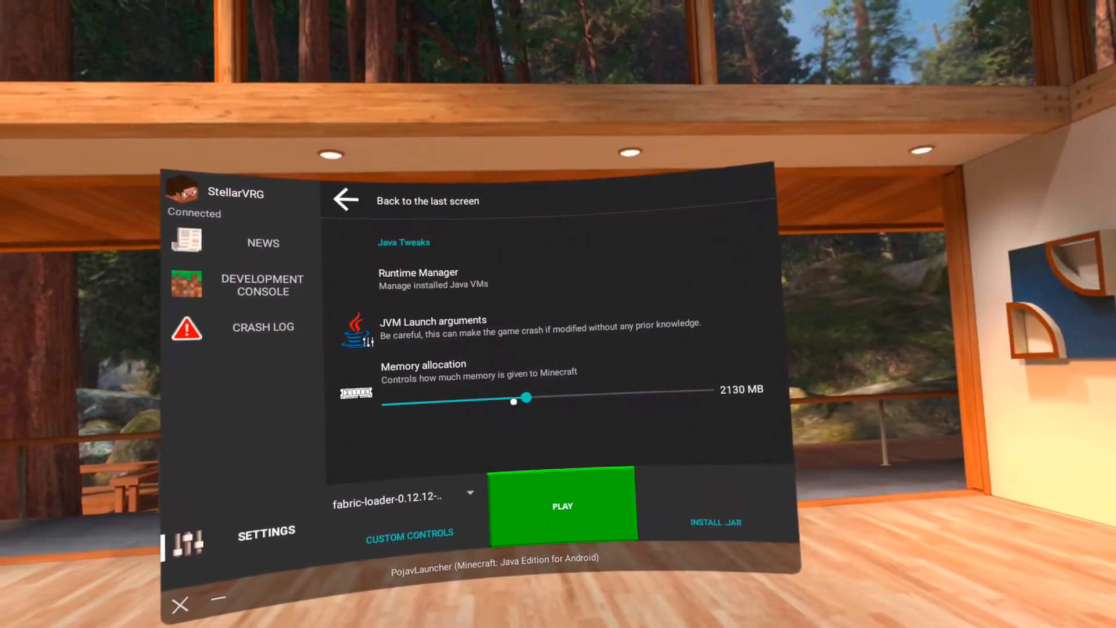
left_click(562, 505)
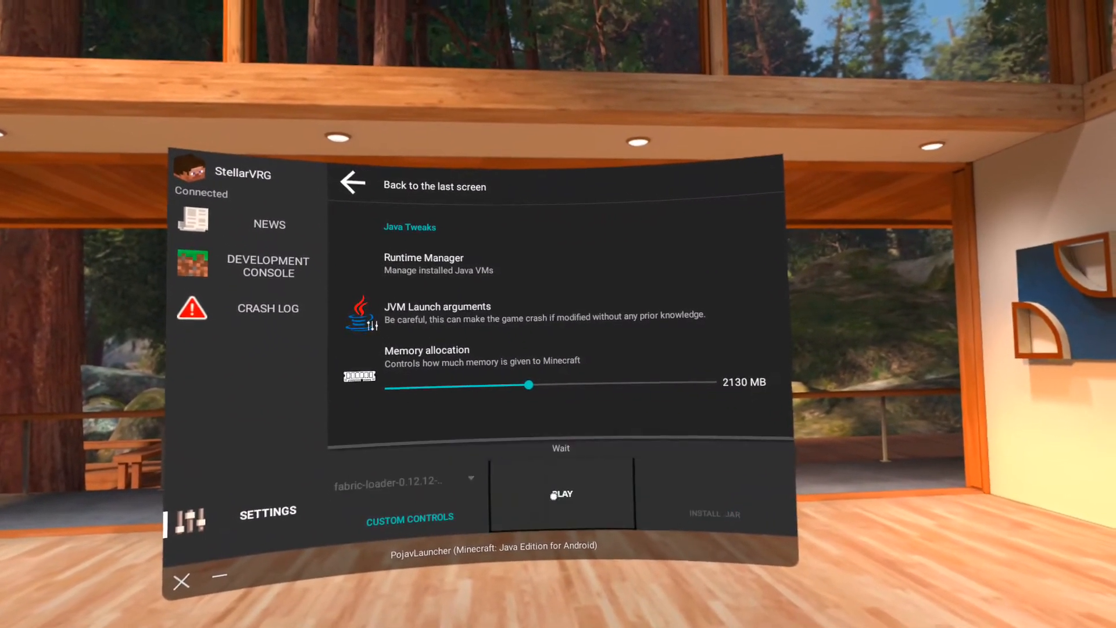
left_click(561, 495)
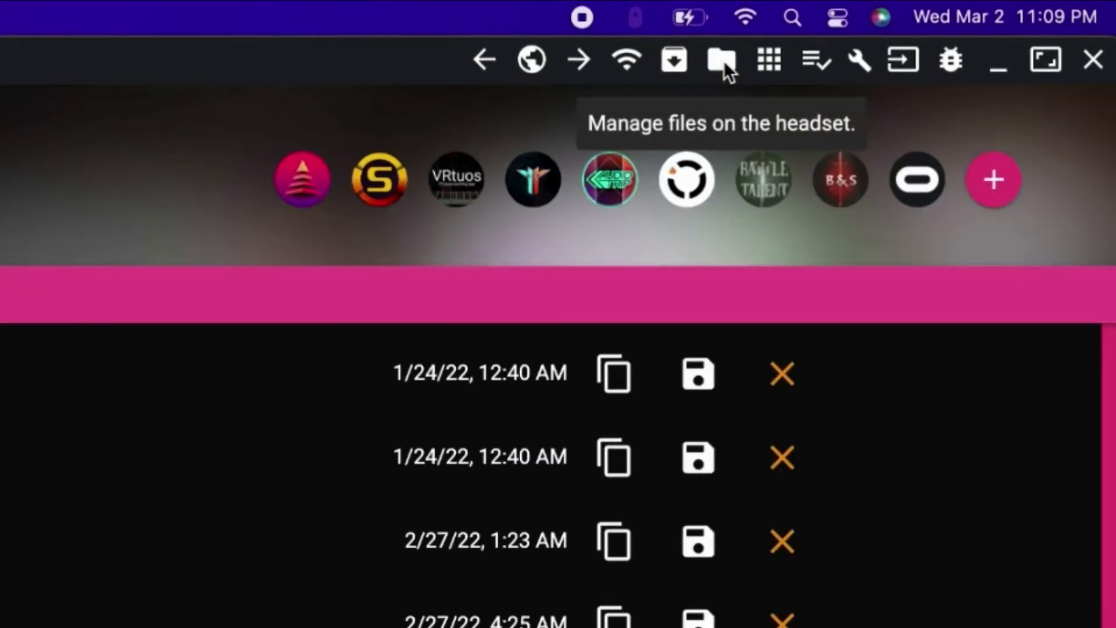
mouse_move(993, 199)
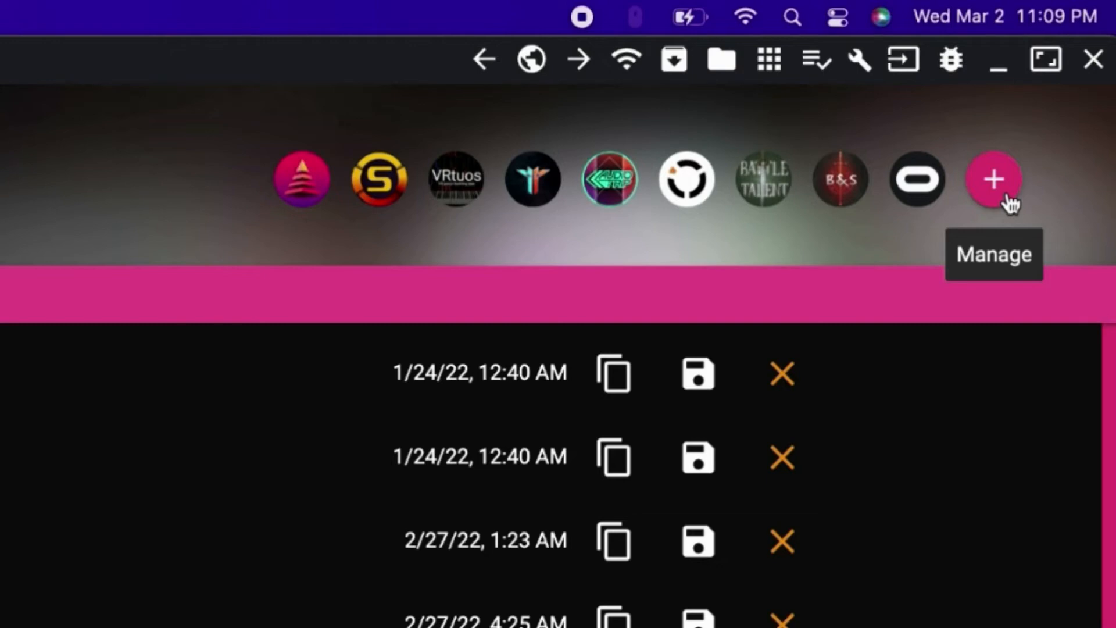
Add a 'QuestCraft' favourite with the .minecraft folder path and imgur icon URL
left_click(993, 178)
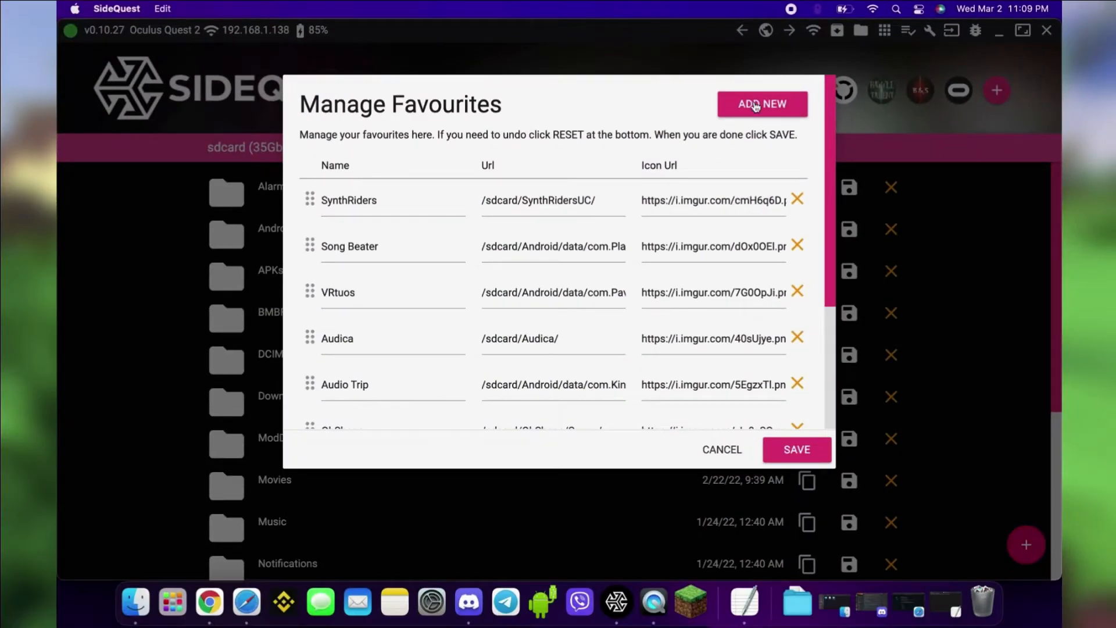
left_click(762, 105)
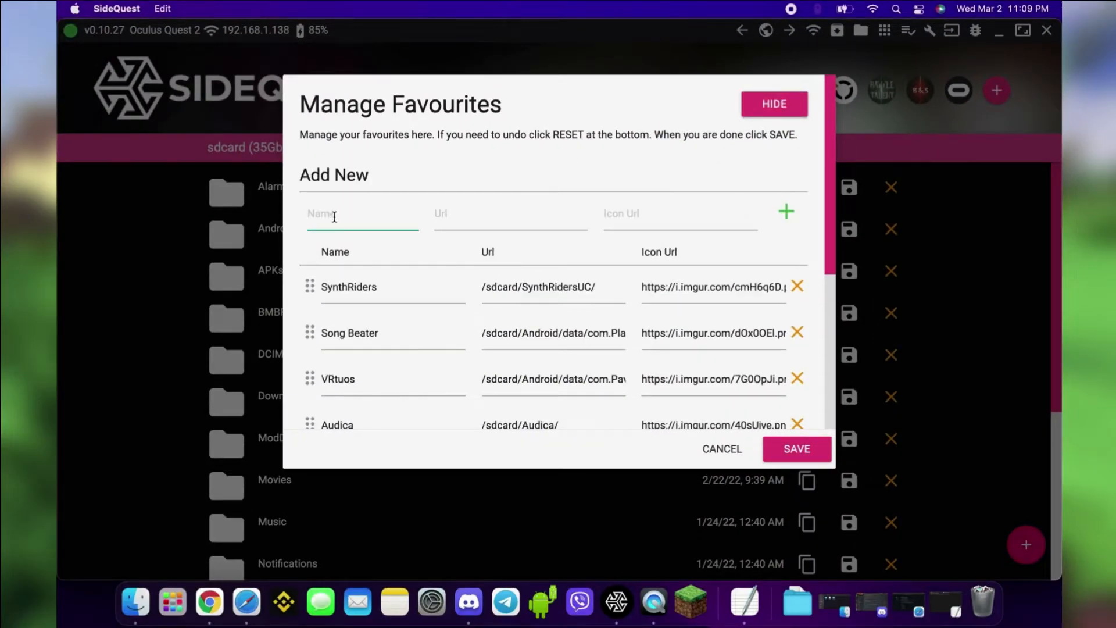
type("QuestCraft")
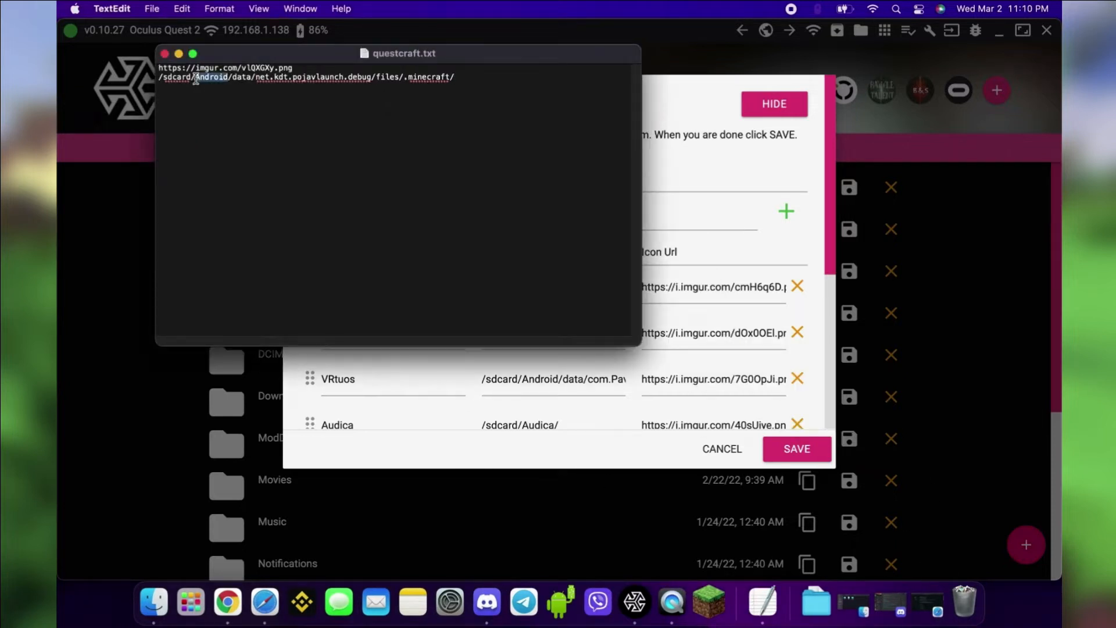
triple_click(307, 77)
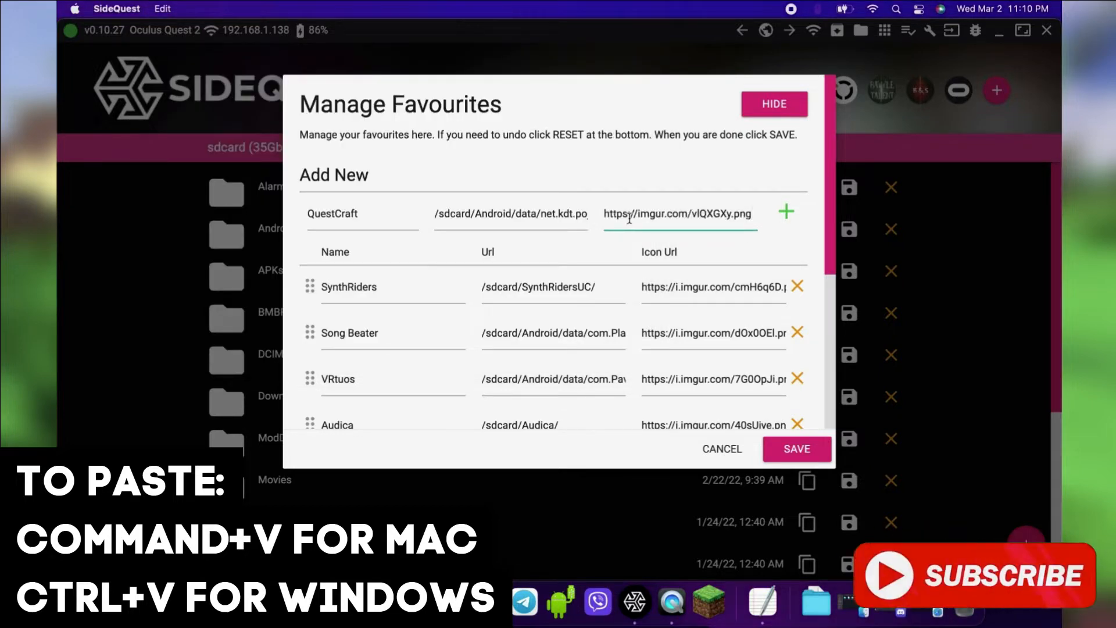
left_click(786, 212)
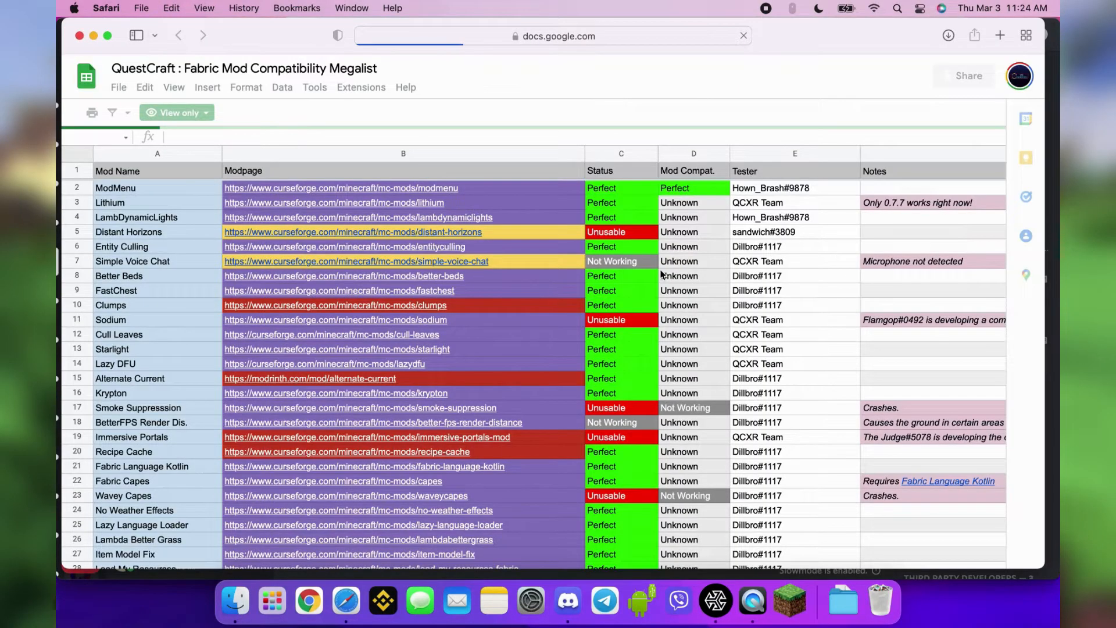
mouse_move(405, 320)
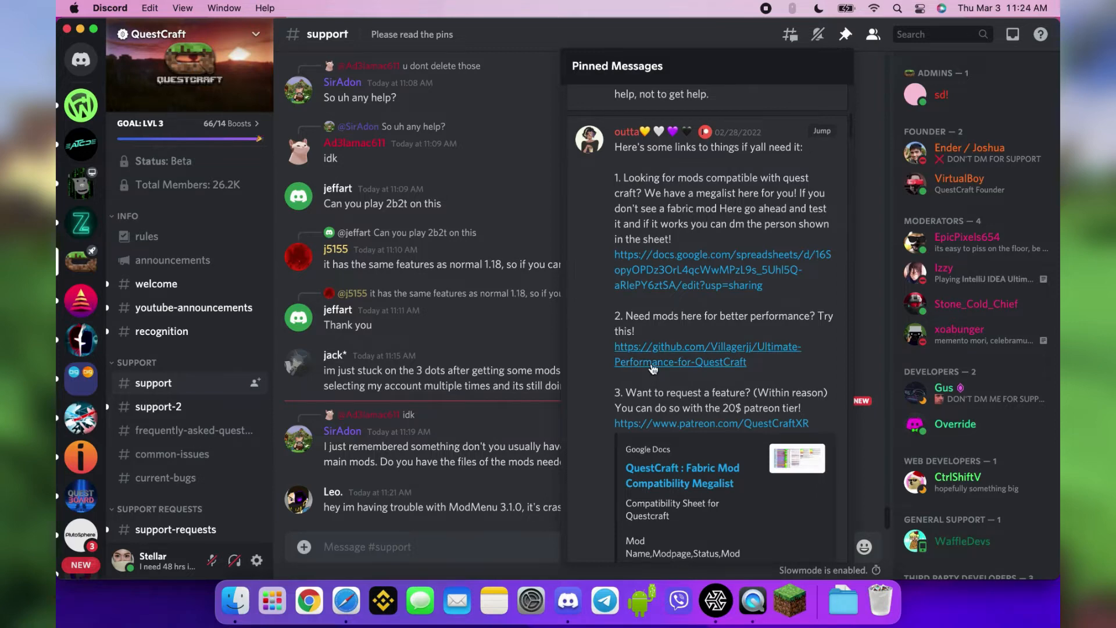
Open the Ultimate-Performance-for-QuestCraft GitHub page and scroll to its Installation section
left_click(708, 346)
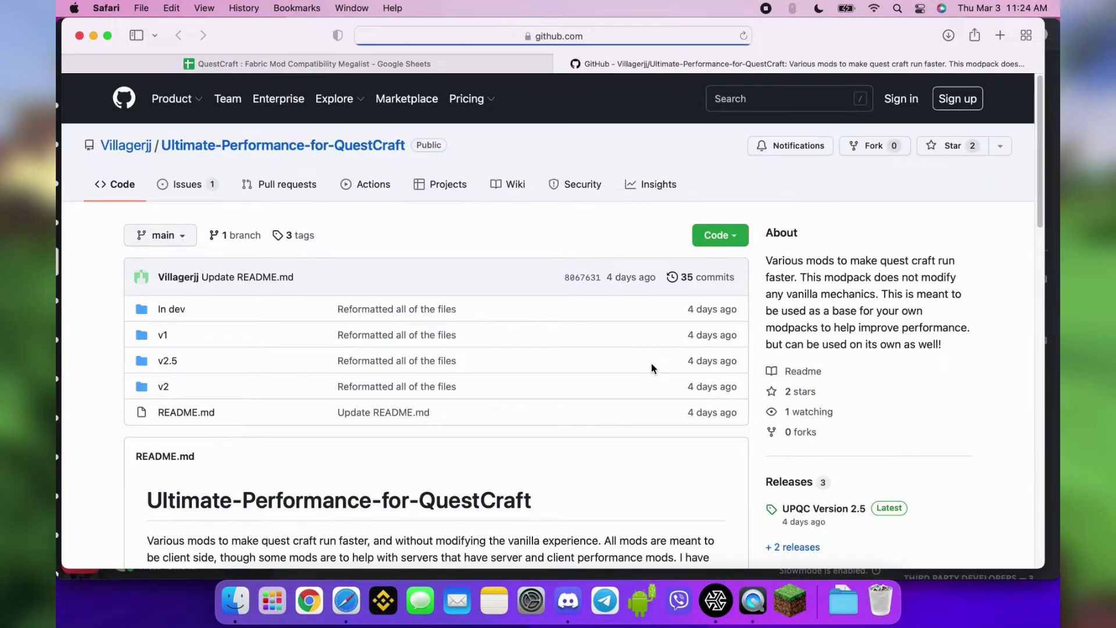
scroll("down", 3)
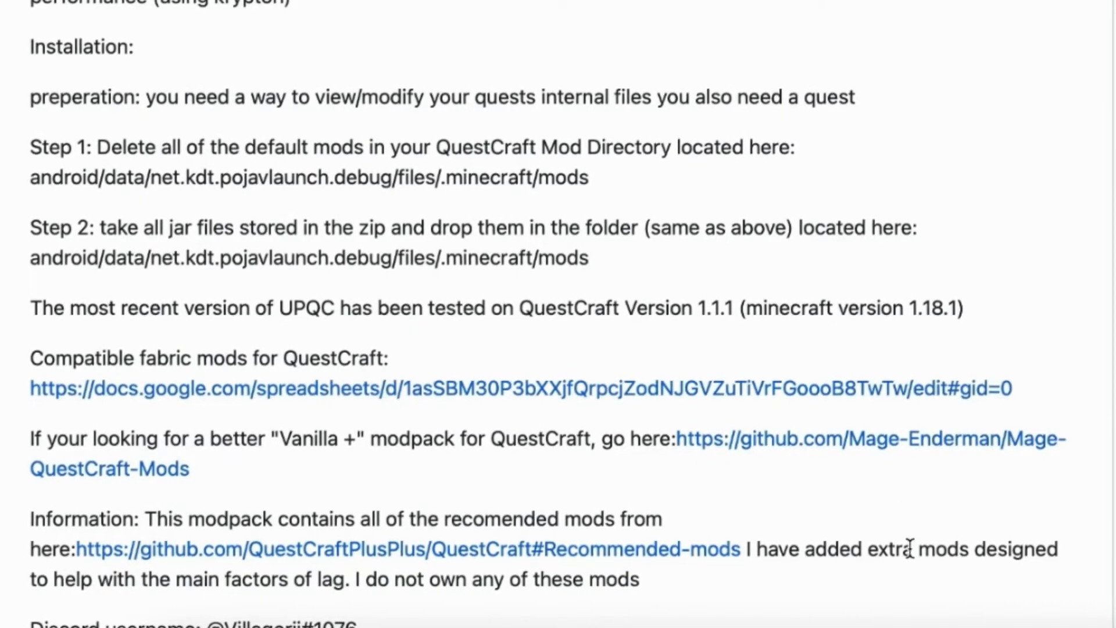
Delete the default mod jars, including titleworlds-0.0.1.jar, from the headset's QuestCraft mods folder
left_click(717, 602)
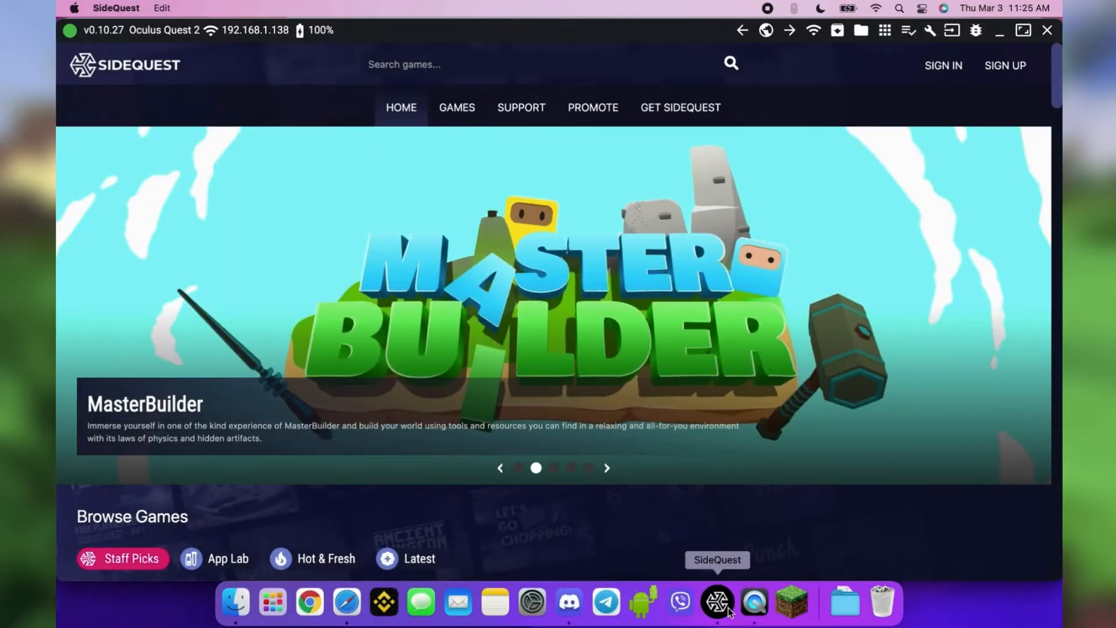
left_click(862, 30)
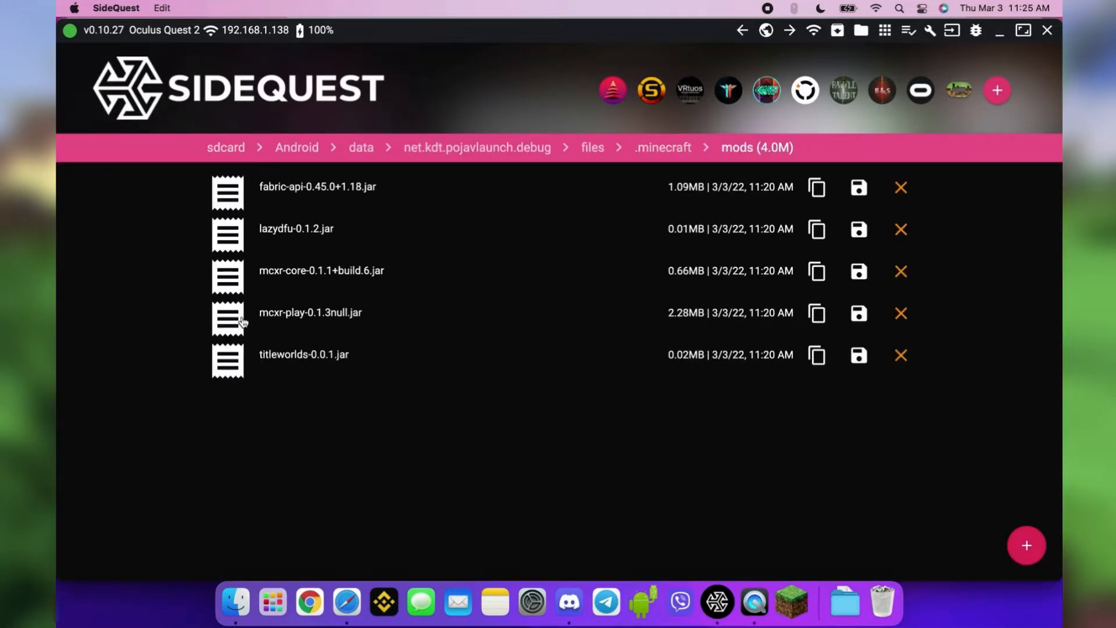
left_click(901, 355)
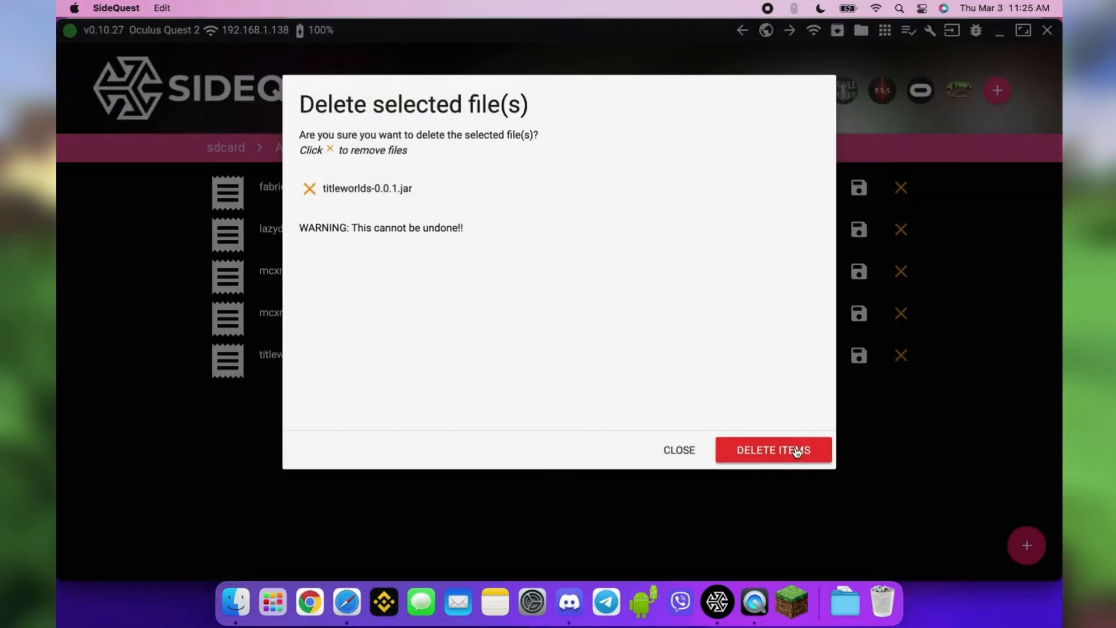
left_click(773, 450)
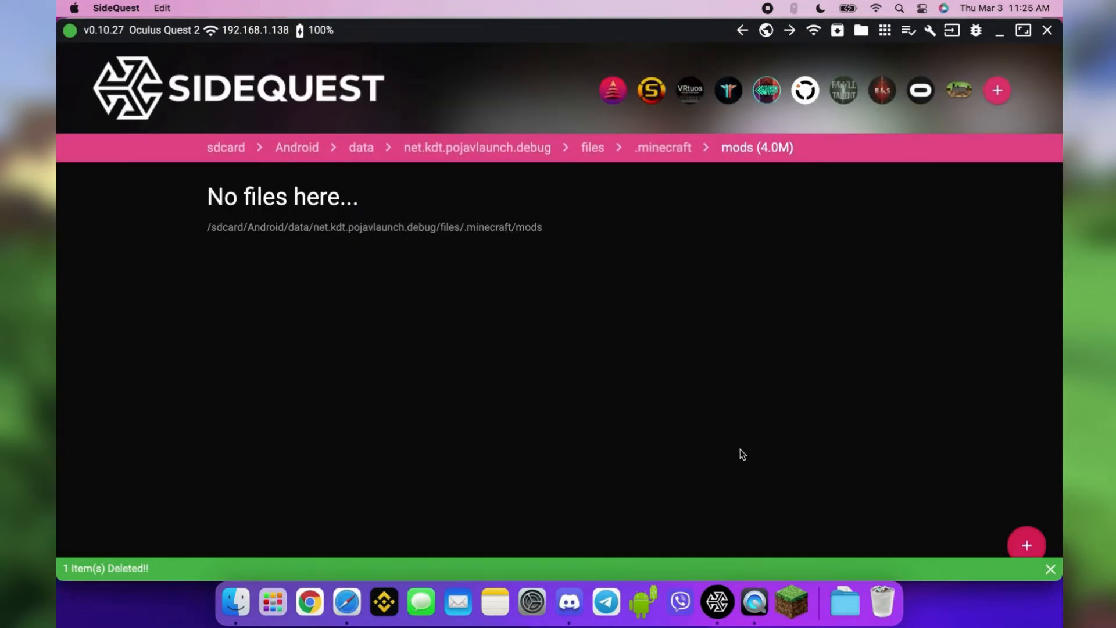
left_click(346, 601)
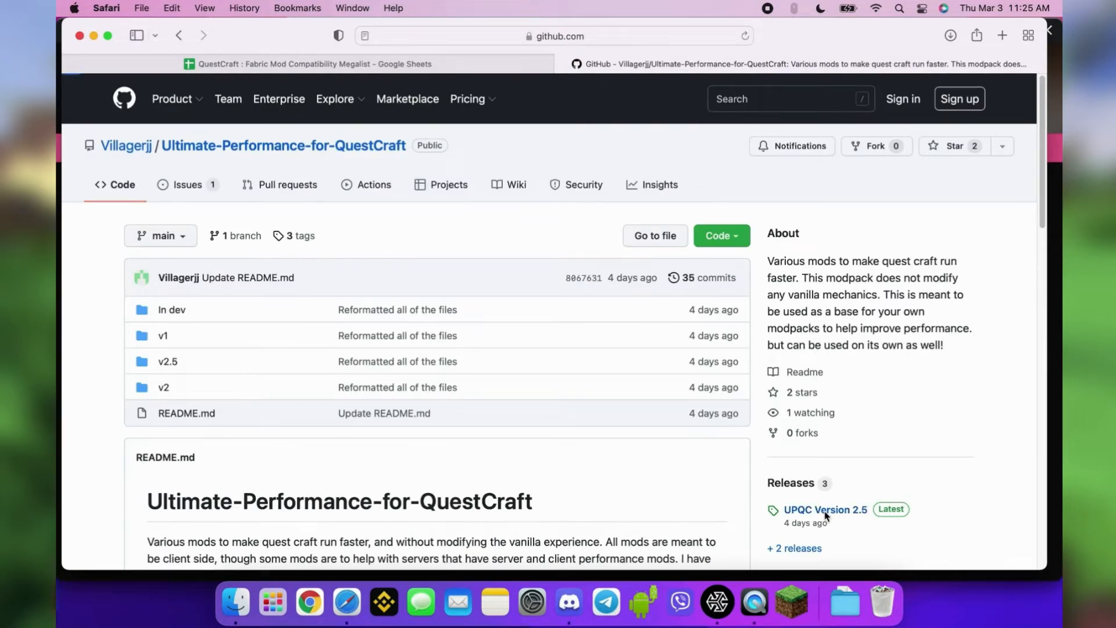
Download UPQCNormal.v2.5.zip from the UPQC Version 2.5 release and extract it into Temp
left_click(825, 510)
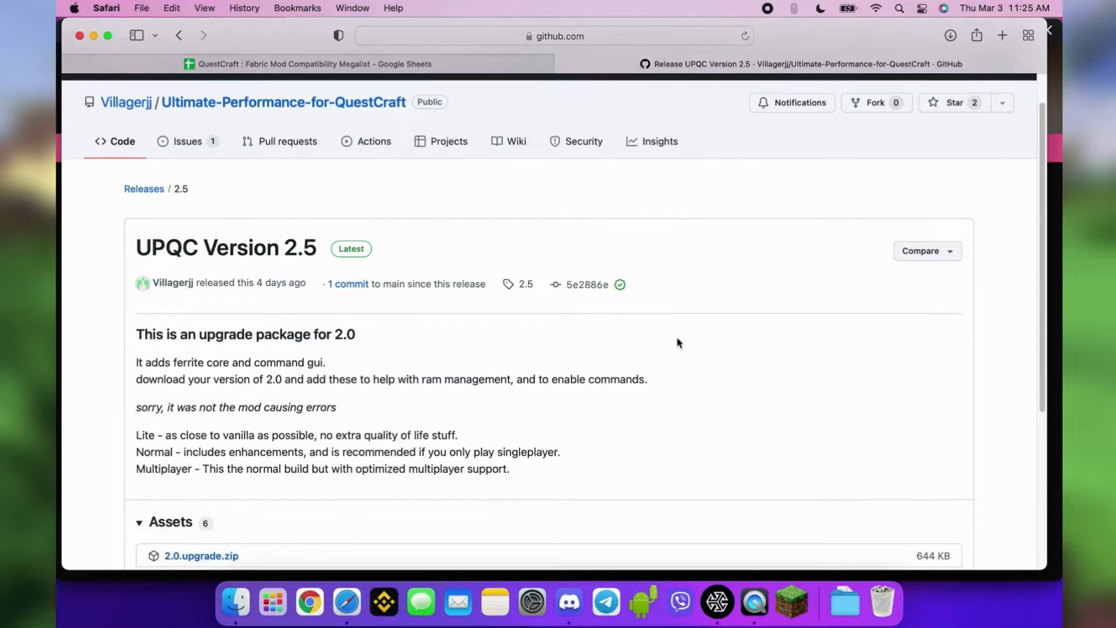
scroll("down", 3)
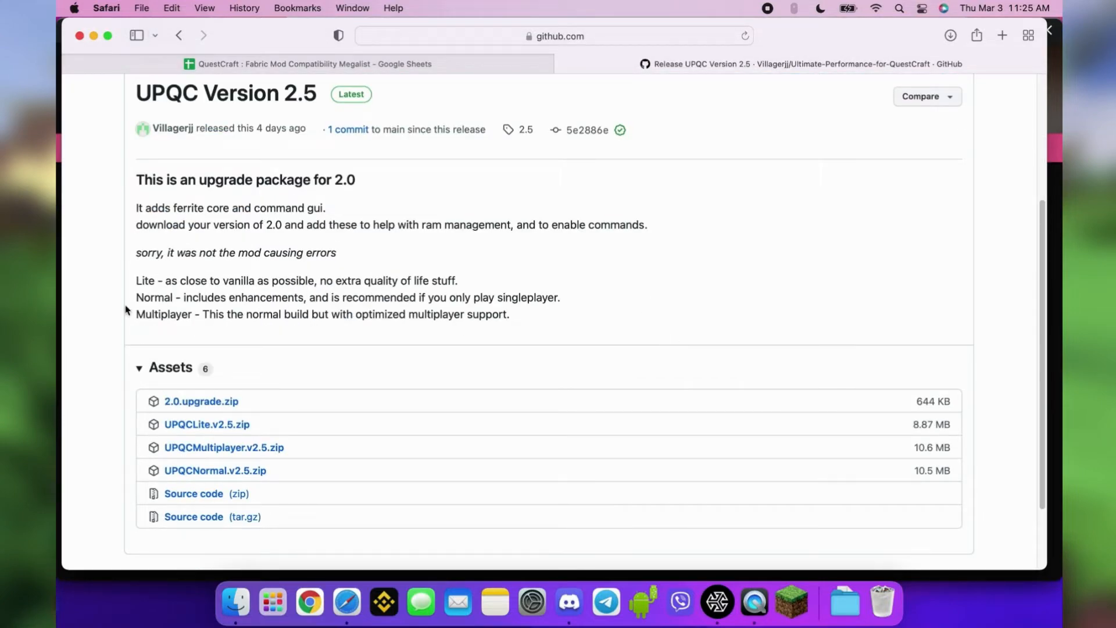
mouse_move(584, 338)
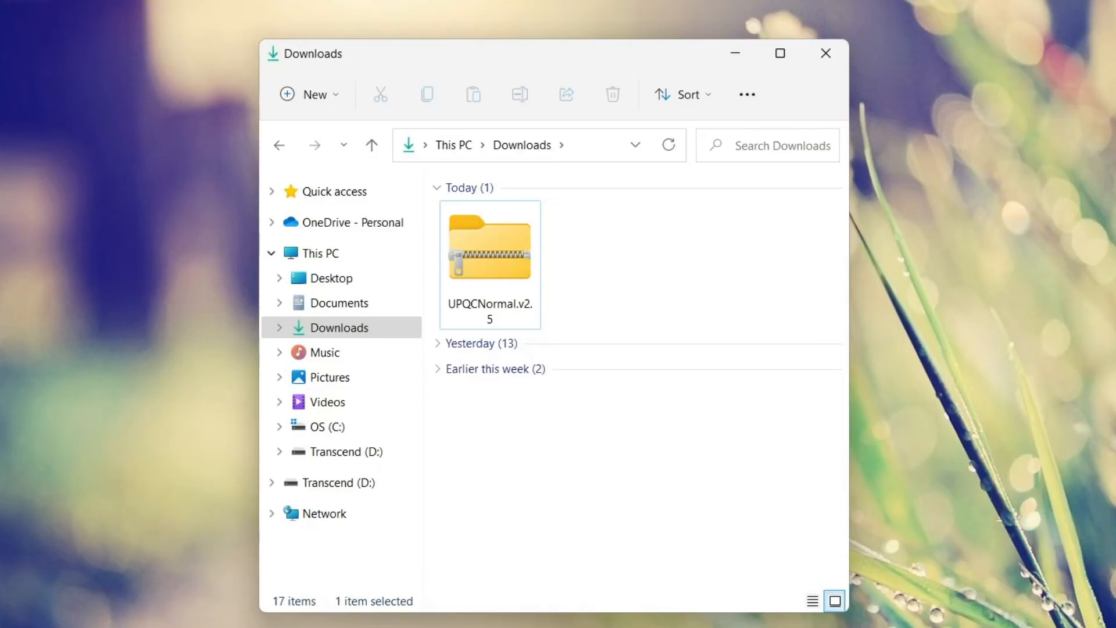
right_click(489, 246)
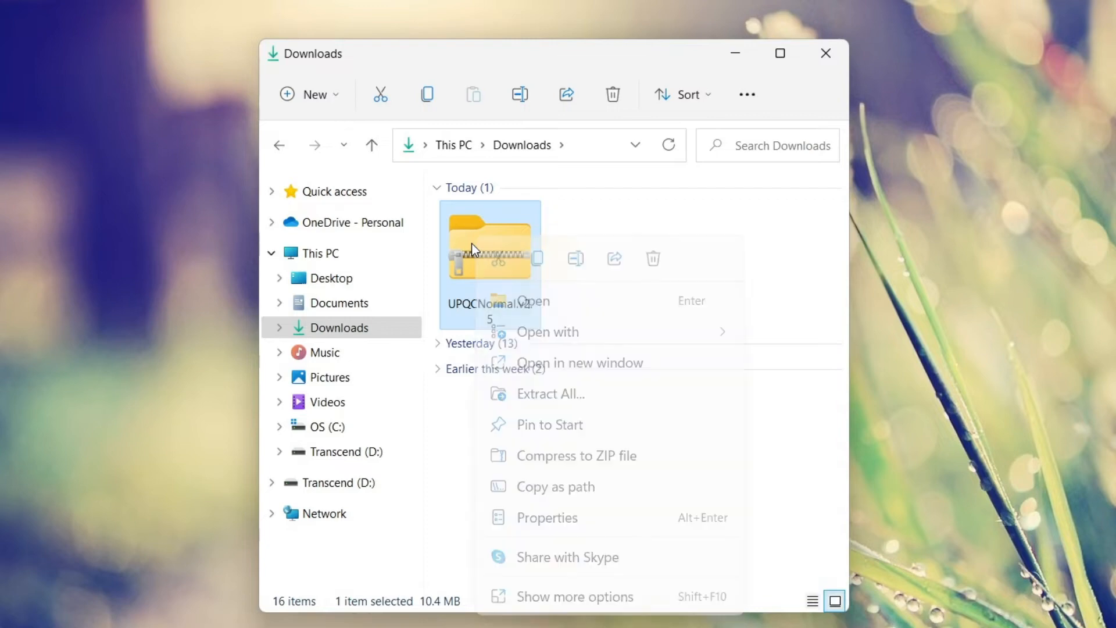
left_click(550, 394)
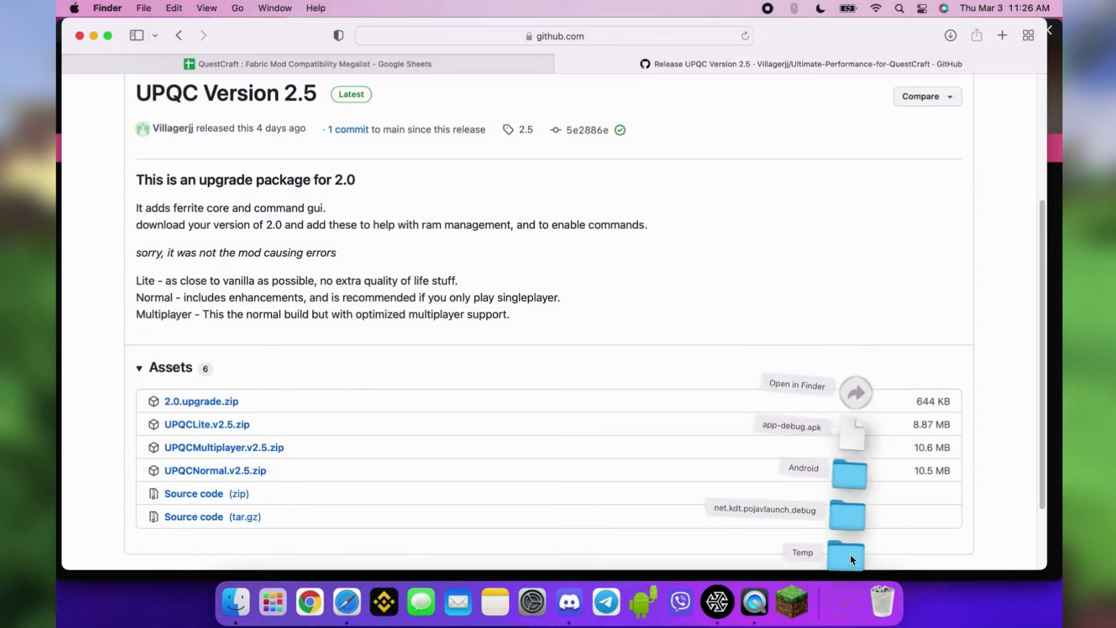
double_click(846, 555)
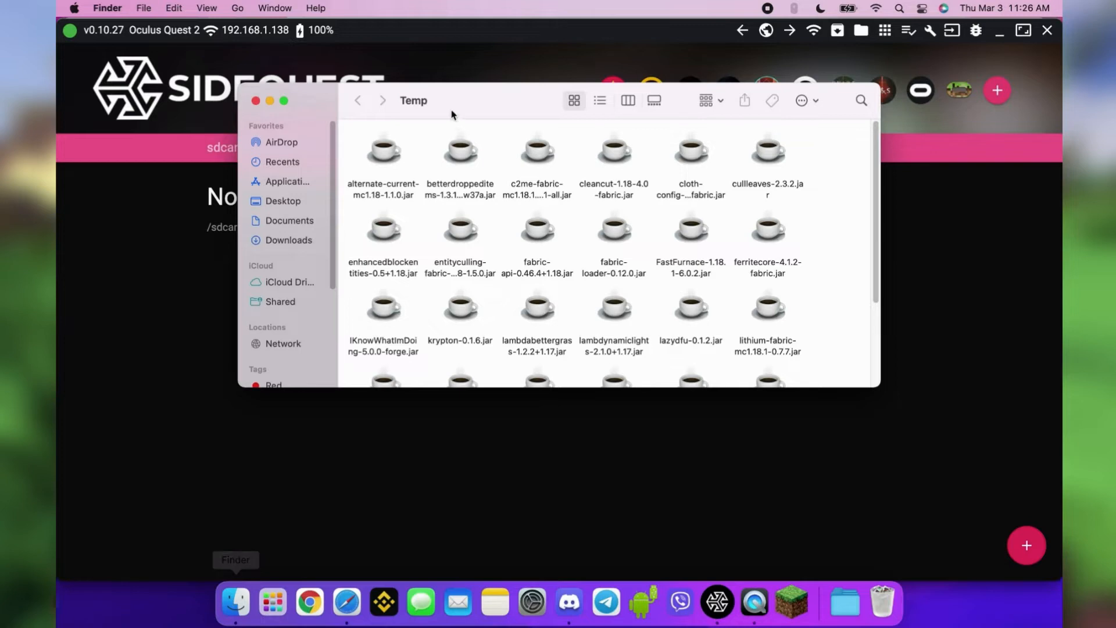
Select all the extracted modpack jars in the Temp folder for the SideQuest mods folder
key("cmd+a")
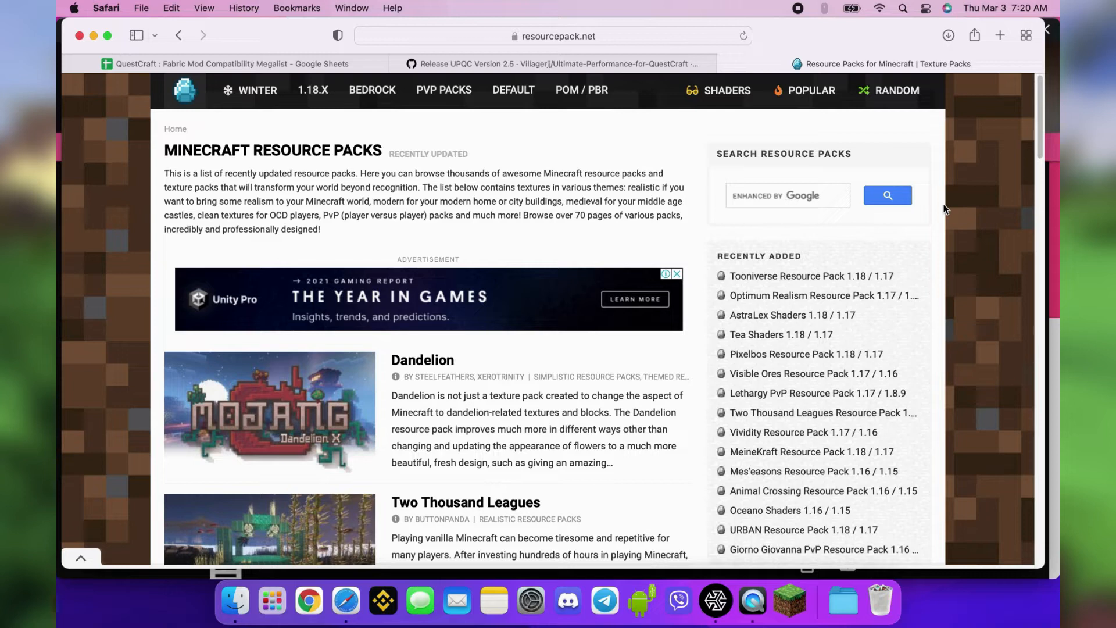
mouse_move(667, 174)
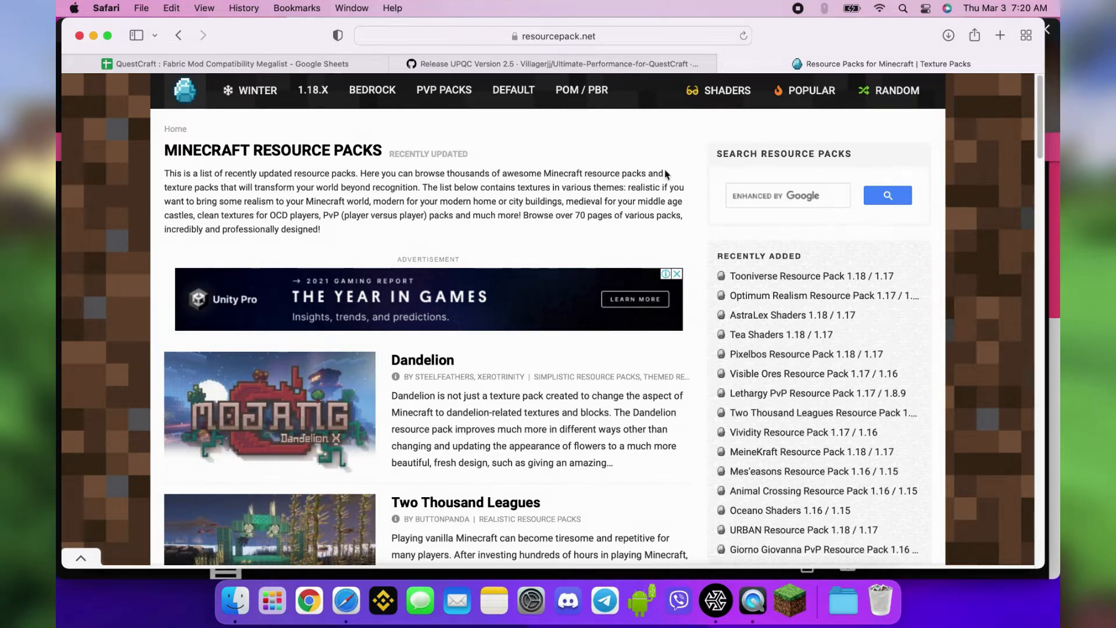
Turn off Safari's 'Open "safe" files after downloading' and close Preferences
left_click(106, 7)
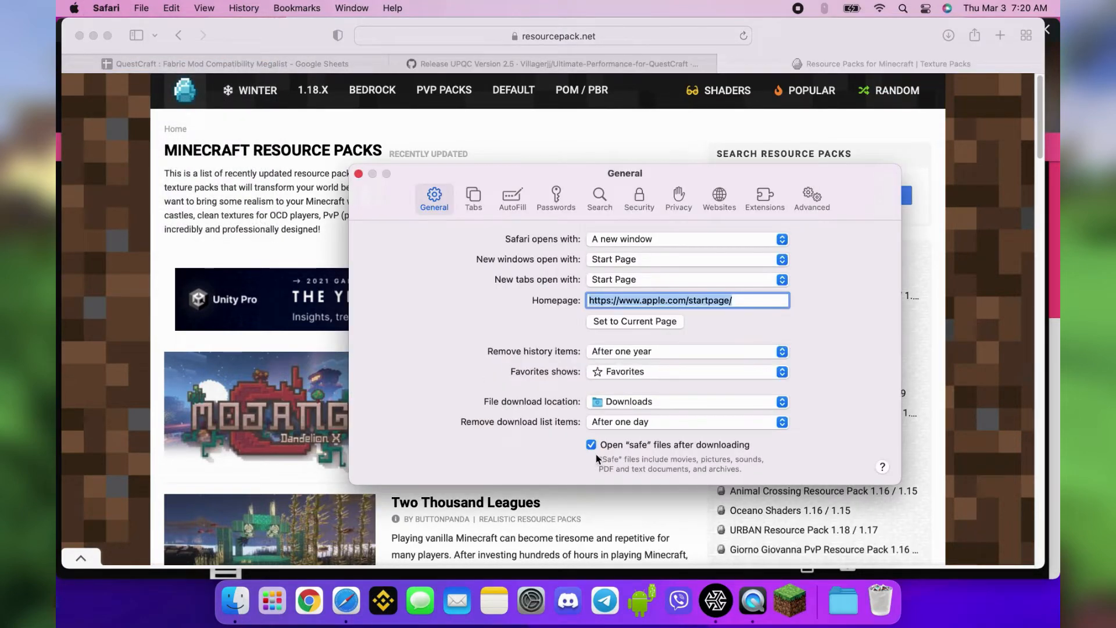
left_click(591, 444)
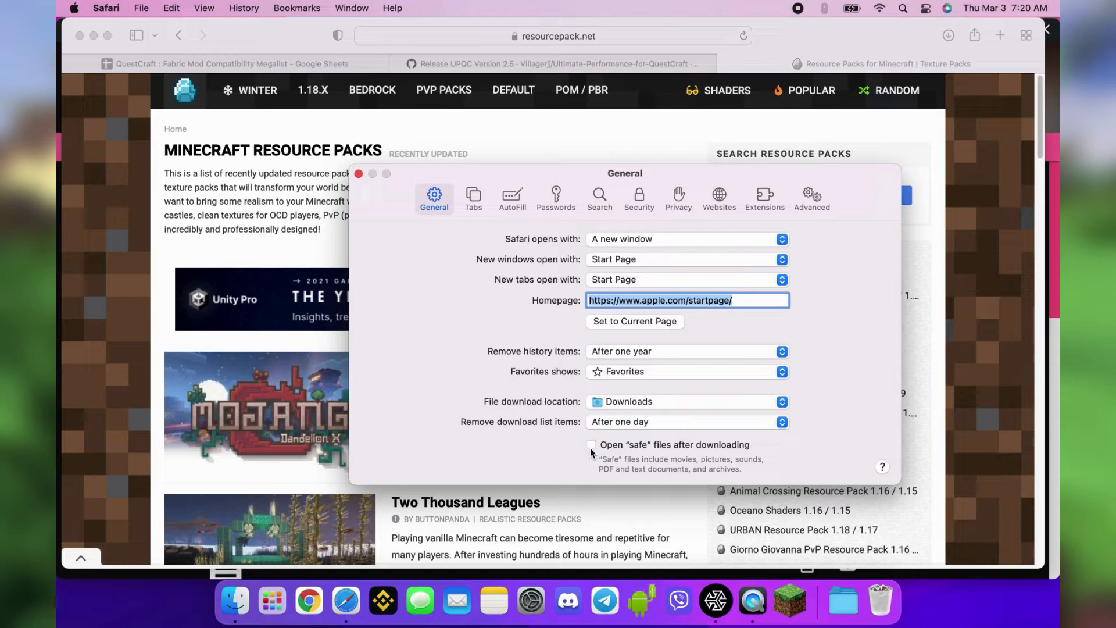
mouse_move(354, 181)
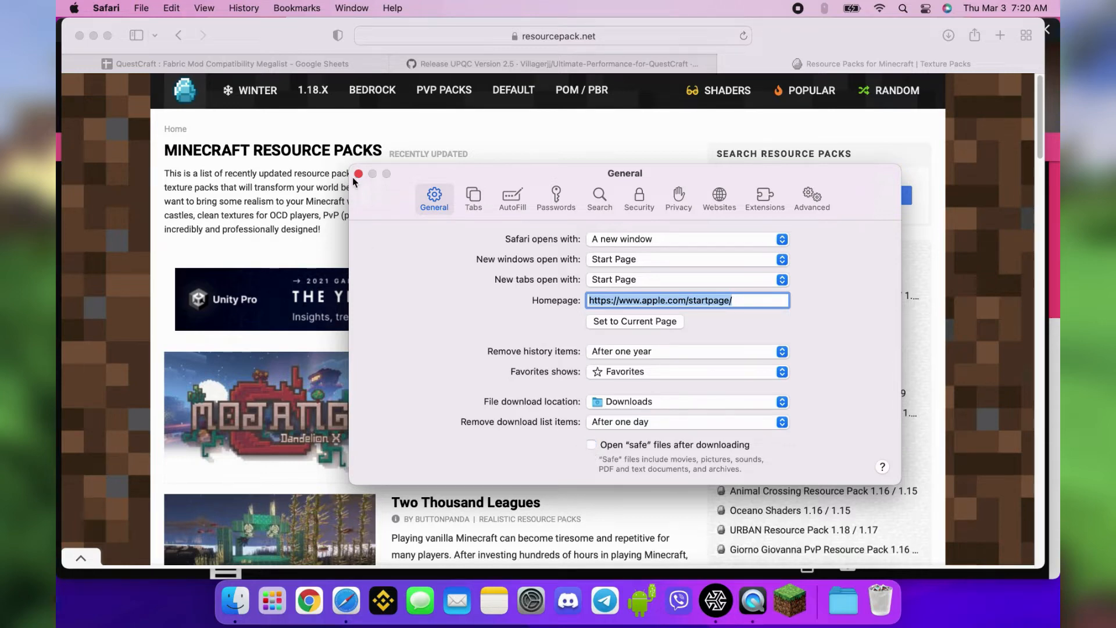
left_click(358, 174)
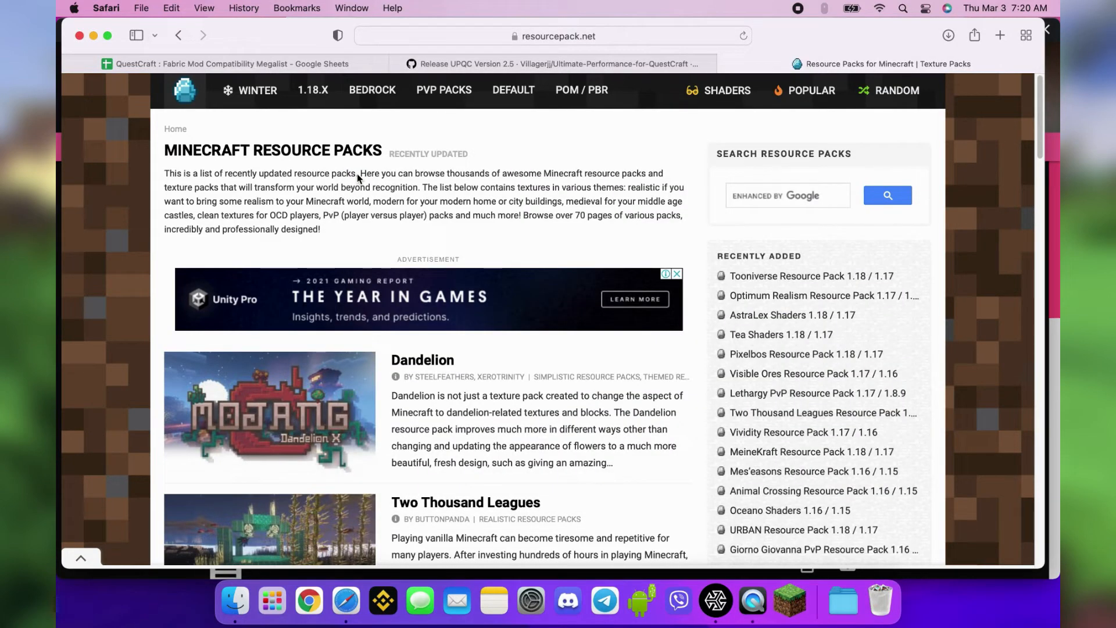
Filter resourcepack.net to 32x resource packs and open the CreatorPack page
scroll("down", 3)
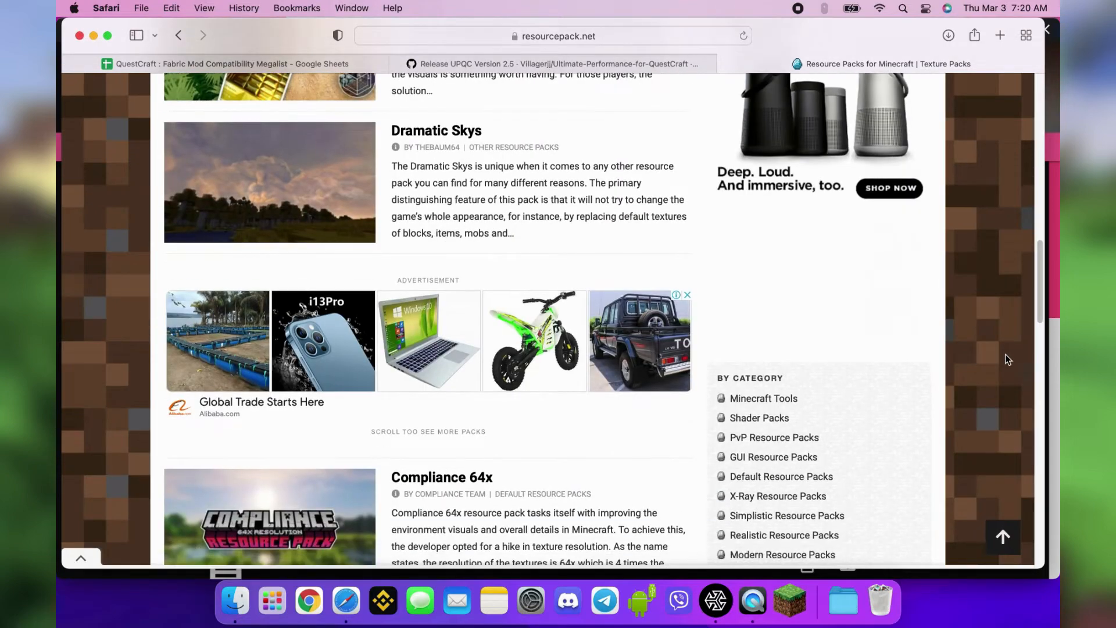
scroll("down", 3)
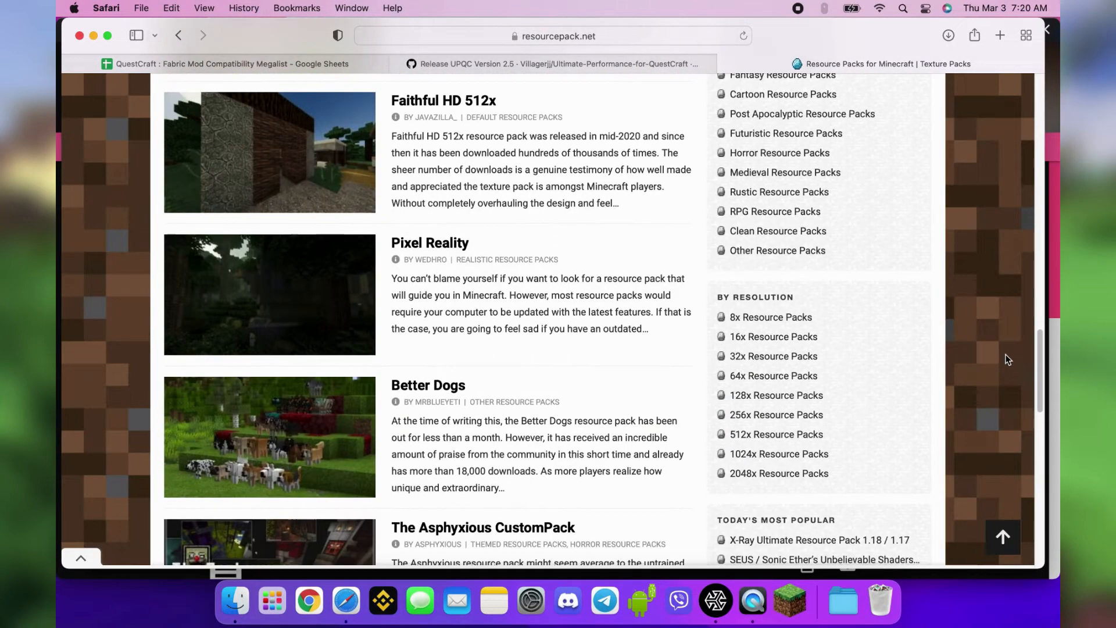
mouse_move(773, 356)
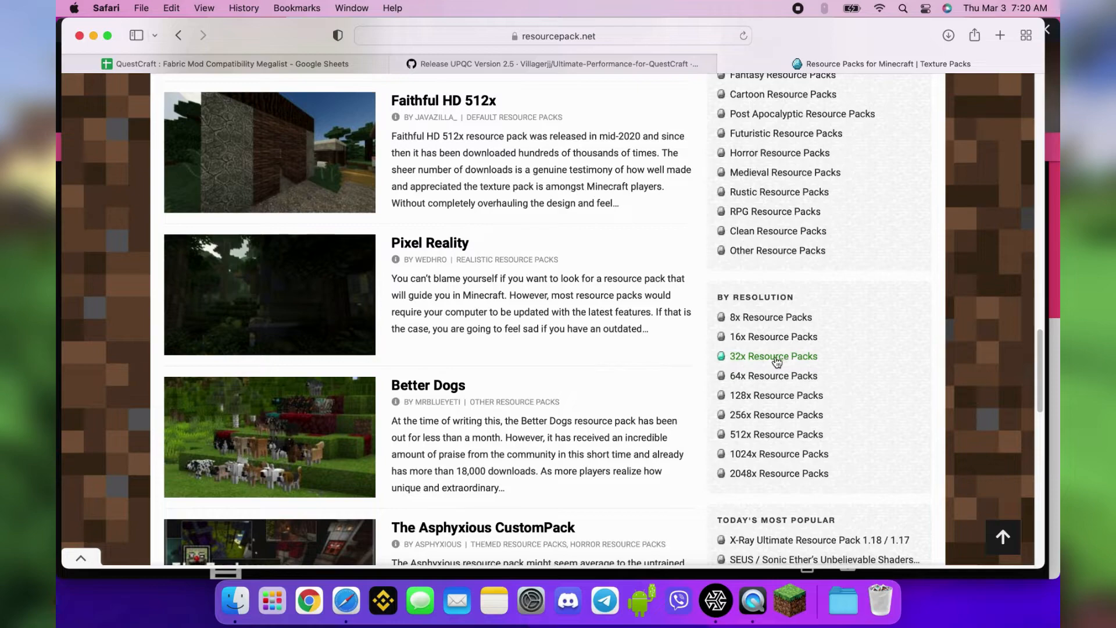
left_click(773, 356)
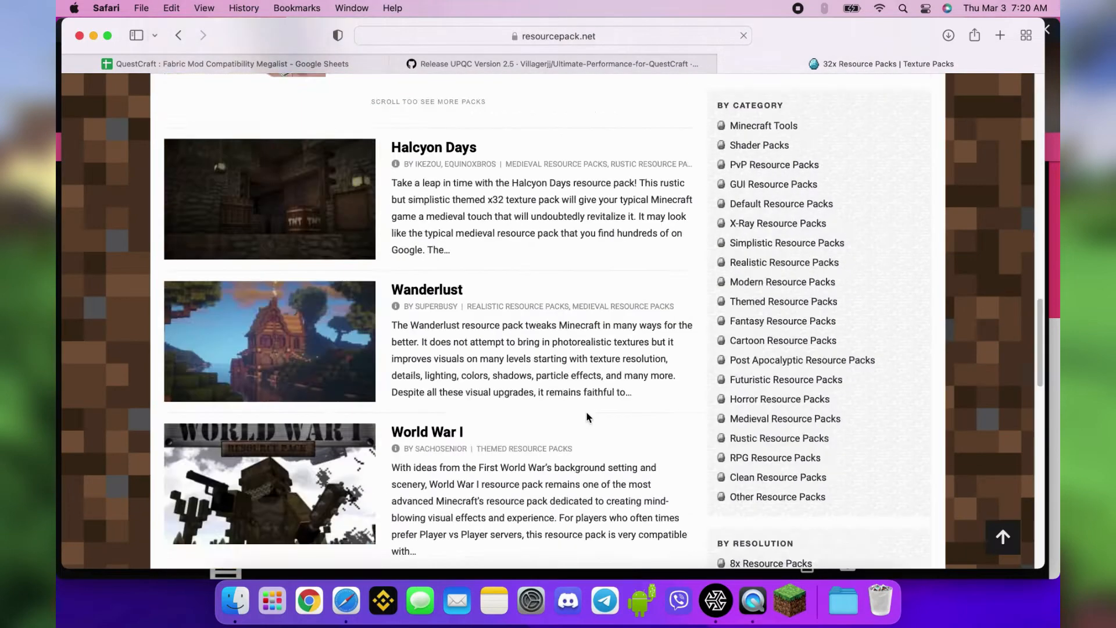
scroll("down", 3)
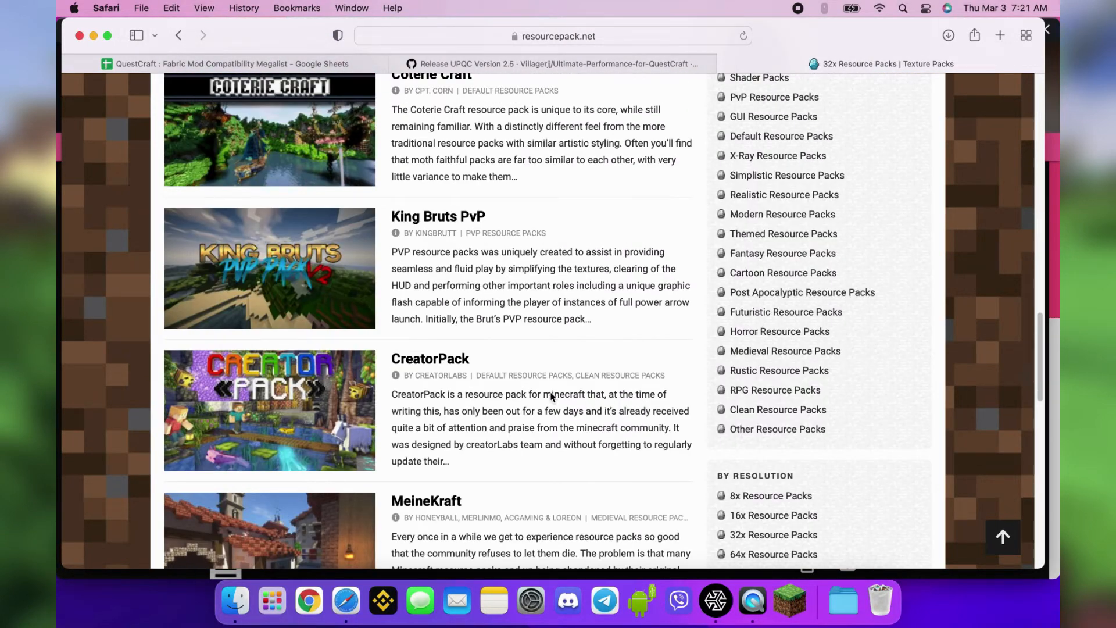
left_click(430, 358)
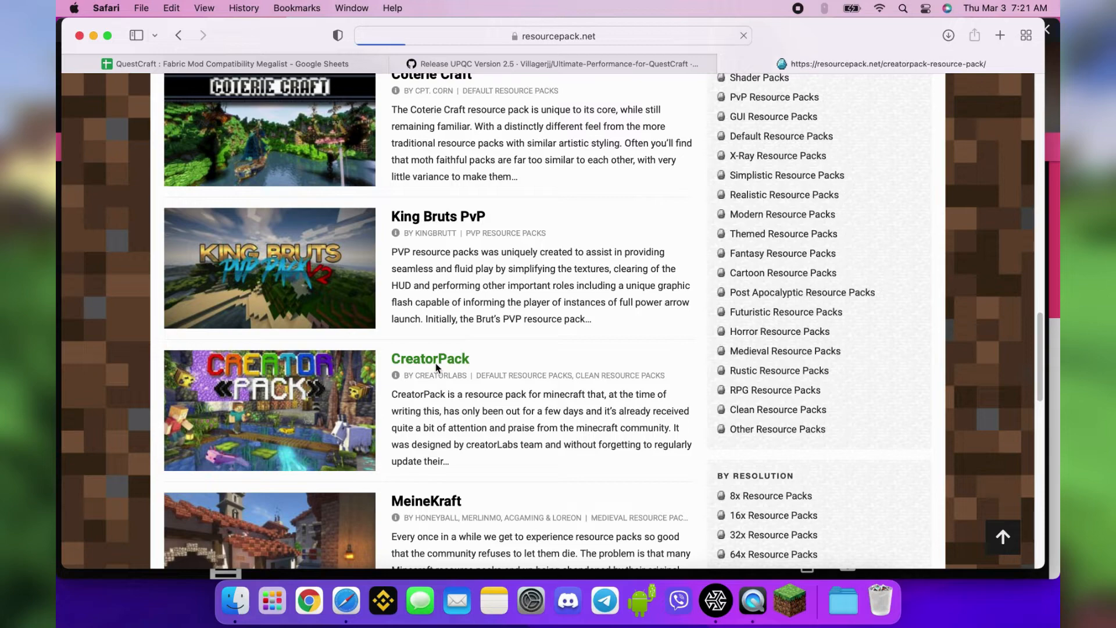
left_click(429, 358)
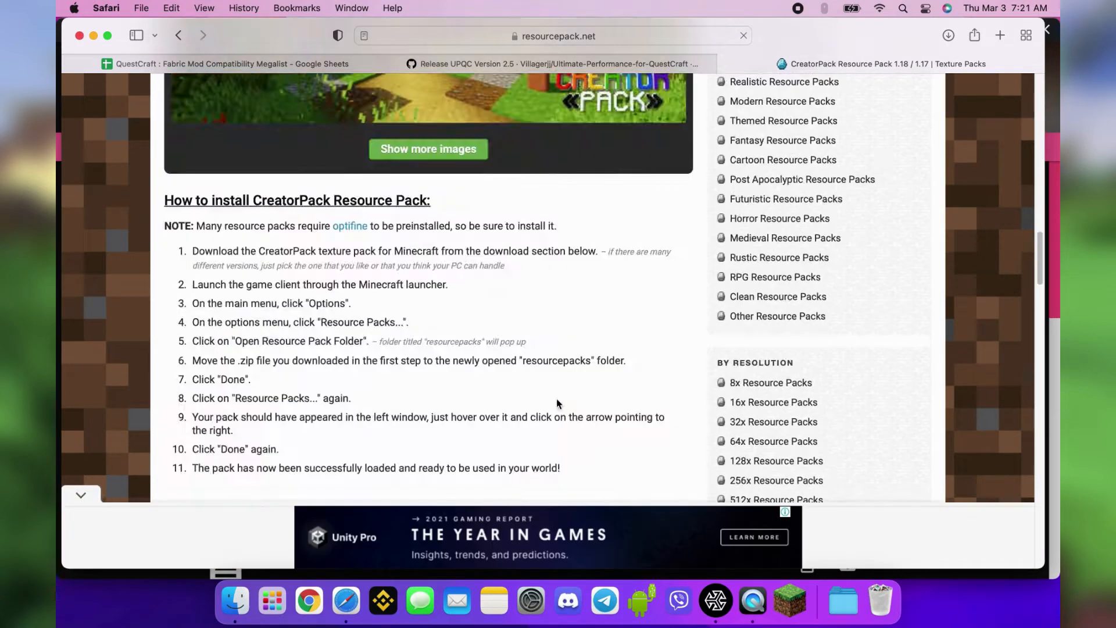
Download the CreatorPack [32x] [1.18.x] zip and reveal it in the Downloads folder
scroll("down", 3)
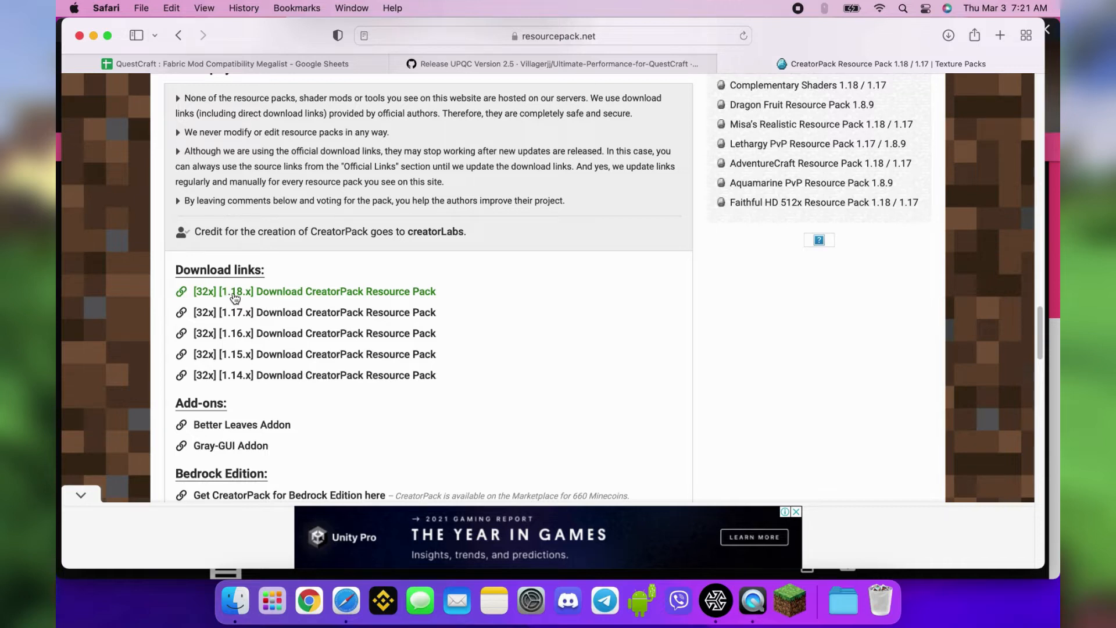
left_click(235, 295)
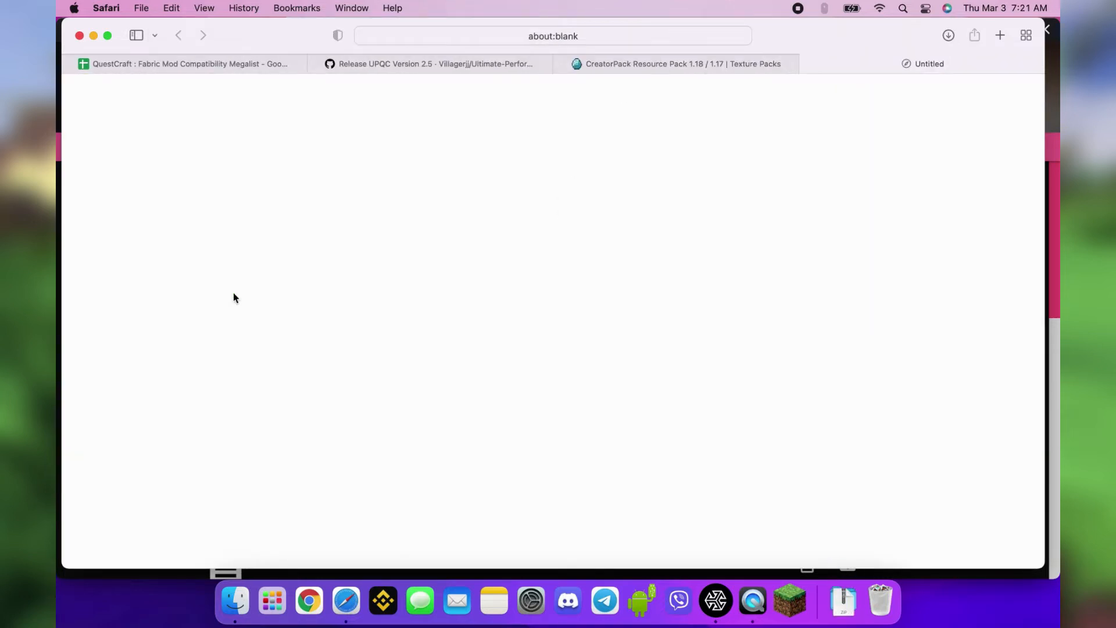
left_click(843, 600)
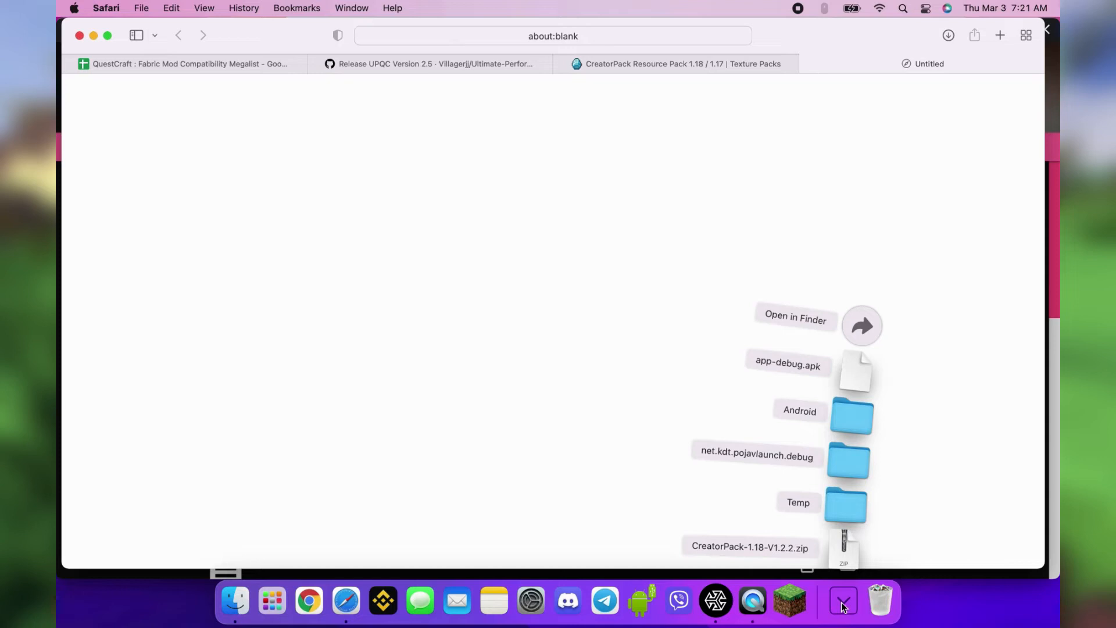
left_click(842, 600)
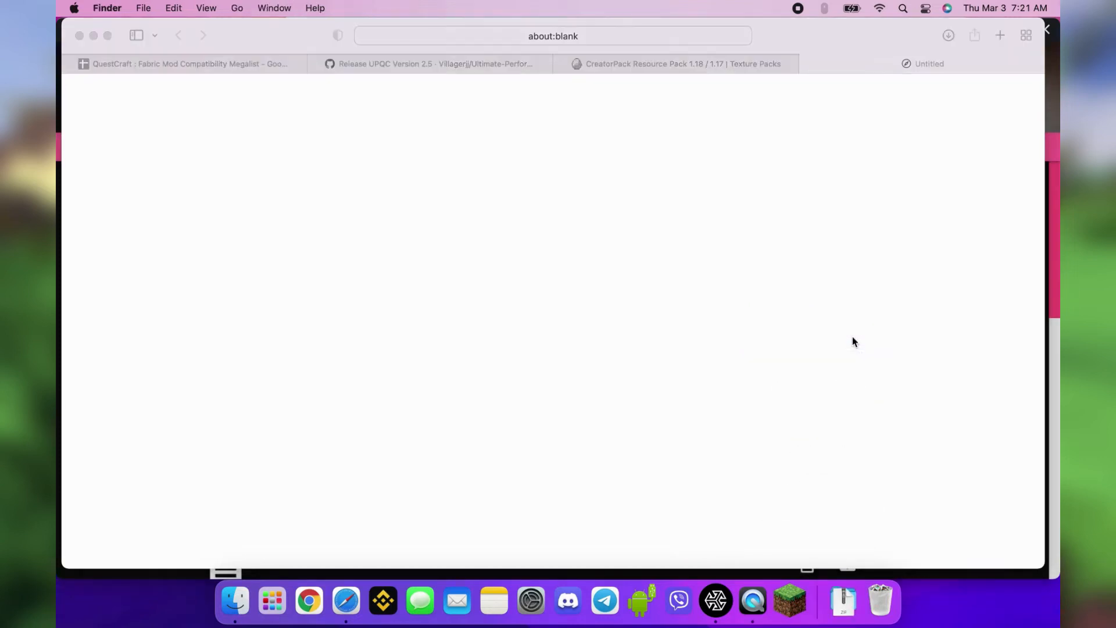
left_click(235, 600)
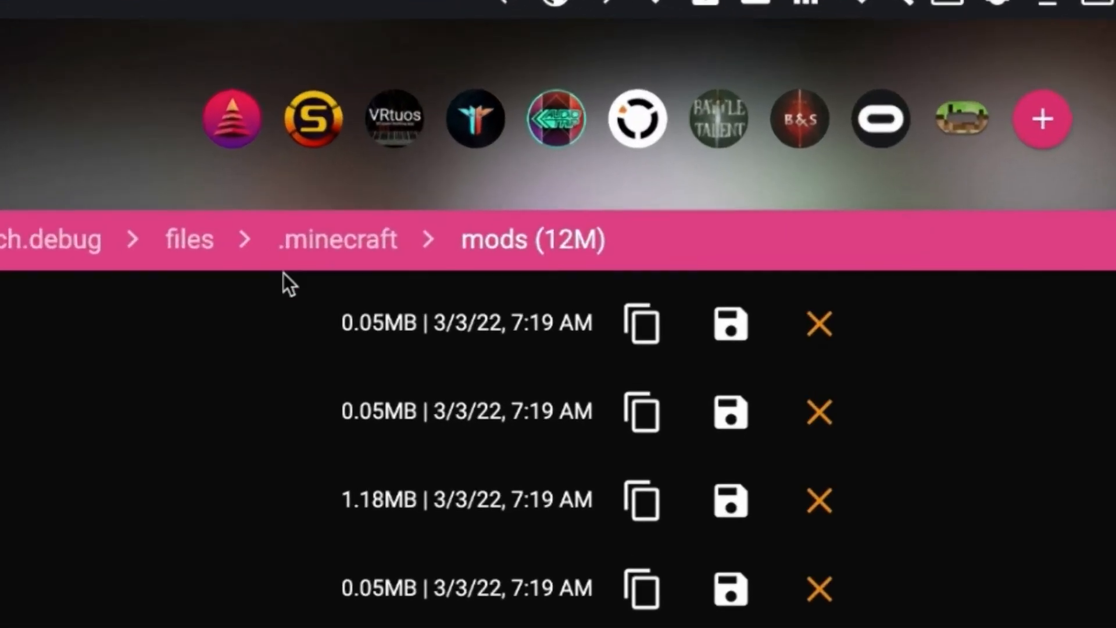
mouse_move(335, 250)
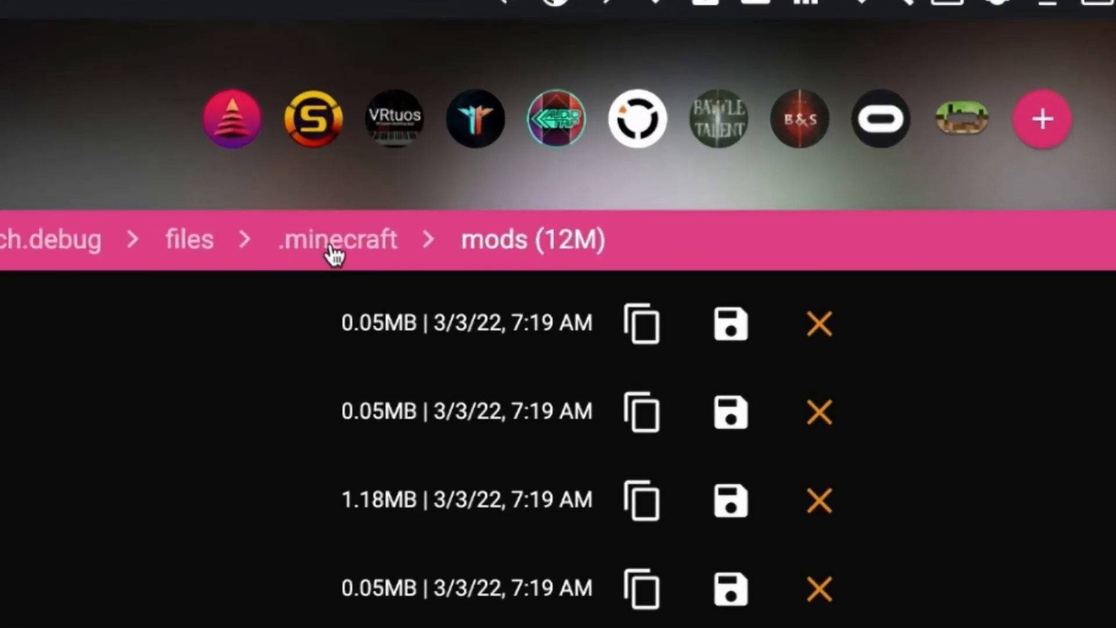
mouse_move(960, 119)
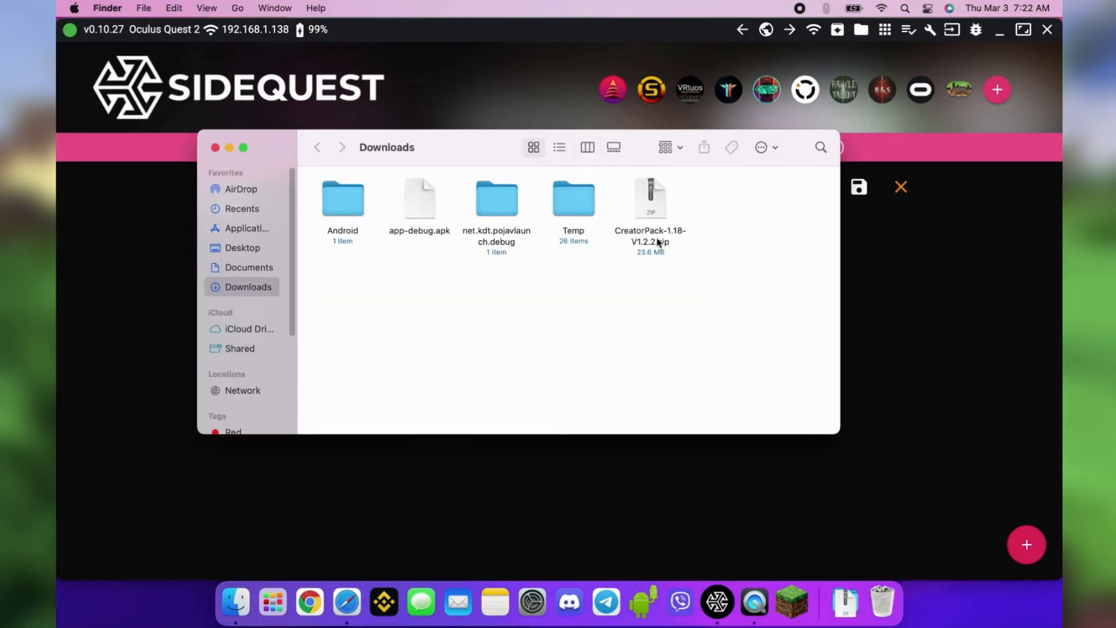
Copy CreatorPack-1.18-V1.2.2.zip onto the headset and close the Downloads window
left_click_drag(650, 200, 149, 456)
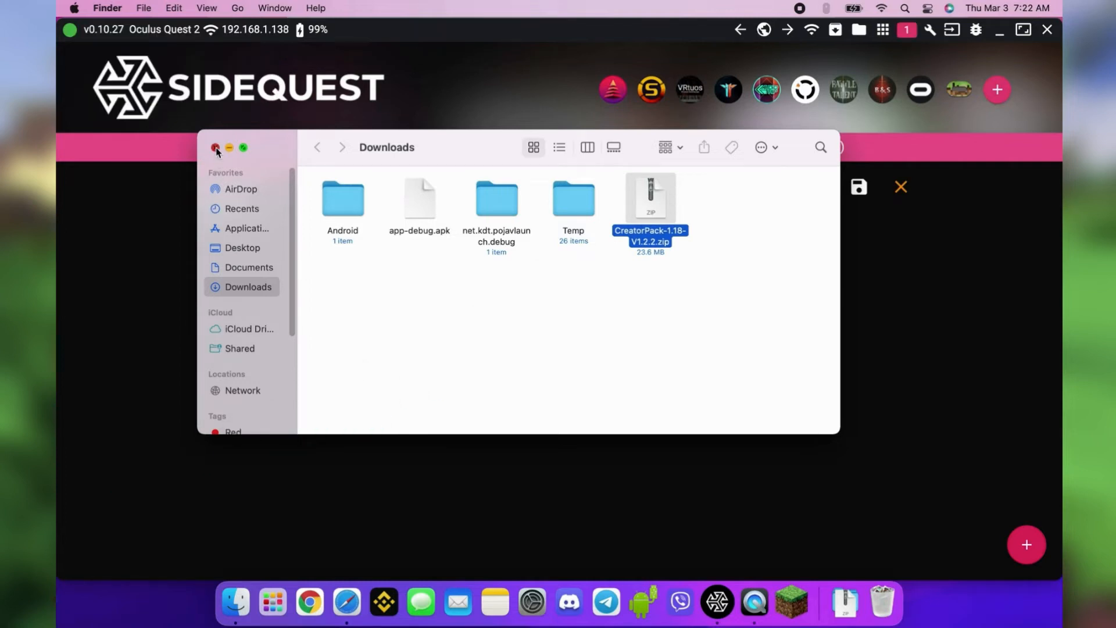
left_click(216, 147)
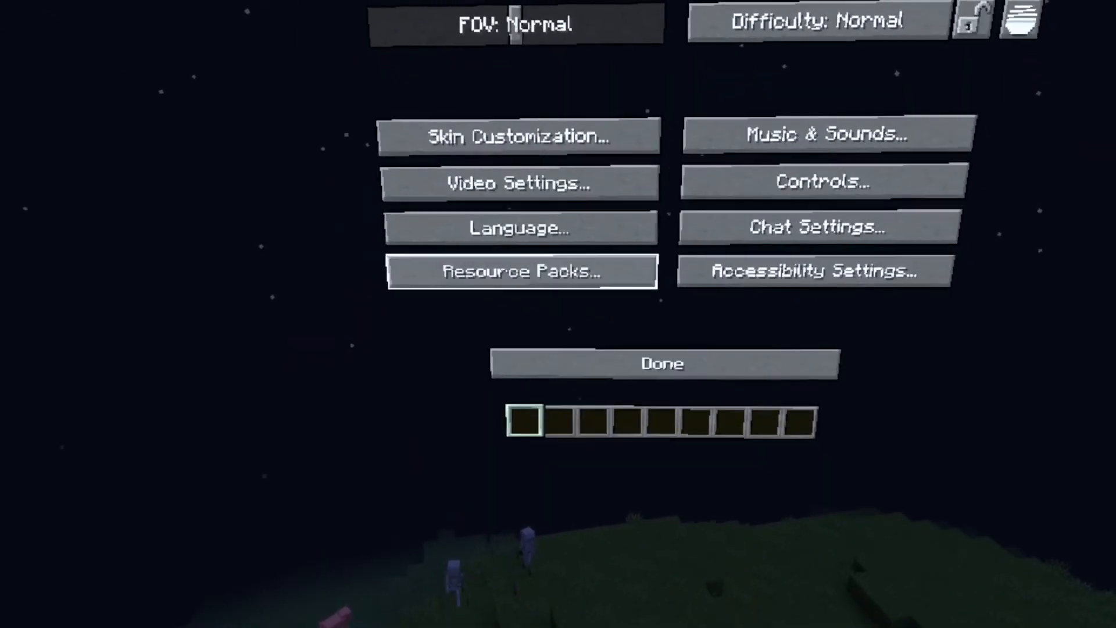
Move CreatorPack into Selected resource packs in QuestCraft Options and confirm with Done
left_click(520, 270)
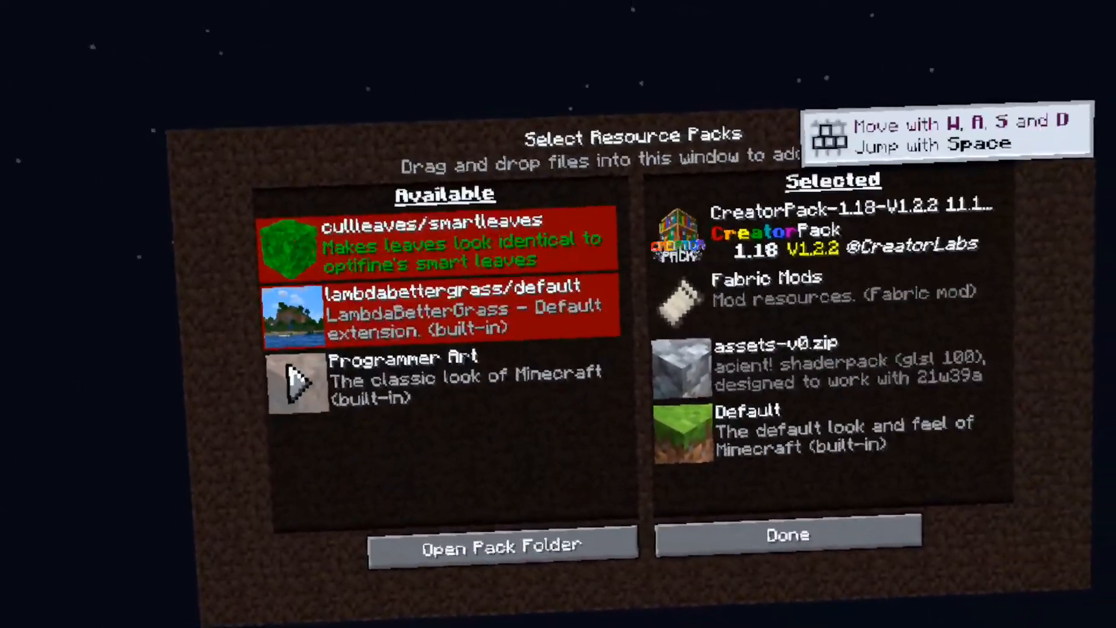
left_click(786, 535)
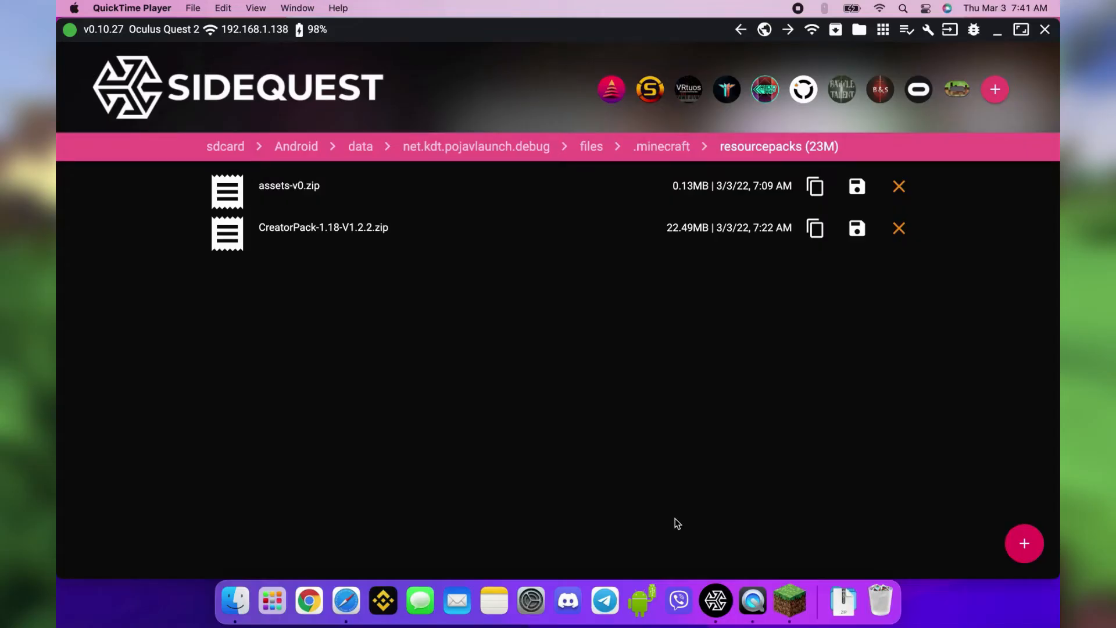
Open the 1.18.1 installation's saves folder and copy the 'from Mac' world to the headset
left_click(660, 146)
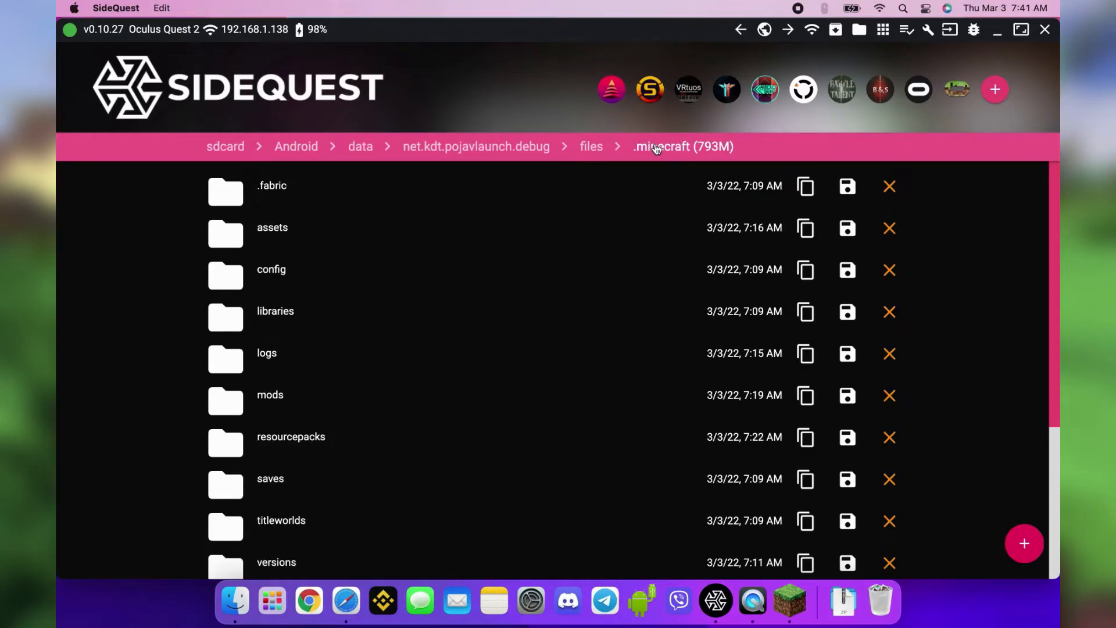
left_click(270, 479)
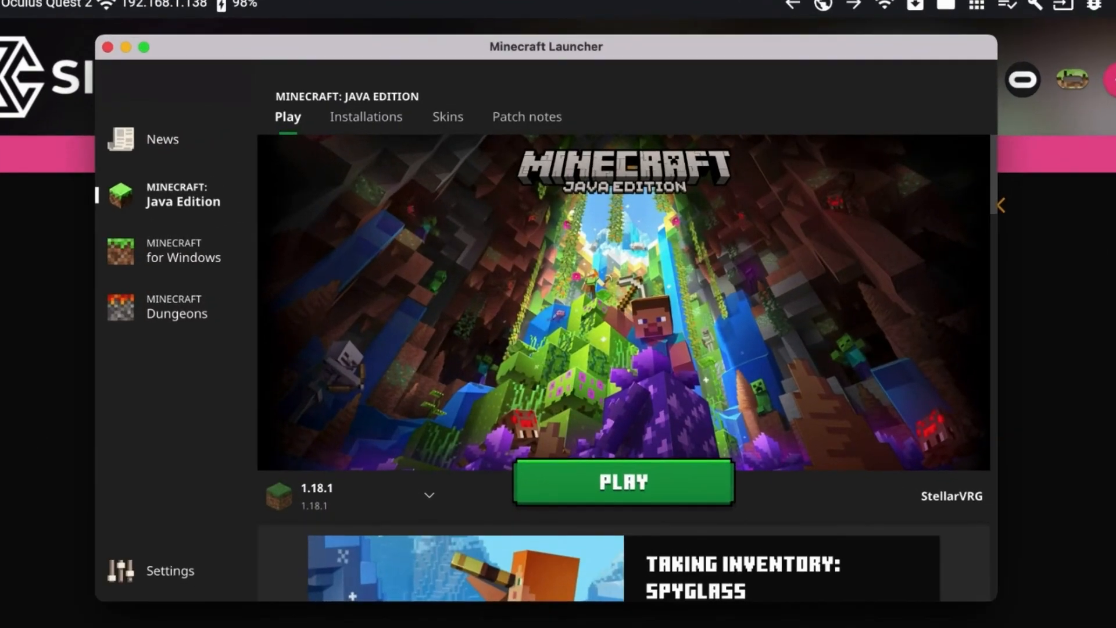
left_click(366, 116)
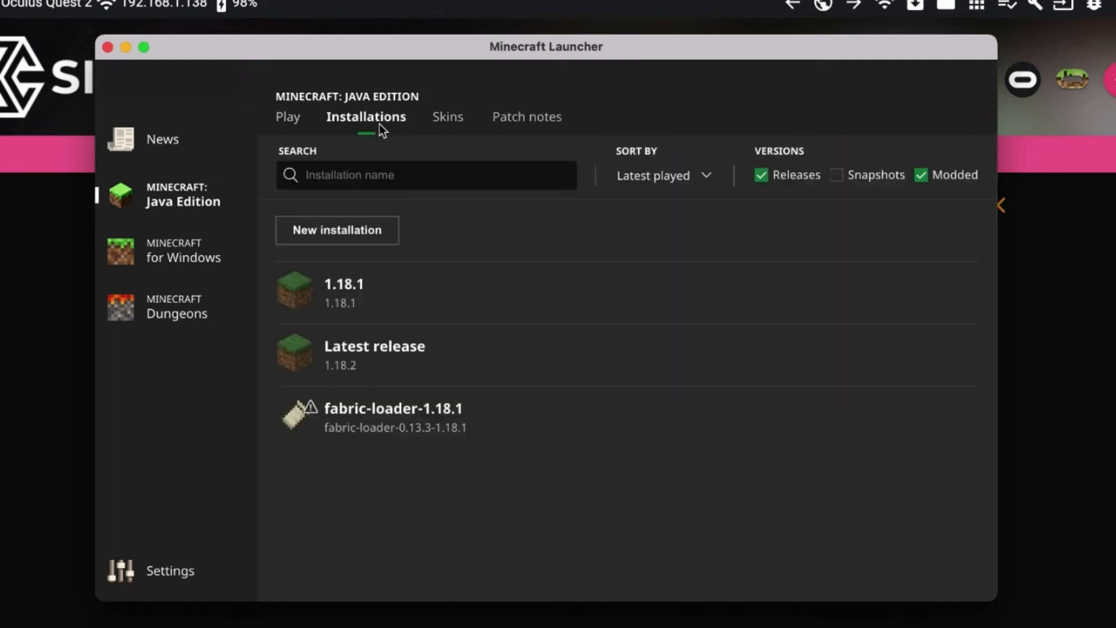
mouse_move(560, 284)
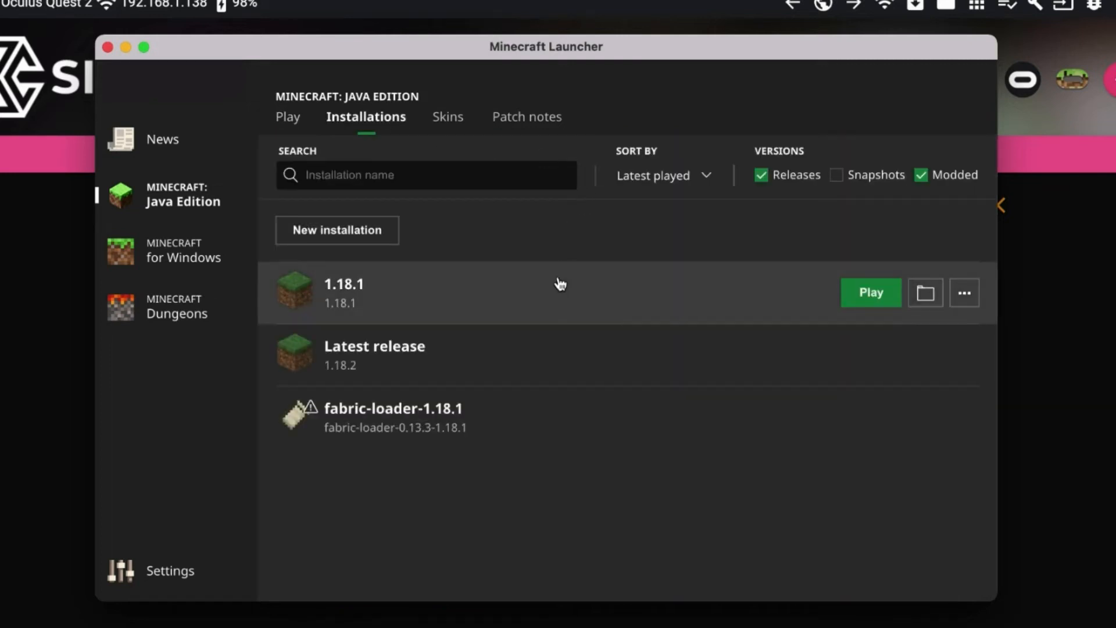
mouse_move(924, 292)
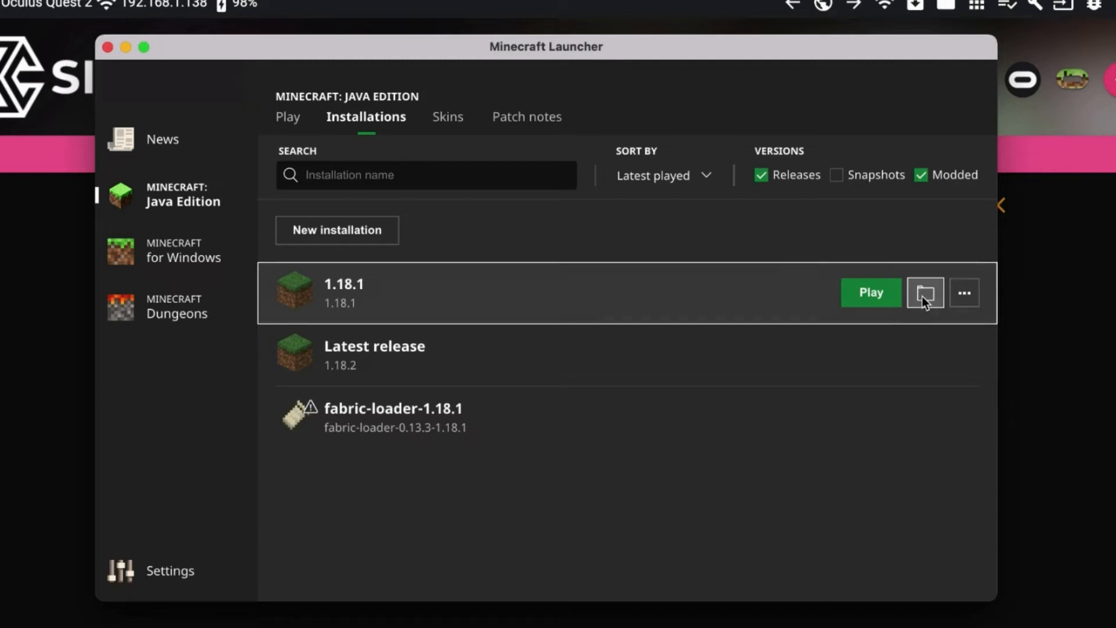
left_click(925, 291)
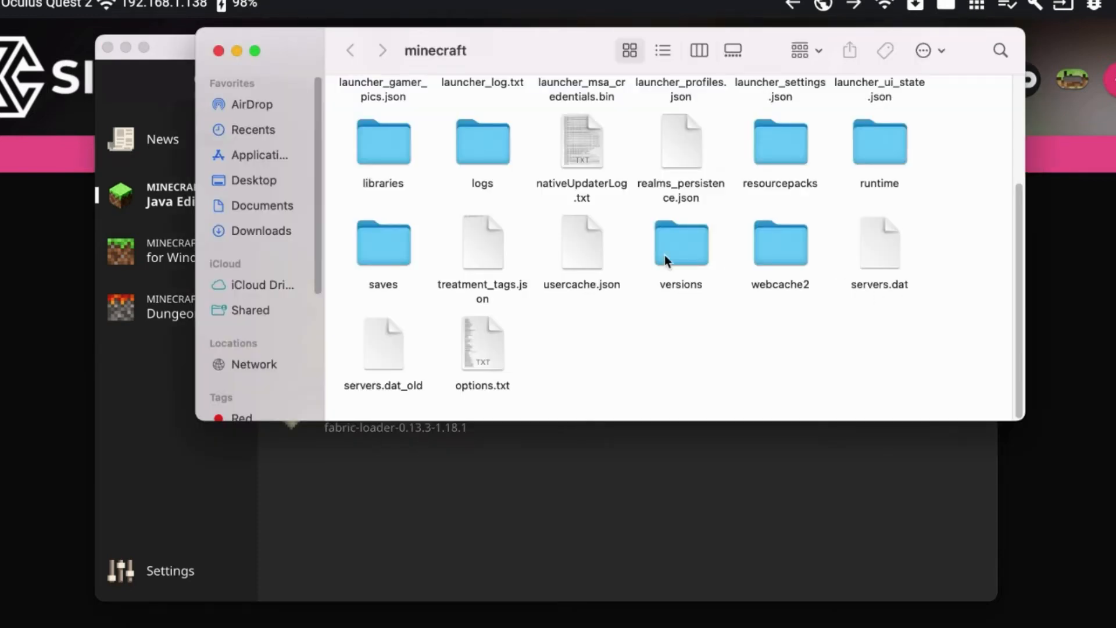
double_click(383, 244)
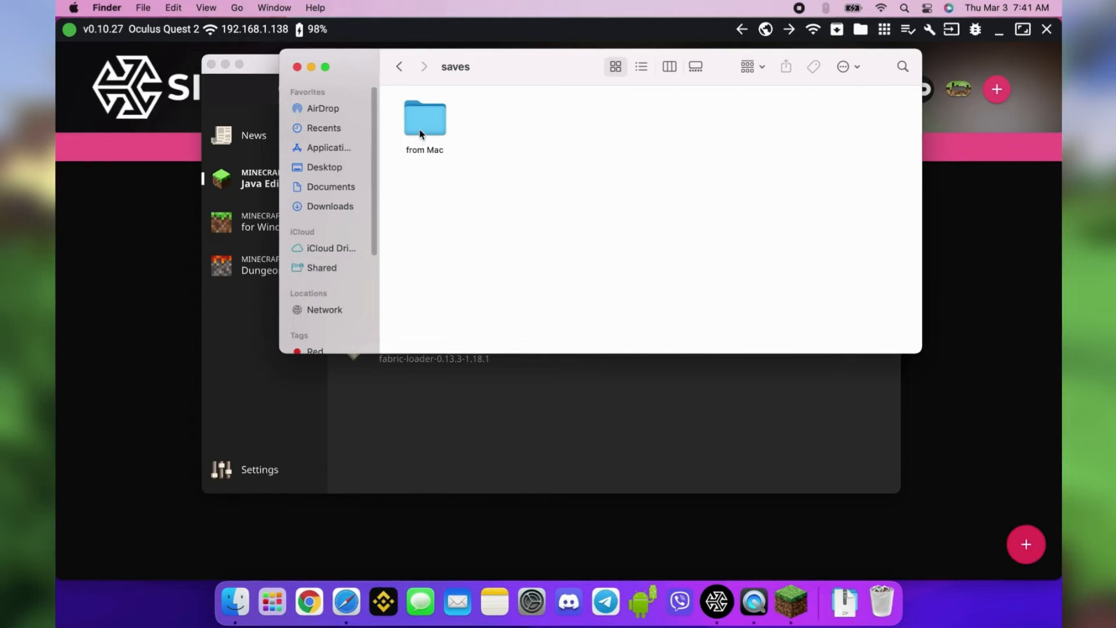
left_click_drag(424, 118, 157, 246)
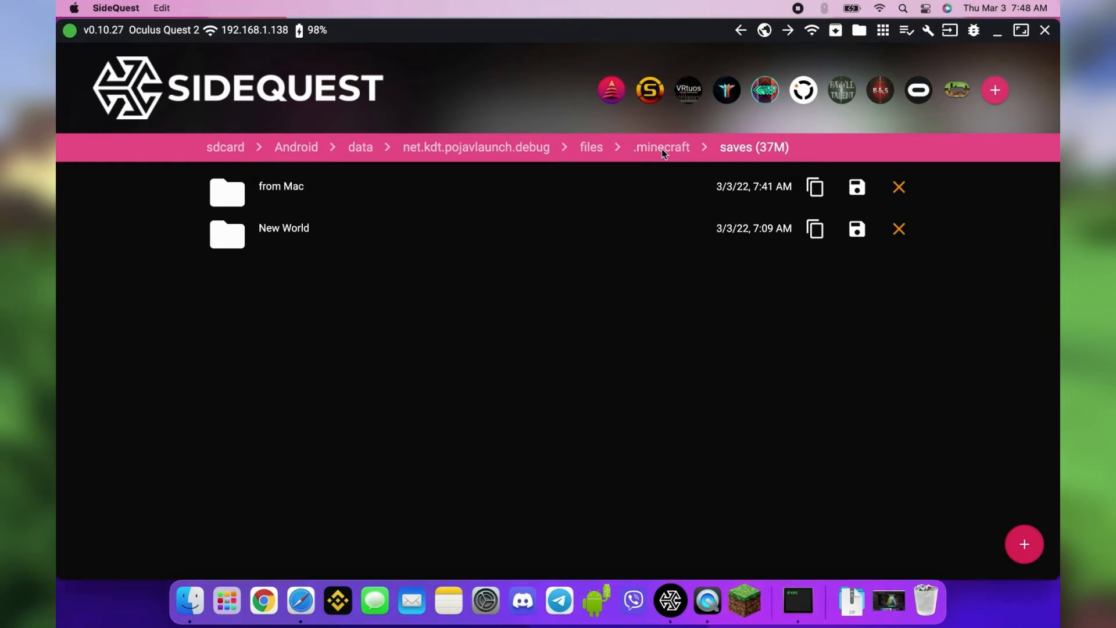
Save a new server entry named Complex with its address
left_click(660, 146)
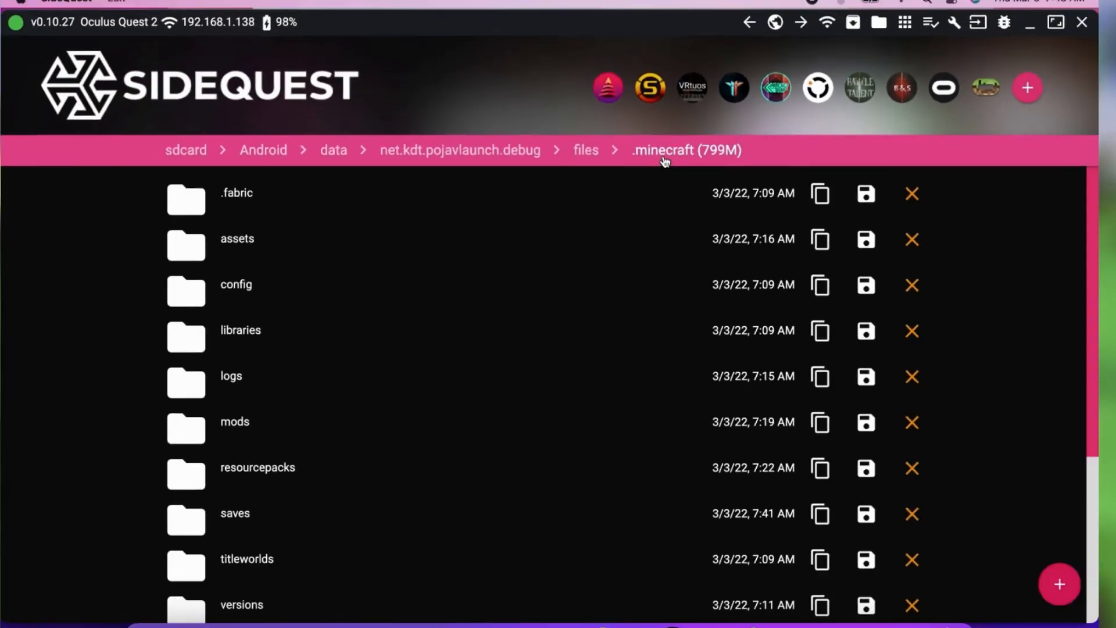
type("c")
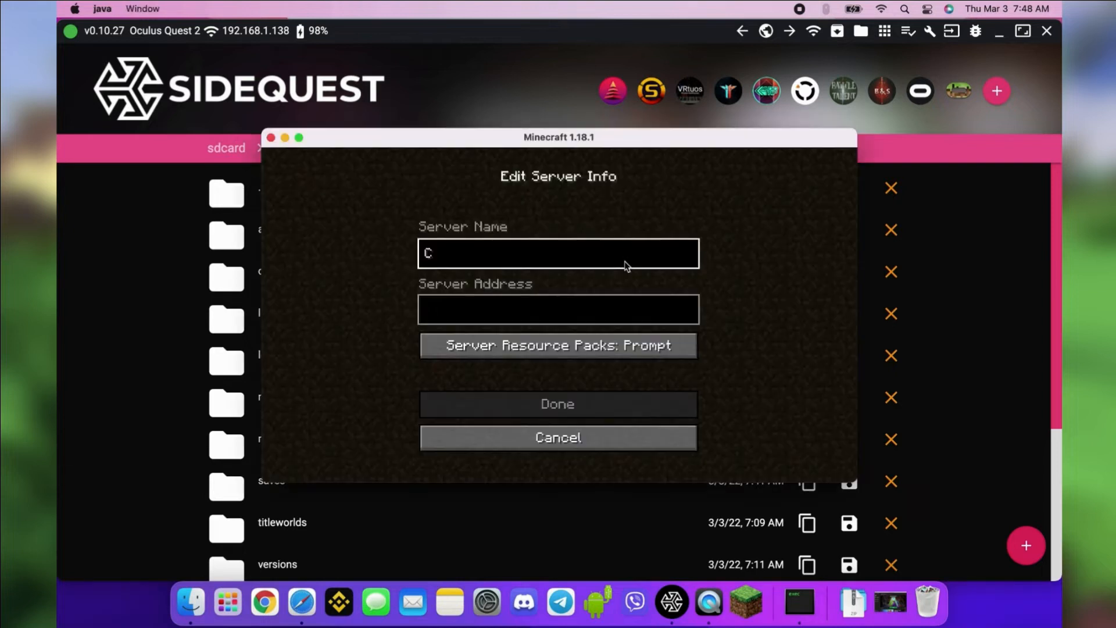
type("bm.mc")
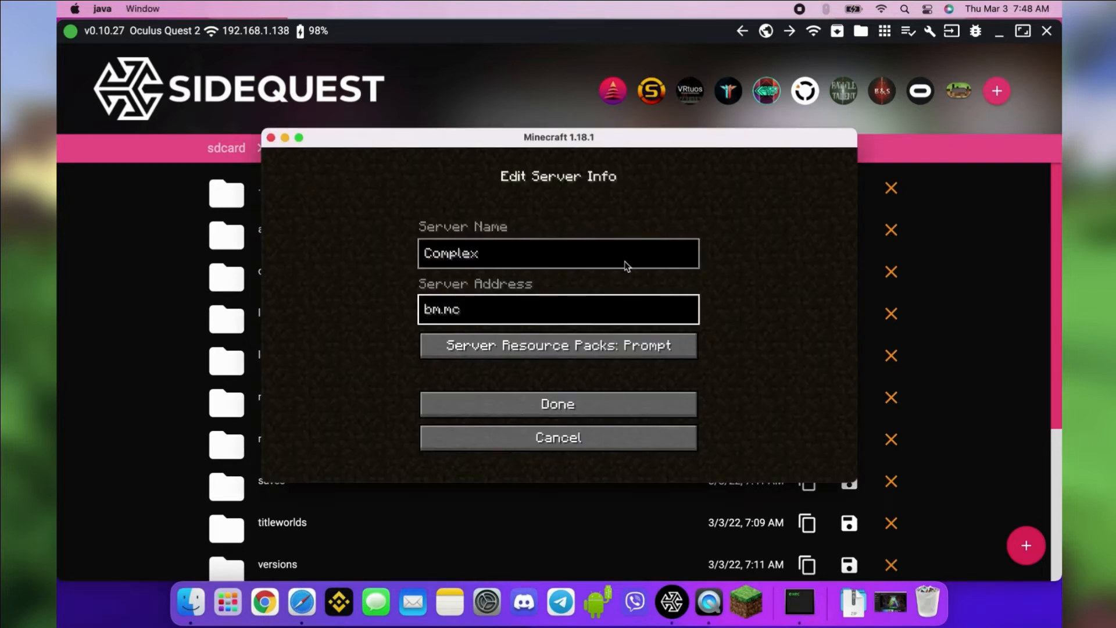
left_click(557, 403)
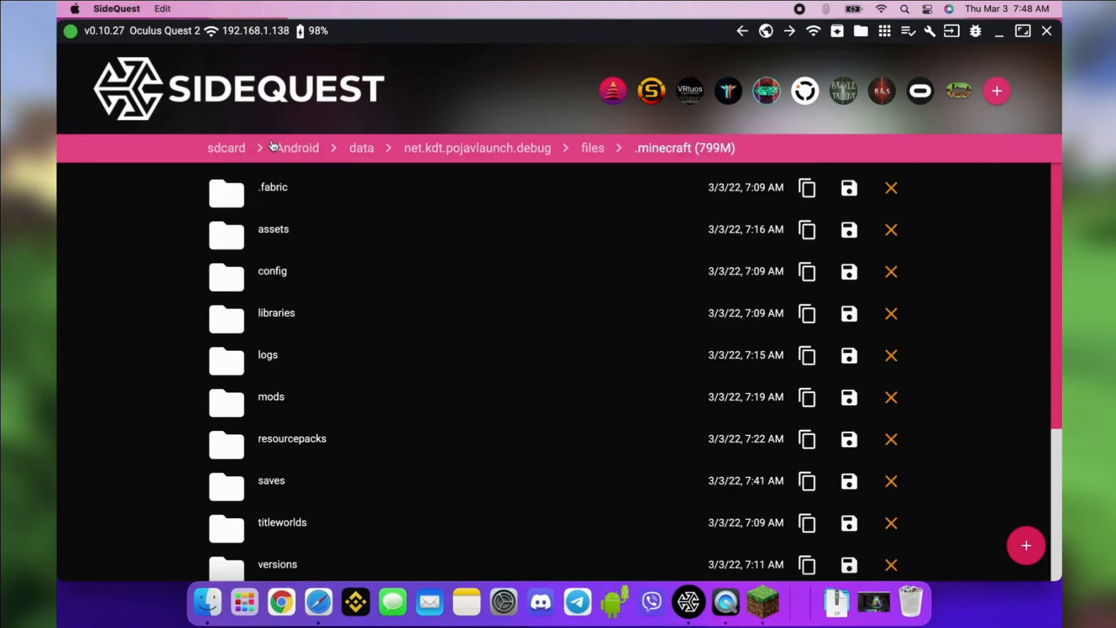
Open the 1.18.1 installation's game folder from Minecraft Launcher and select servers.dat
left_click(789, 602)
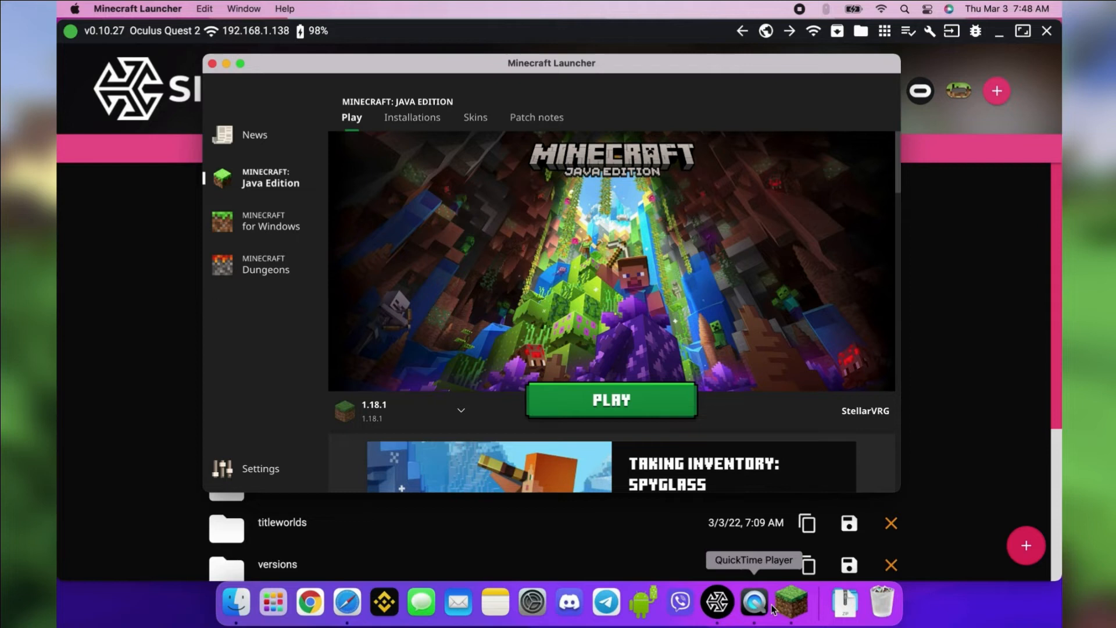
left_click(412, 116)
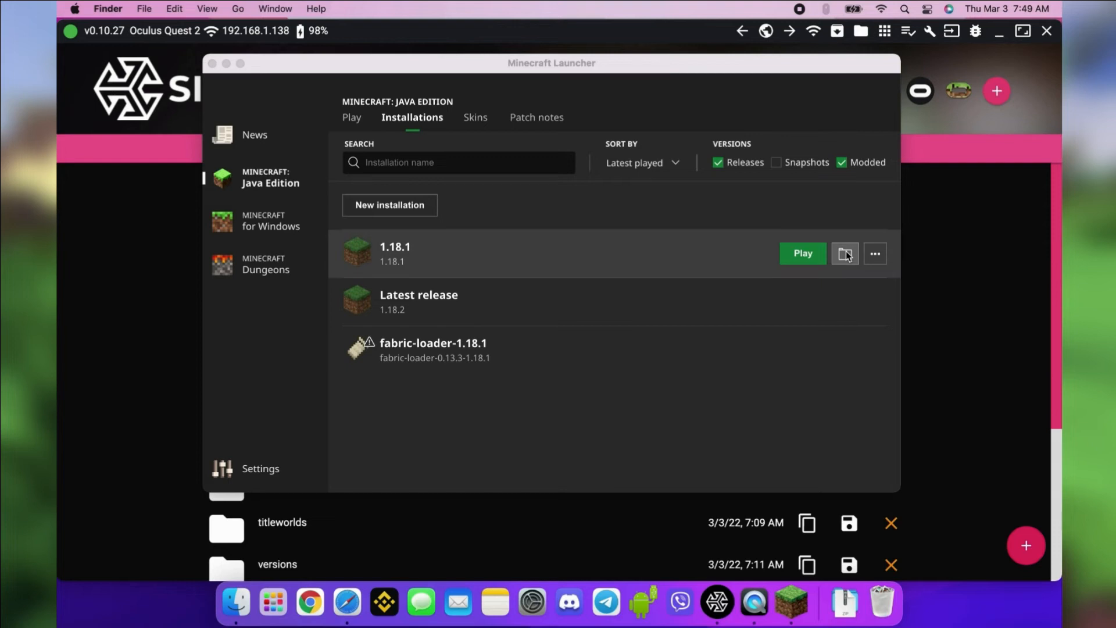
left_click(844, 254)
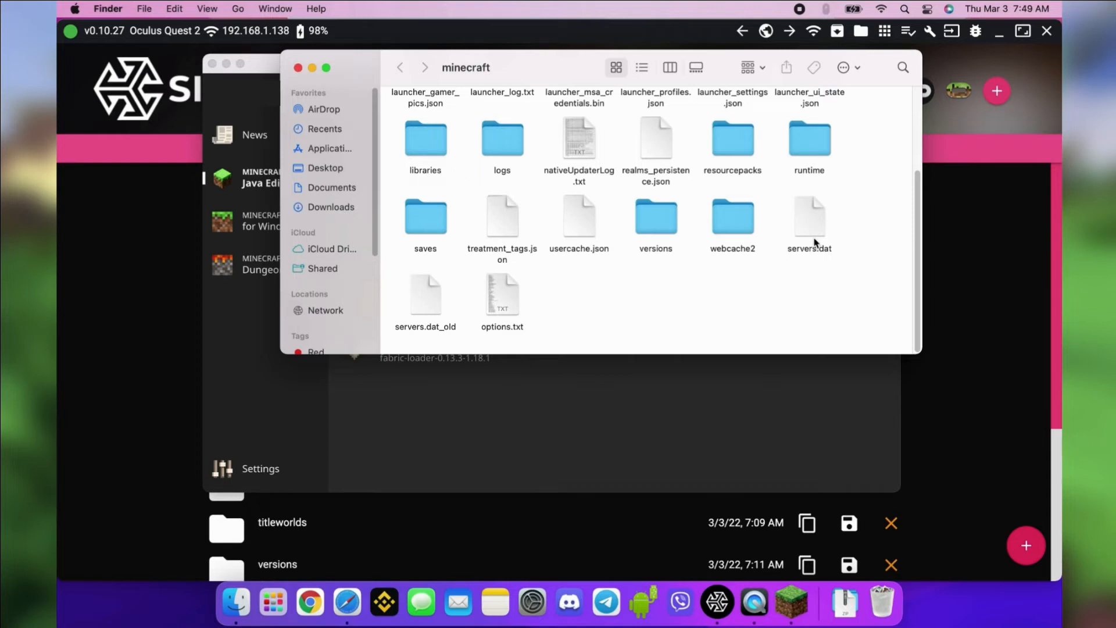
left_click(808, 220)
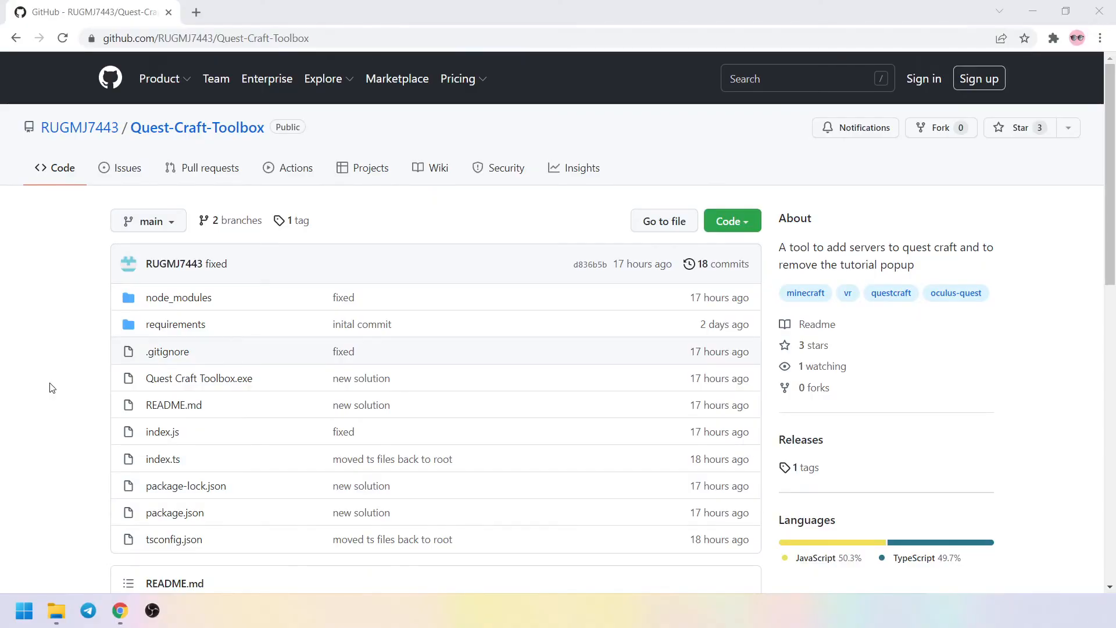
Download the Quest-Craft-Toolbox-main zip from the README's 'this zip' link and extract it into Downloads
scroll("down", 3)
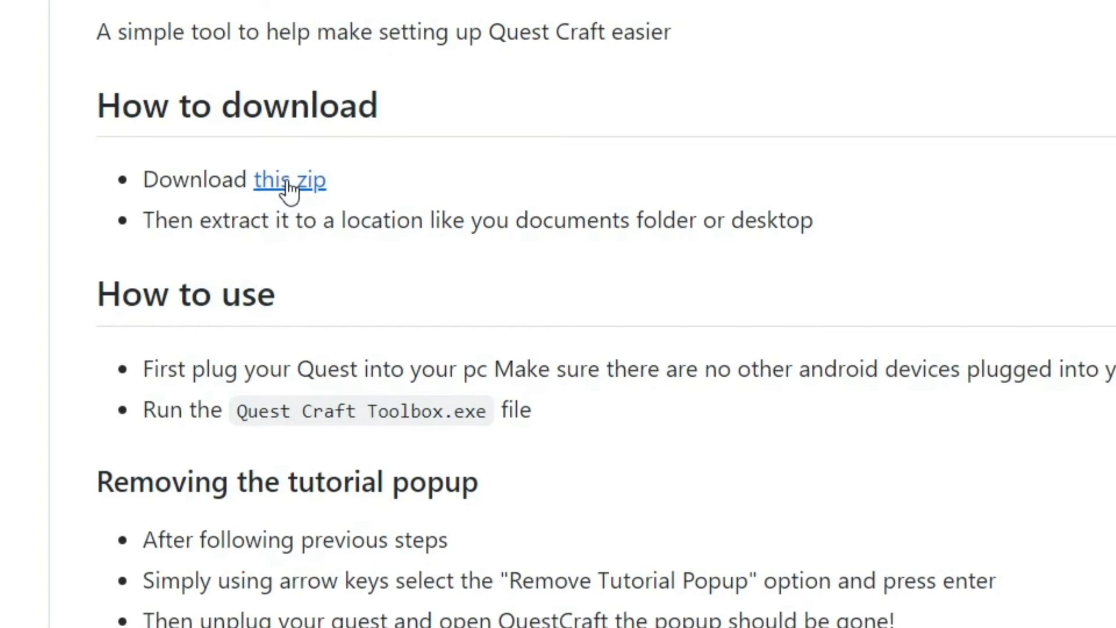
left_click(289, 179)
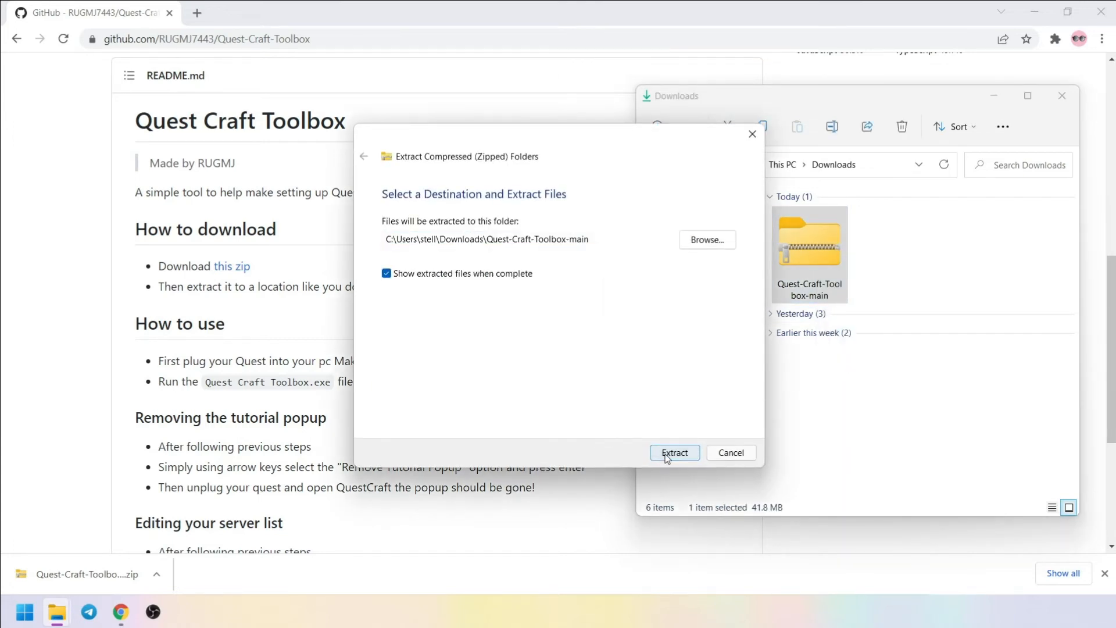
left_click(673, 453)
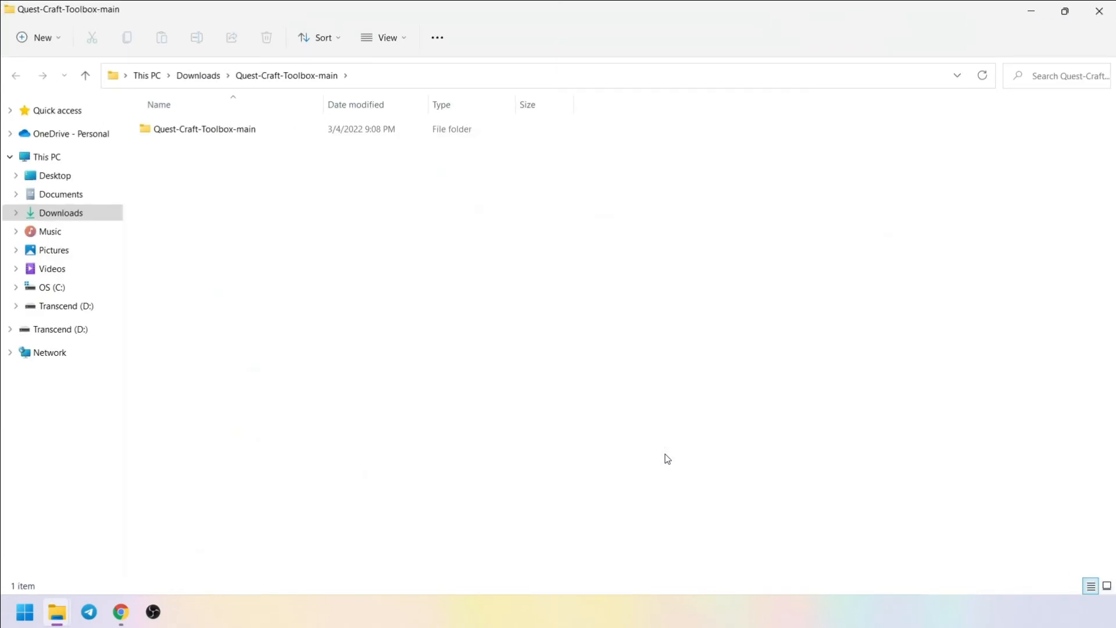
Open the extracted folder and launch Quest Craft Toolbox.exe, getting past the blocked-app warning
double_click(204, 129)
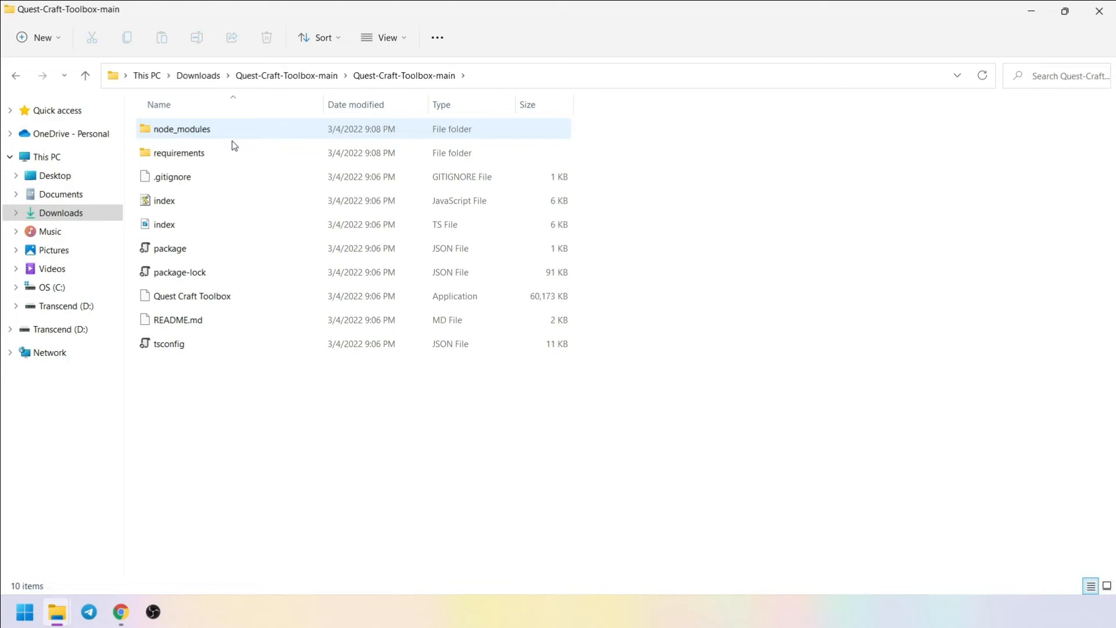
left_click(191, 296)
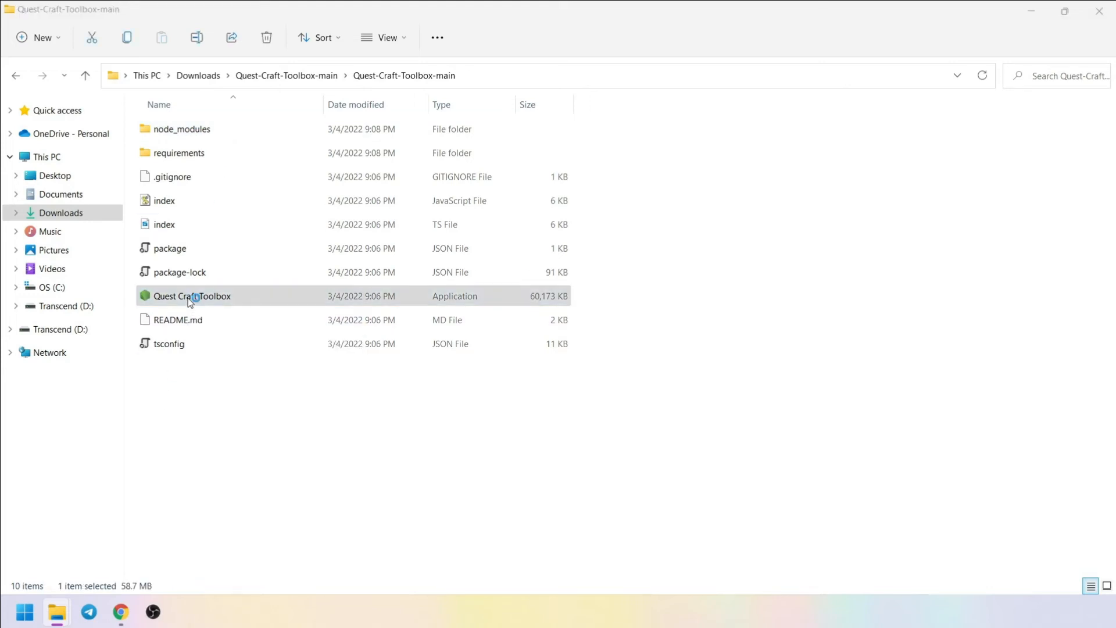
double_click(191, 295)
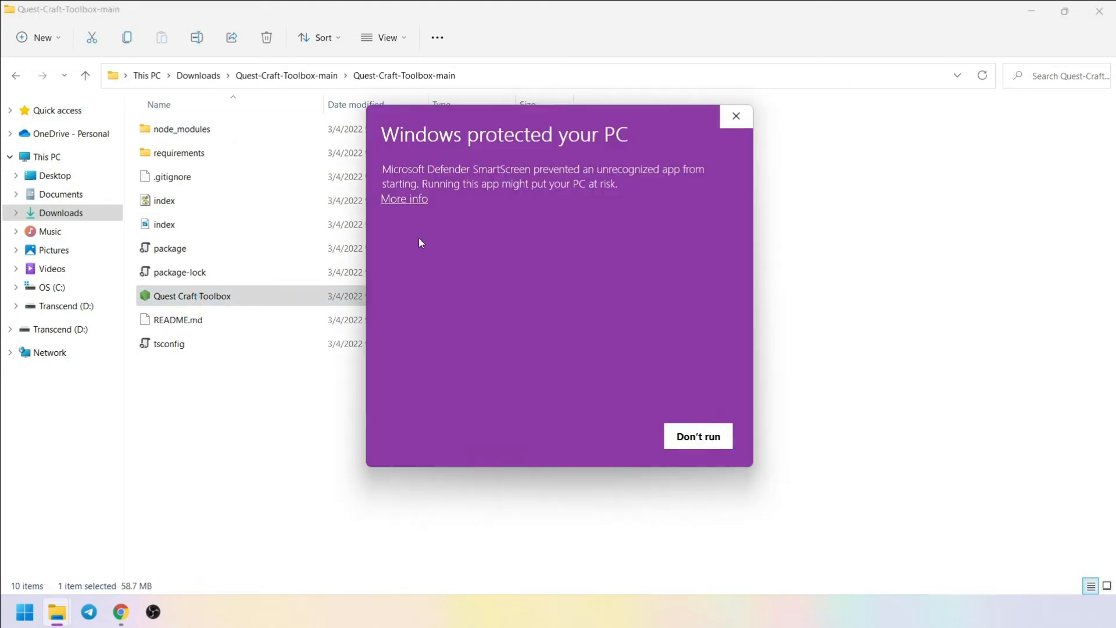
left_click(403, 198)
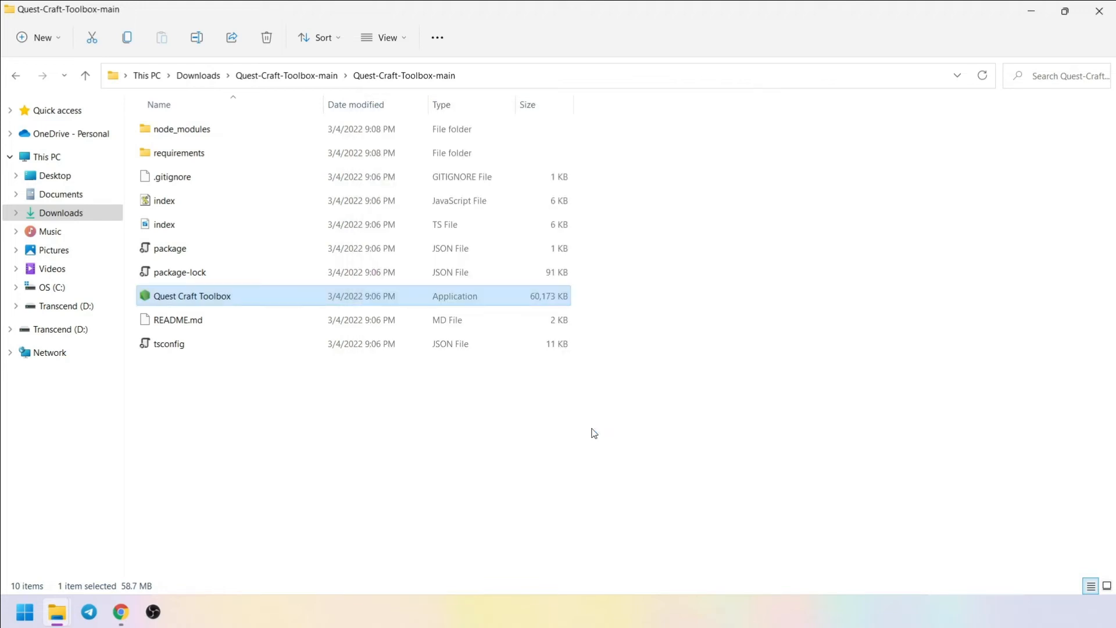
Start the toolbox and add a server named jartex with IP best.jartex.fun
double_click(192, 295)
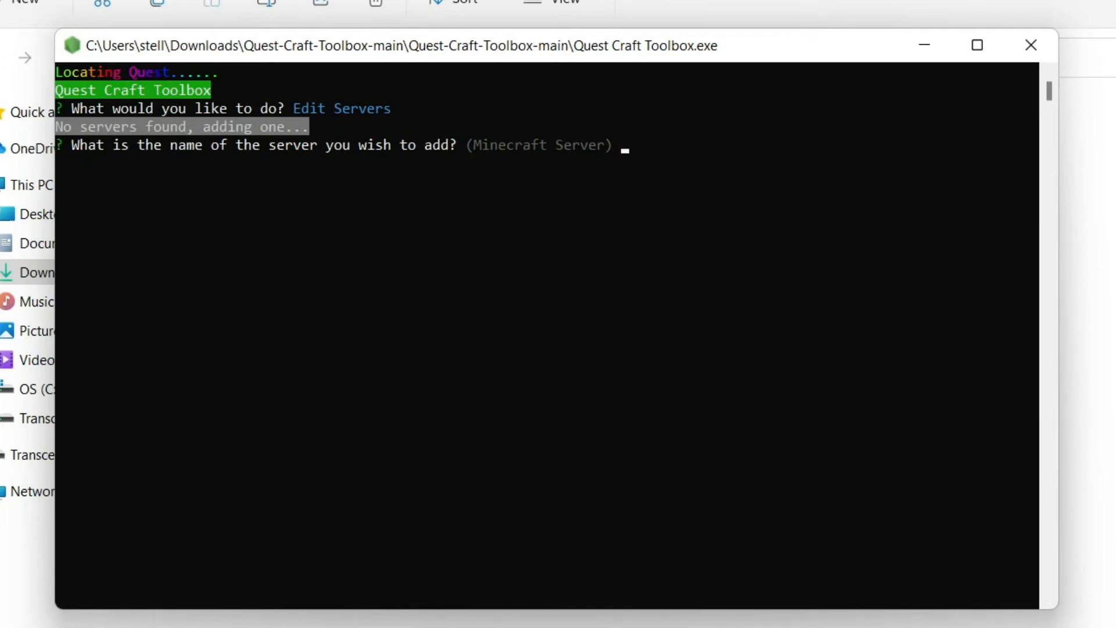
type("jartex")
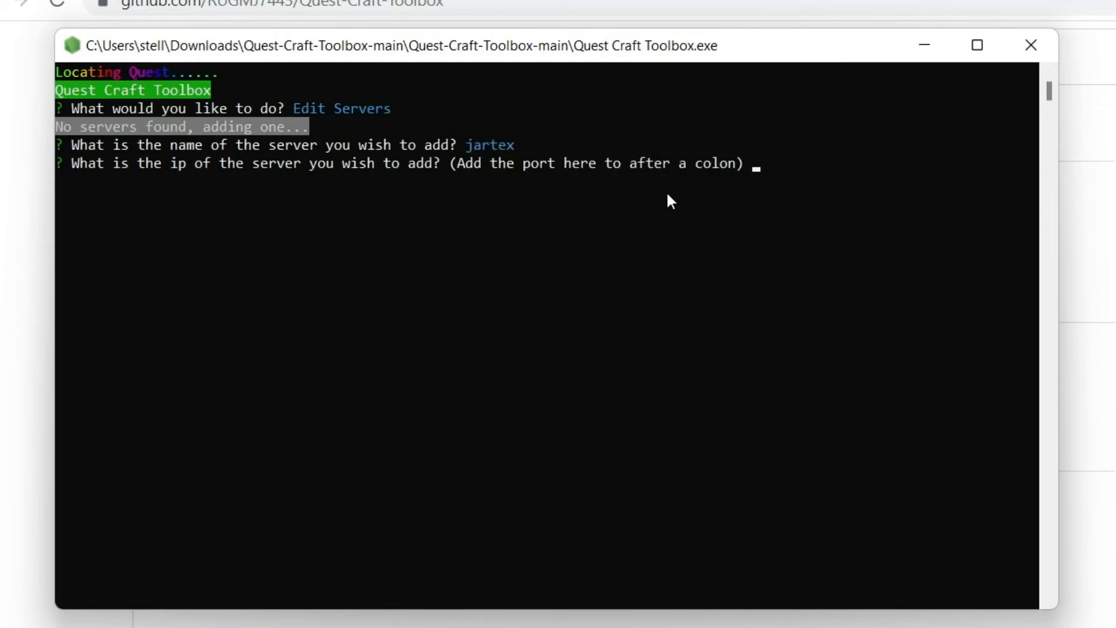
type("best.jartex.fun")
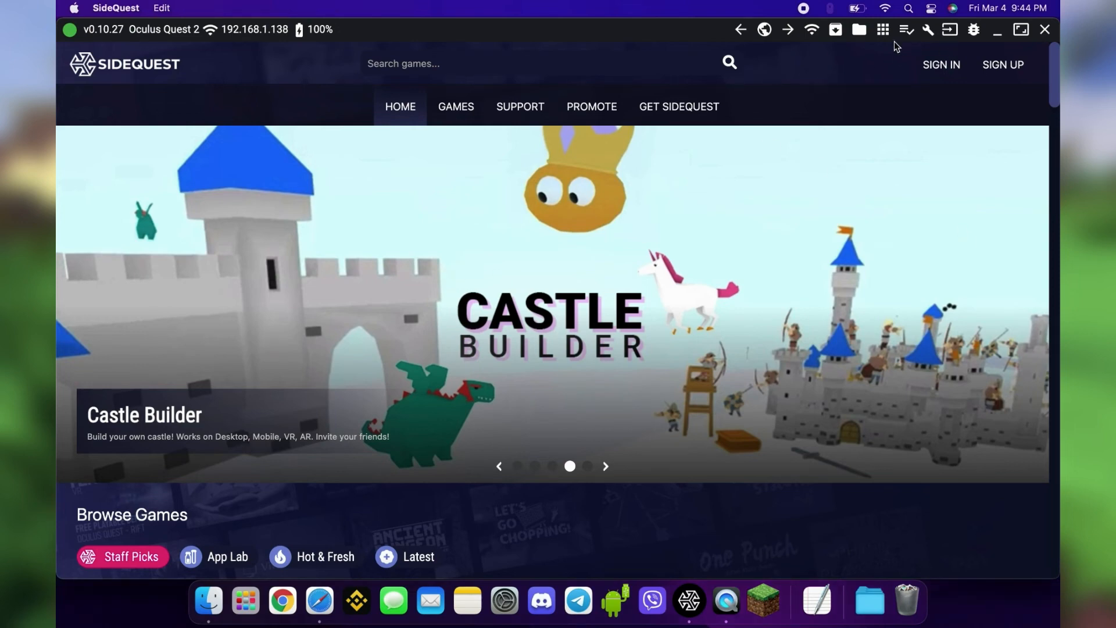
Copy the headset's options.txt to the Mac's Downloads folder, then delete it from the headset
left_click(859, 29)
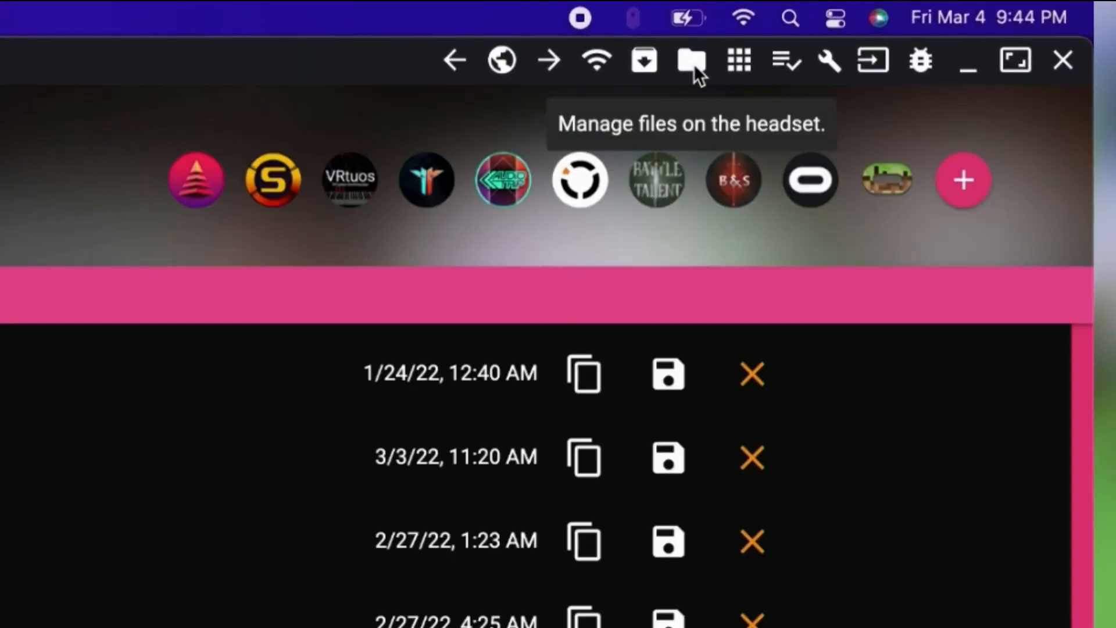
mouse_move(886, 180)
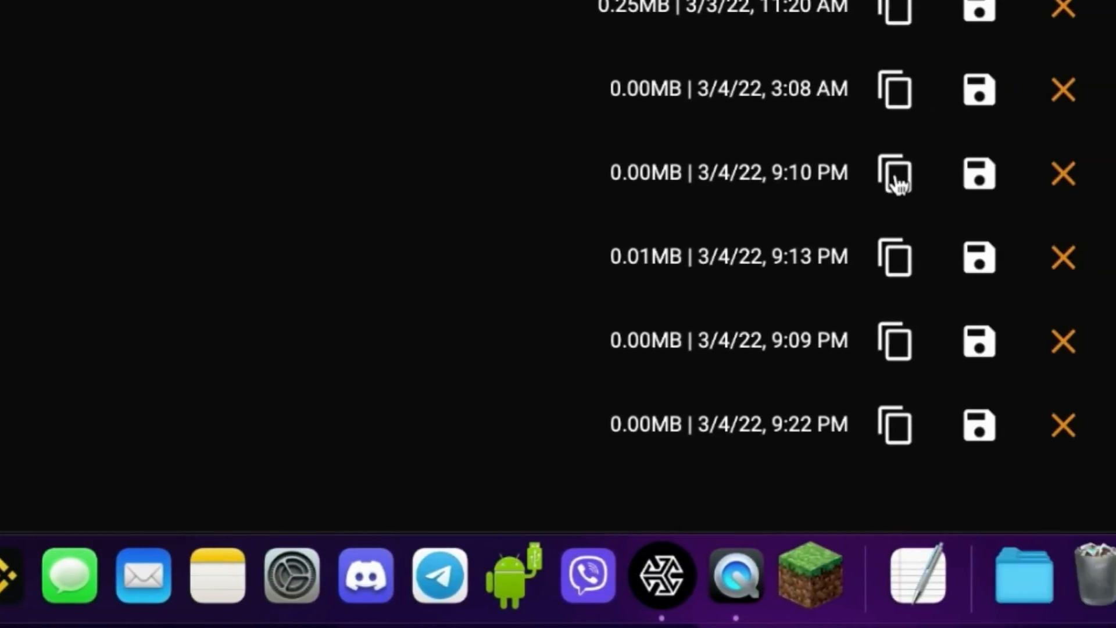
left_click(979, 172)
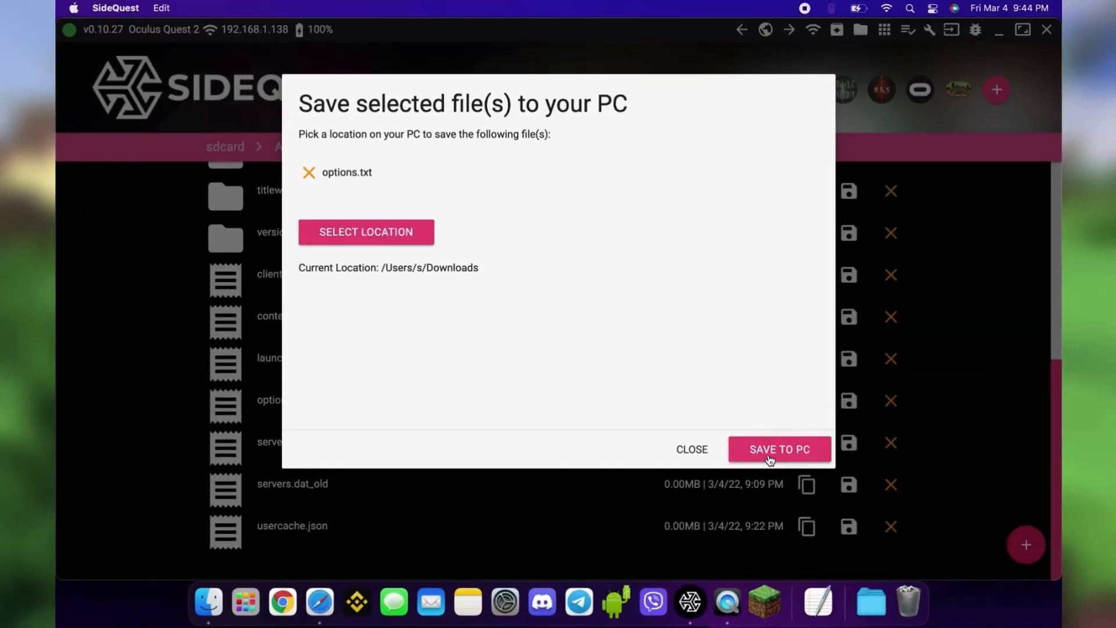
left_click(779, 449)
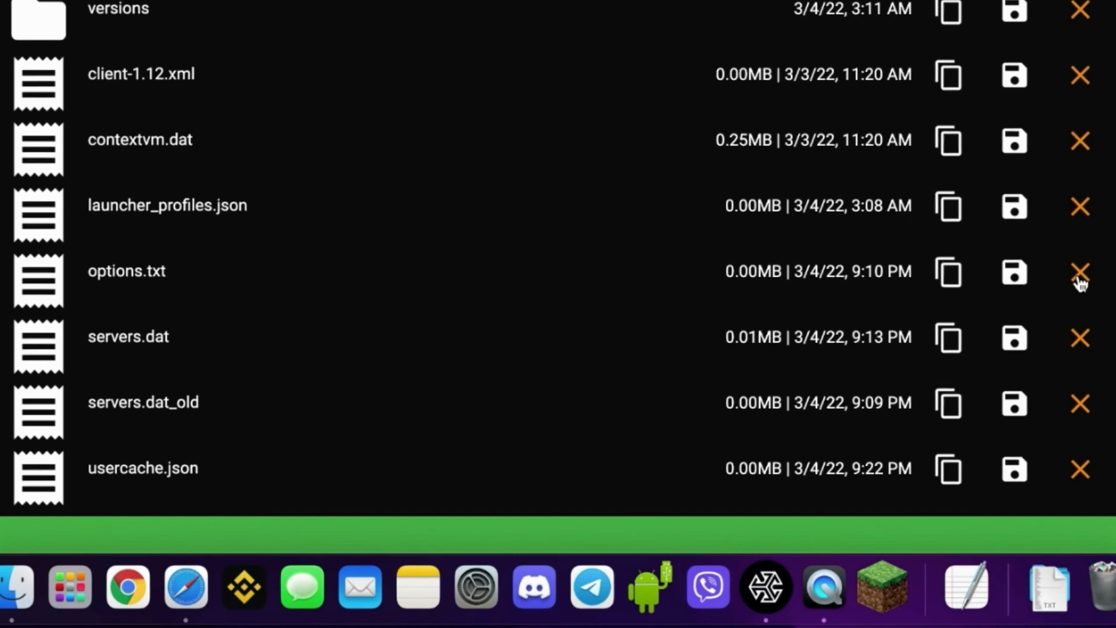
left_click(1079, 272)
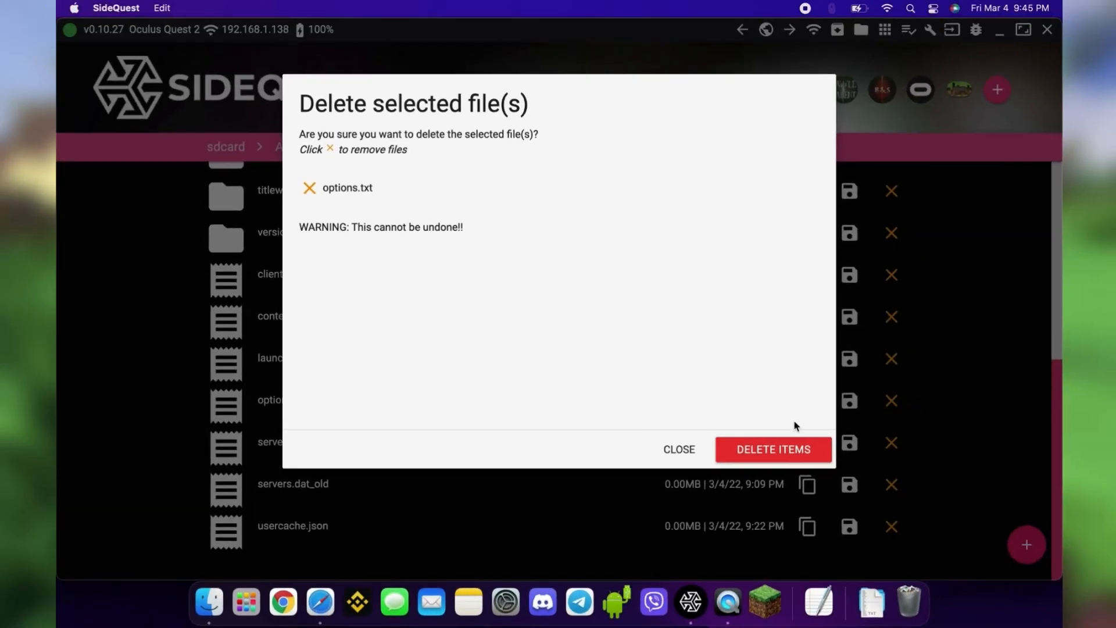
left_click(773, 450)
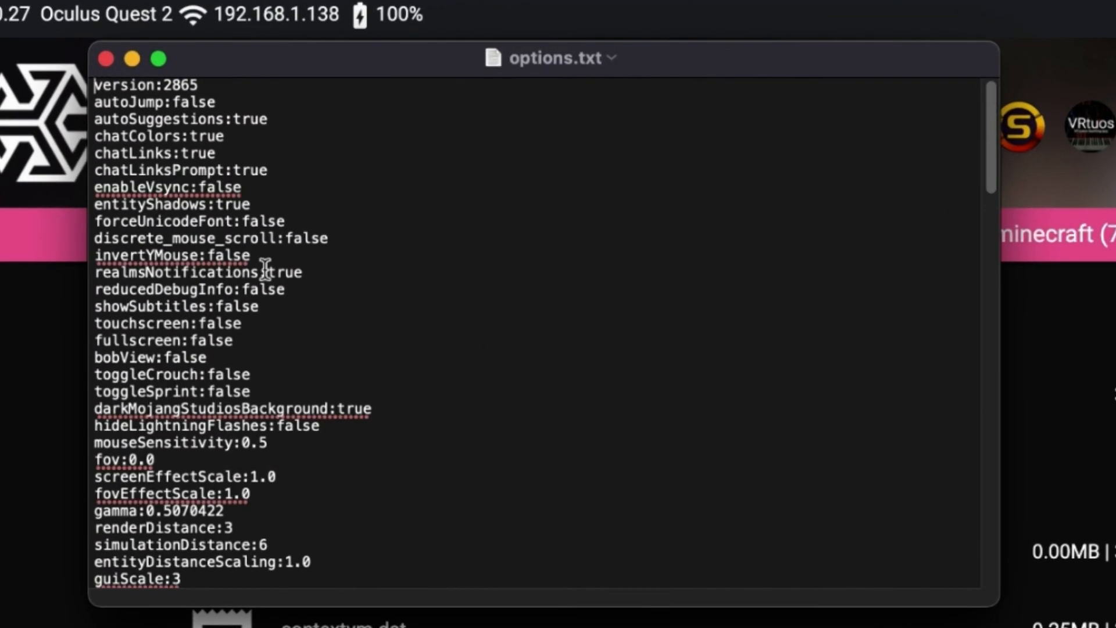
Search options.txt for 'tutorial', change tutorialStep from movement to none, and close the document
type("tutorial")
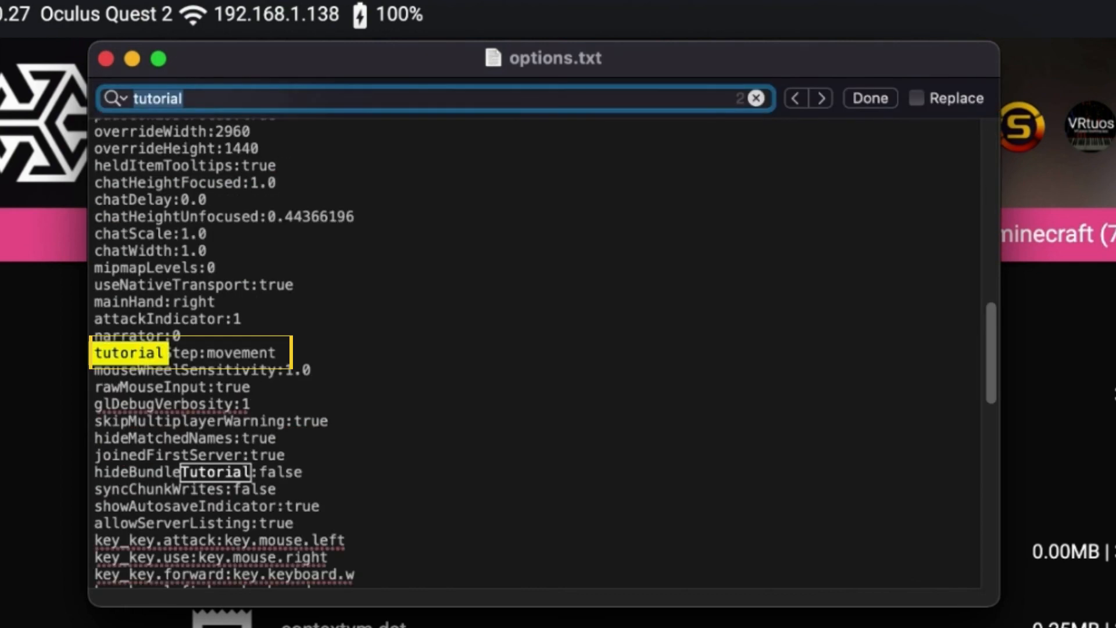
mouse_move(140, 361)
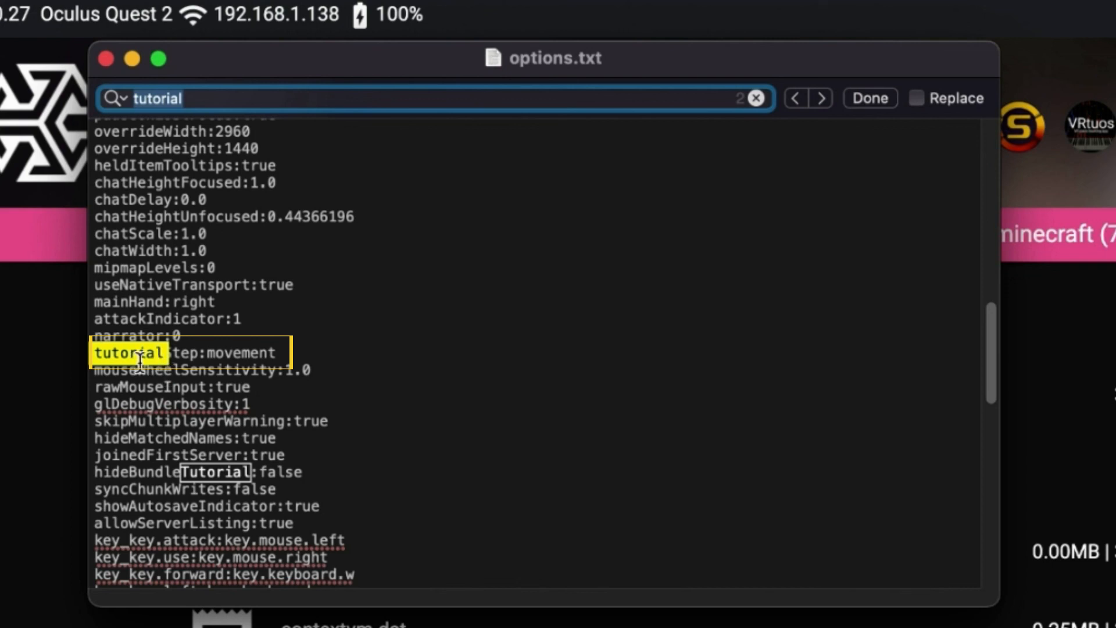
mouse_move(212, 356)
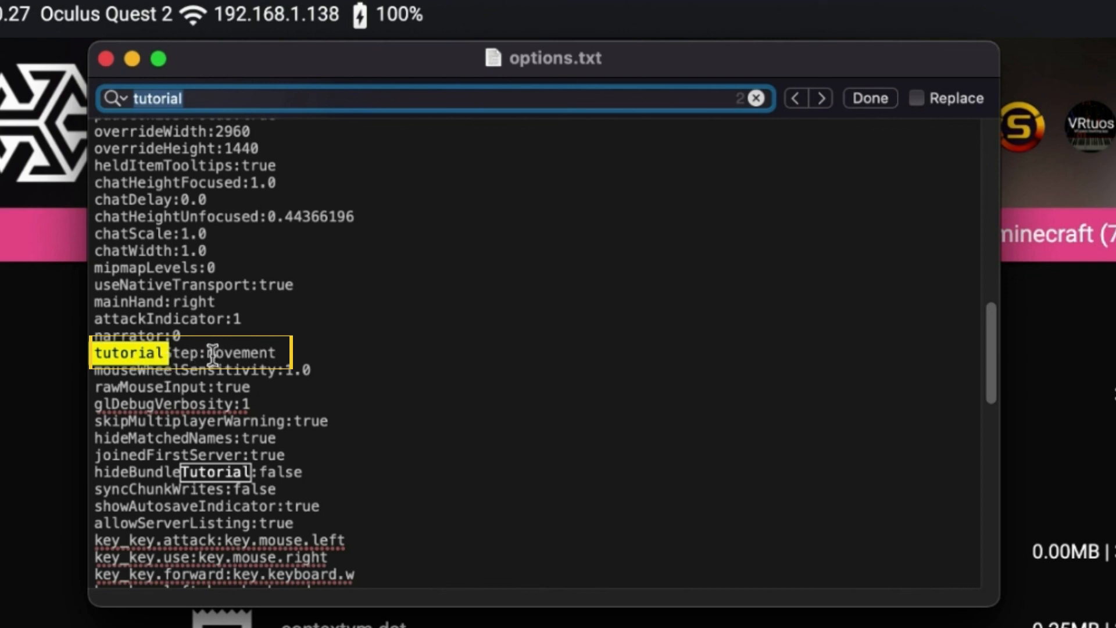
type("non")
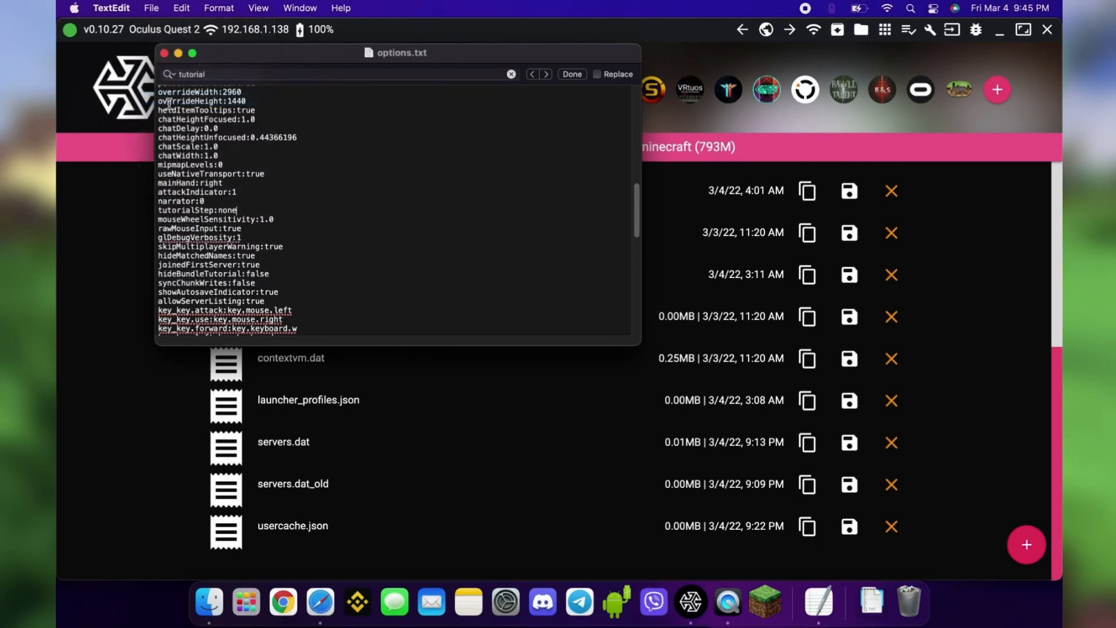
left_click(165, 53)
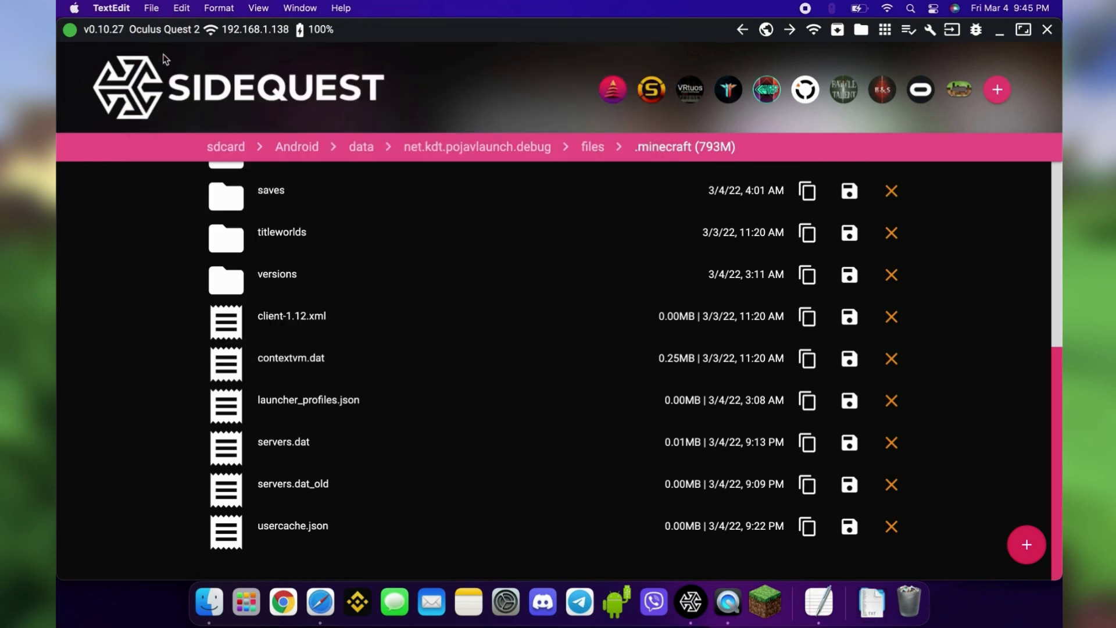